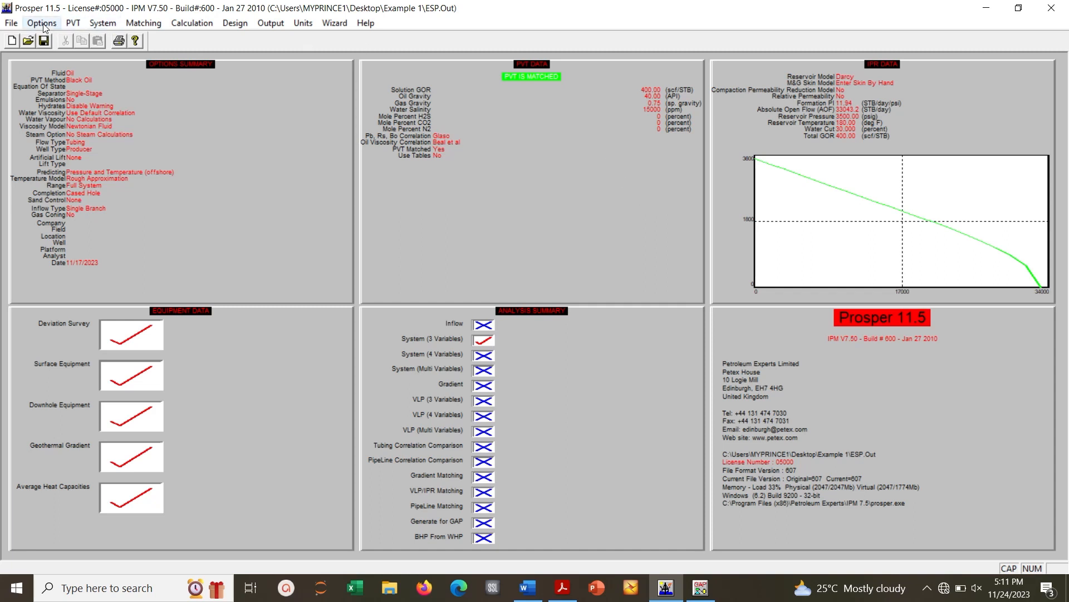
pyautogui.moveTo(149, 126)
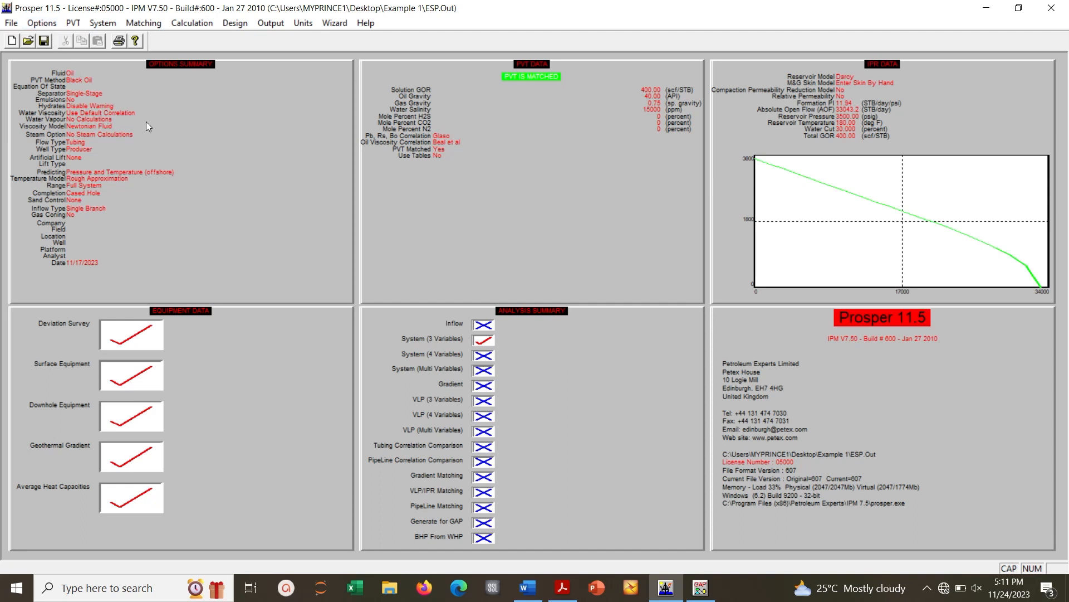
pyautogui.moveTo(100, 95)
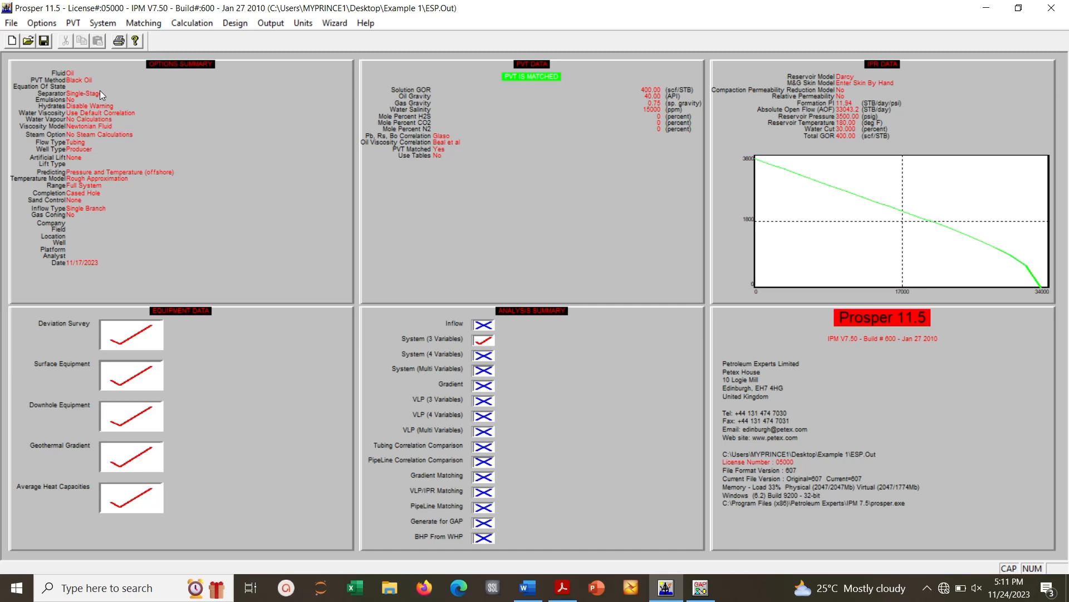
# - Set the artificial lift method to Electrical Submersible Pump in the system options
pyautogui.click(42, 22)
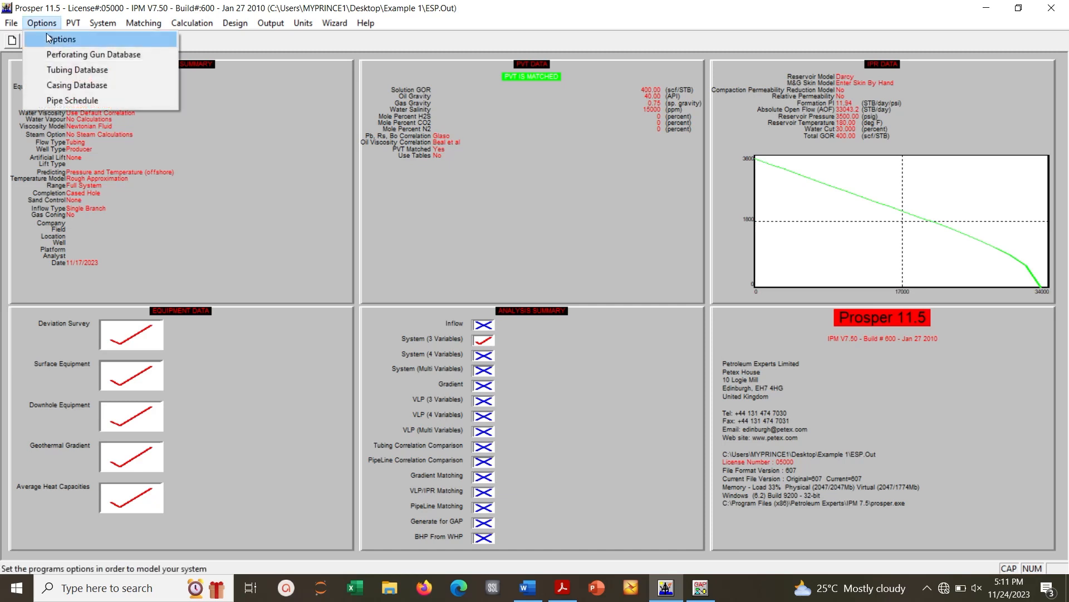
pyautogui.click(61, 39)
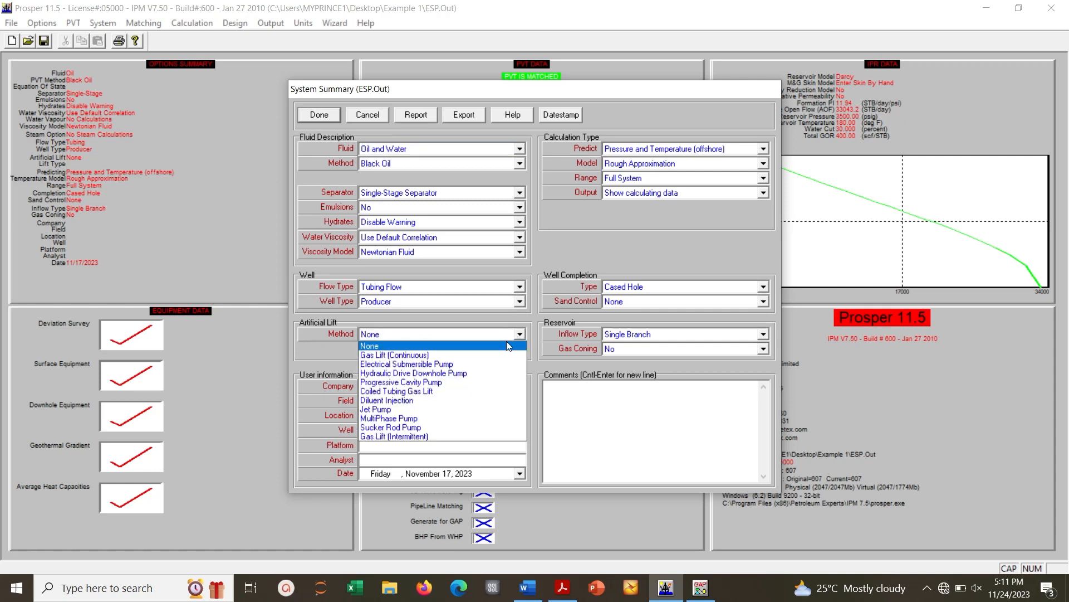
pyautogui.moveTo(406, 363)
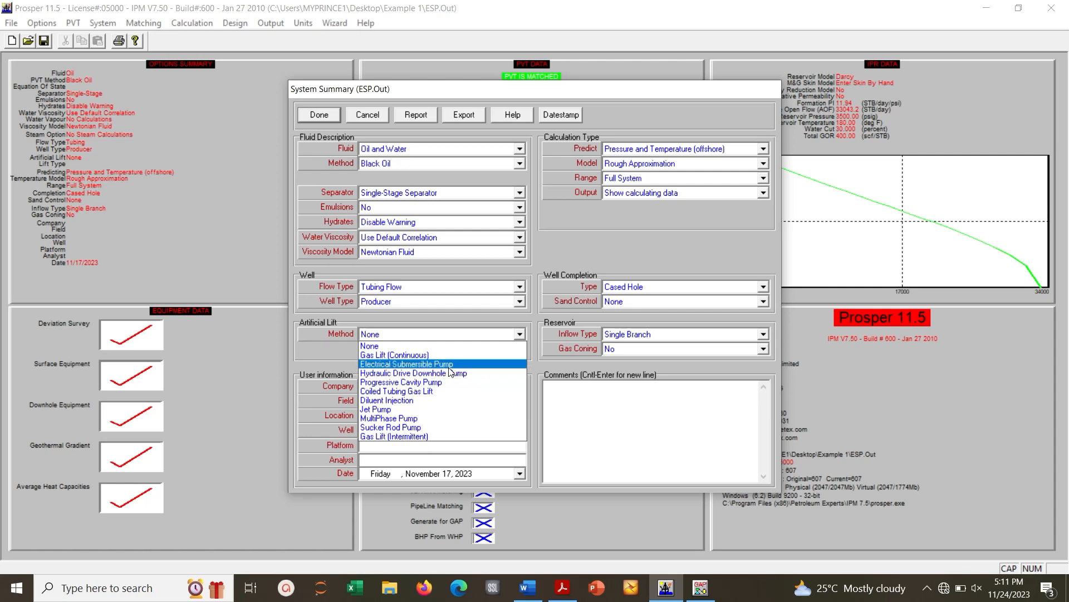
pyautogui.click(407, 363)
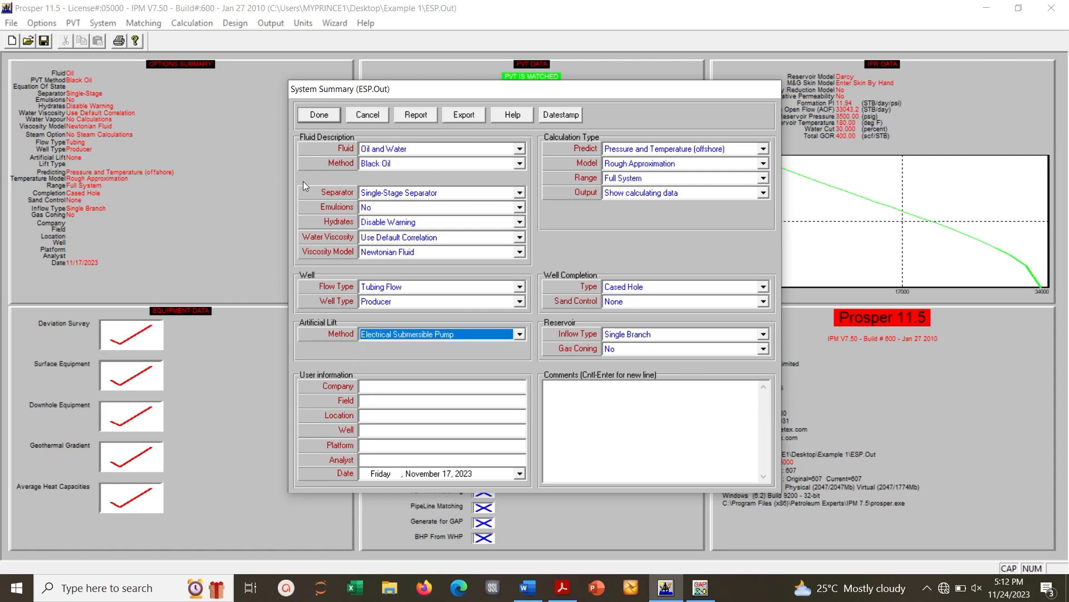
pyautogui.click(318, 115)
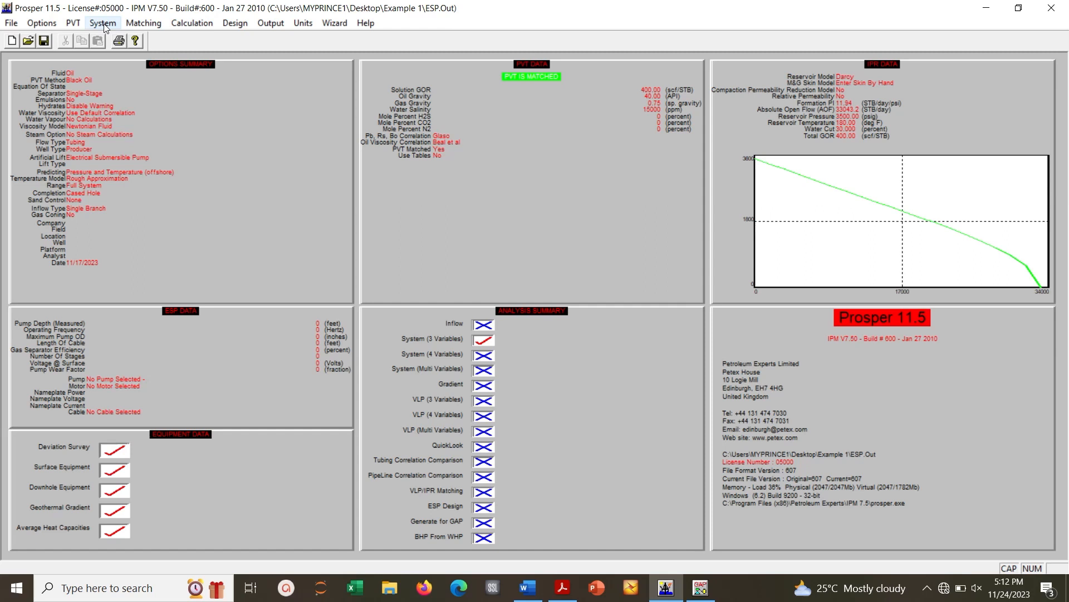
# - Enter tubing OD 4.5 in and casing ID 8 in on the downhole equipment tubing row
pyautogui.click(103, 23)
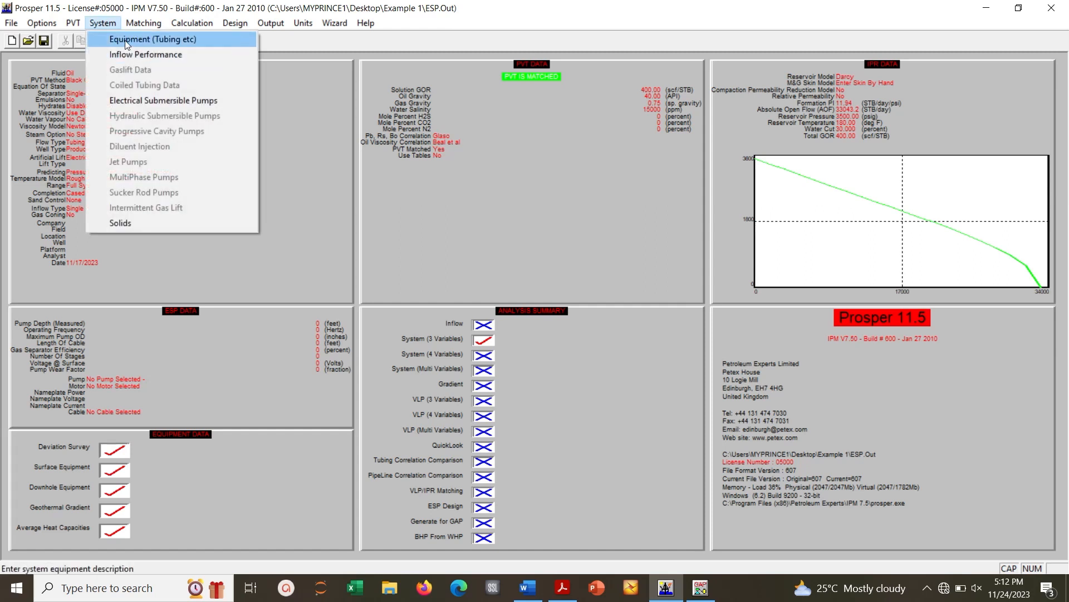
pyautogui.click(151, 39)
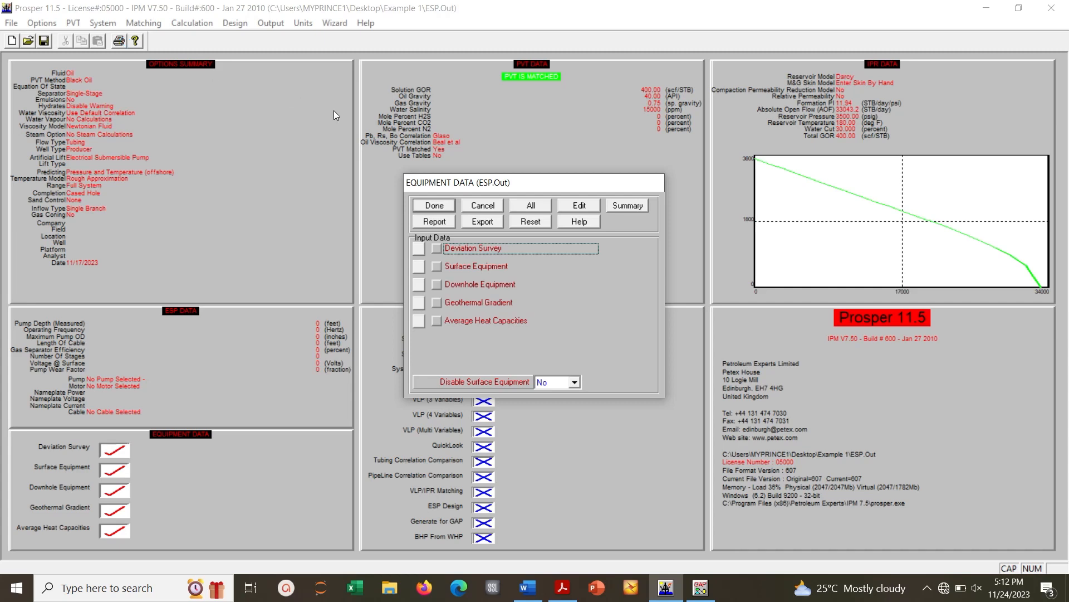
pyautogui.click(480, 283)
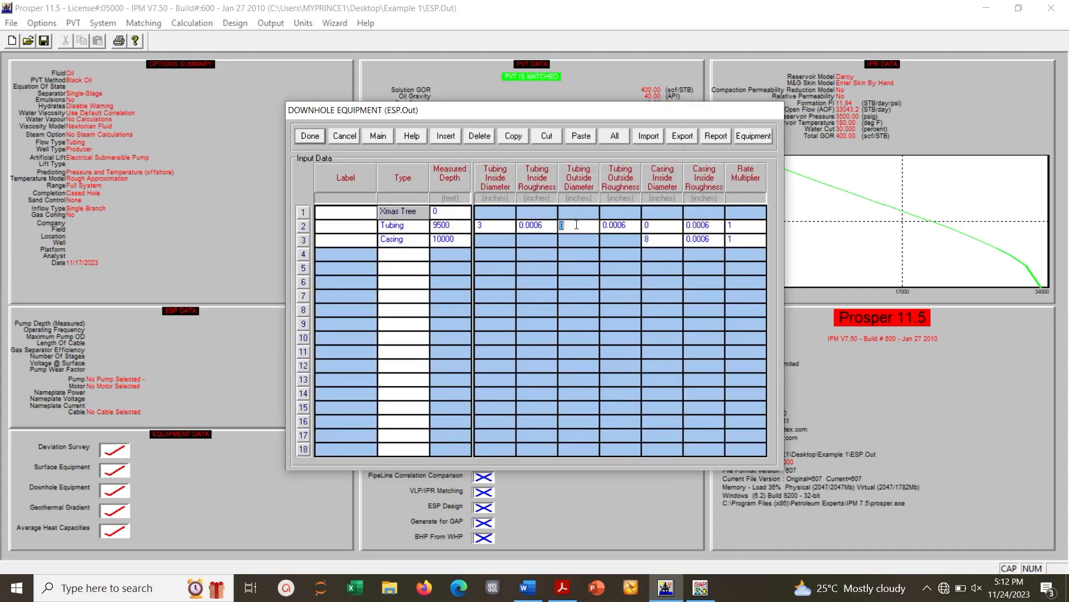
pyautogui.write('4.5')
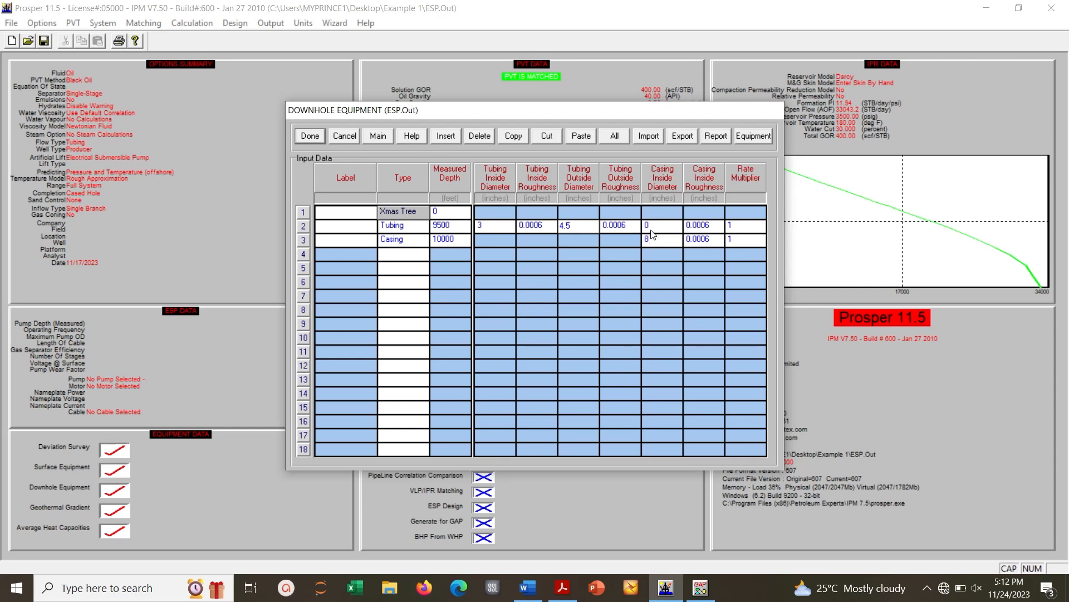
pyautogui.click(660, 225)
pyautogui.write('8')
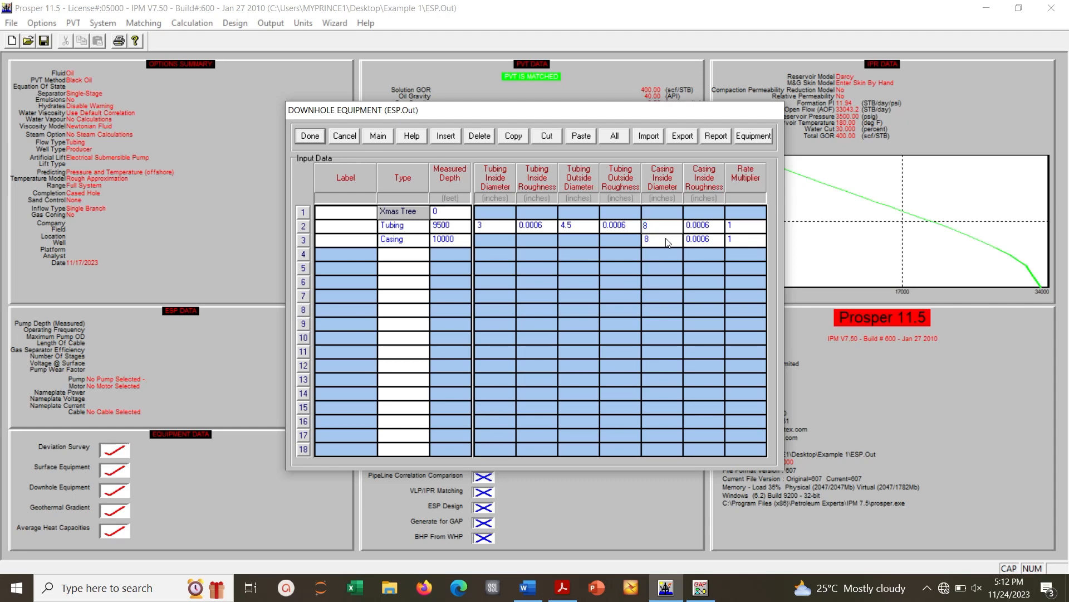
pyautogui.moveTo(295, 154)
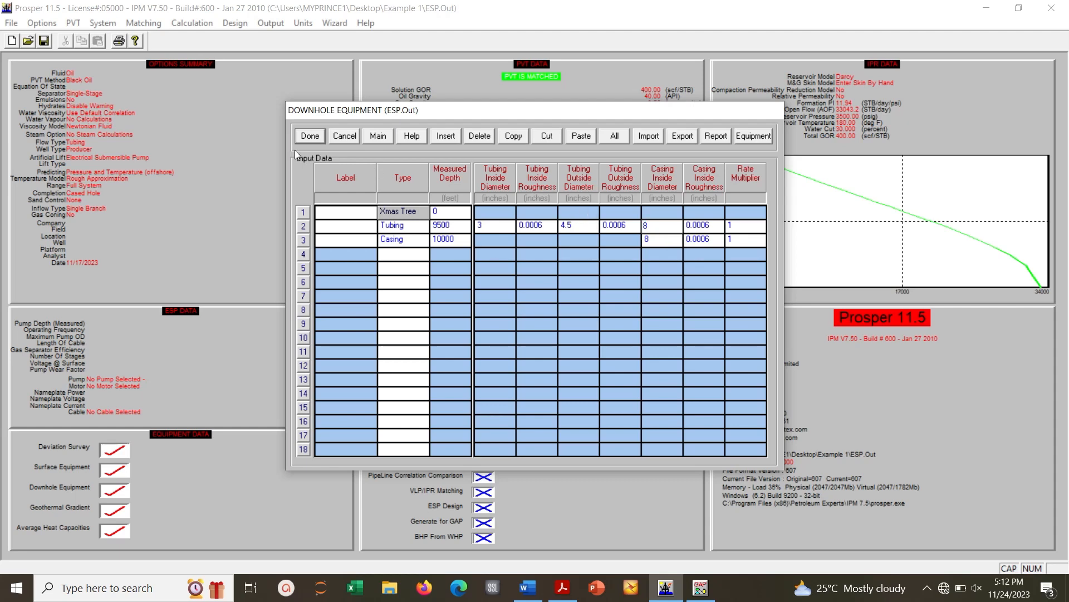
pyautogui.click(309, 136)
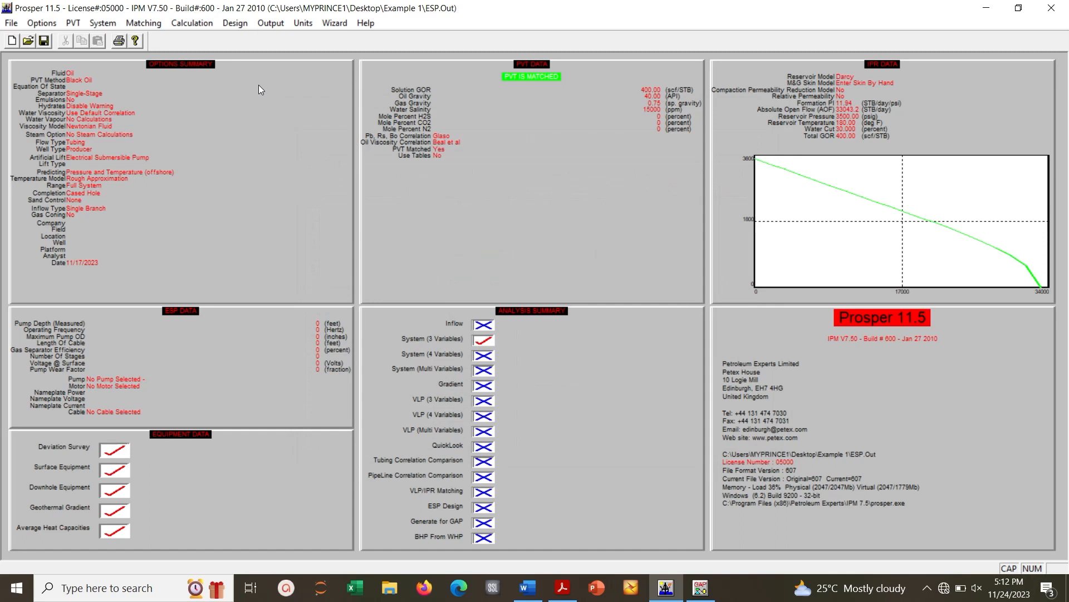
# - Enter ESP pump depth 9600 ft, 65 Hz frequency, 5 in max OD and 9700 ft cable
pyautogui.click(234, 22)
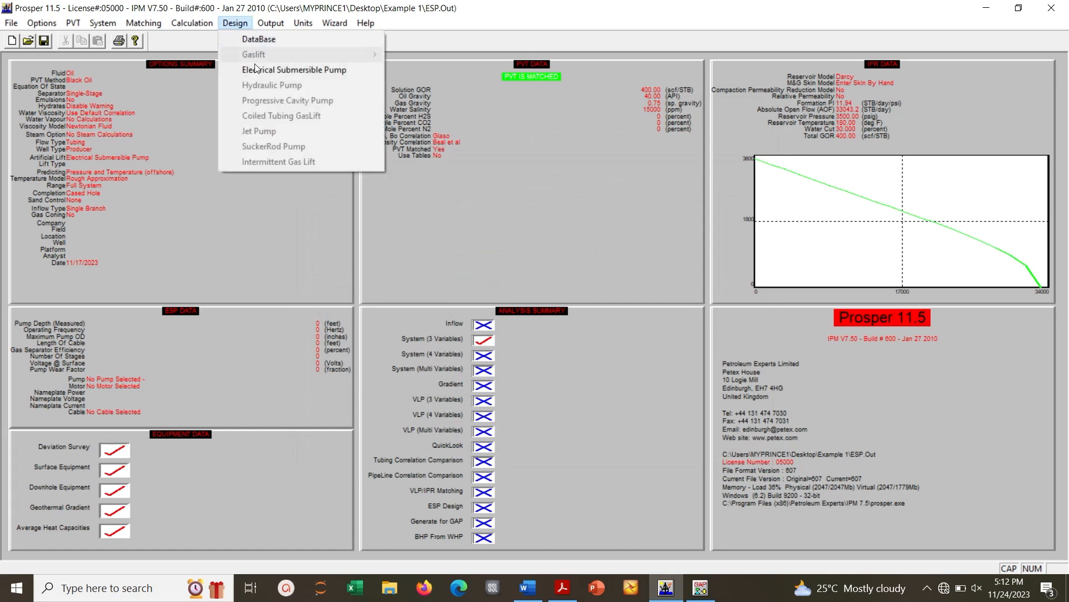
pyautogui.click(295, 70)
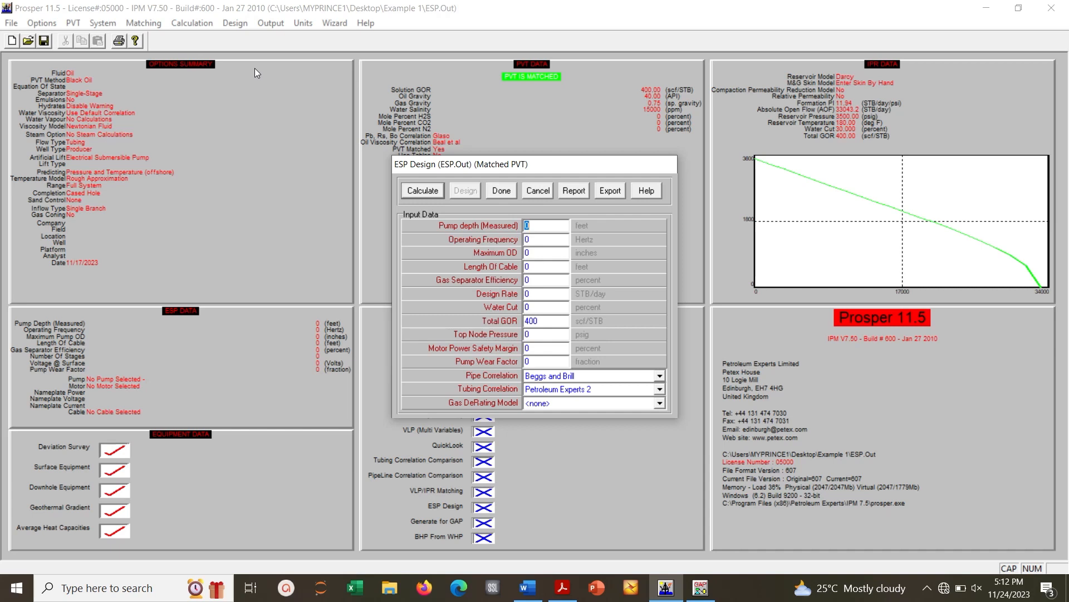
pyautogui.write('9600')
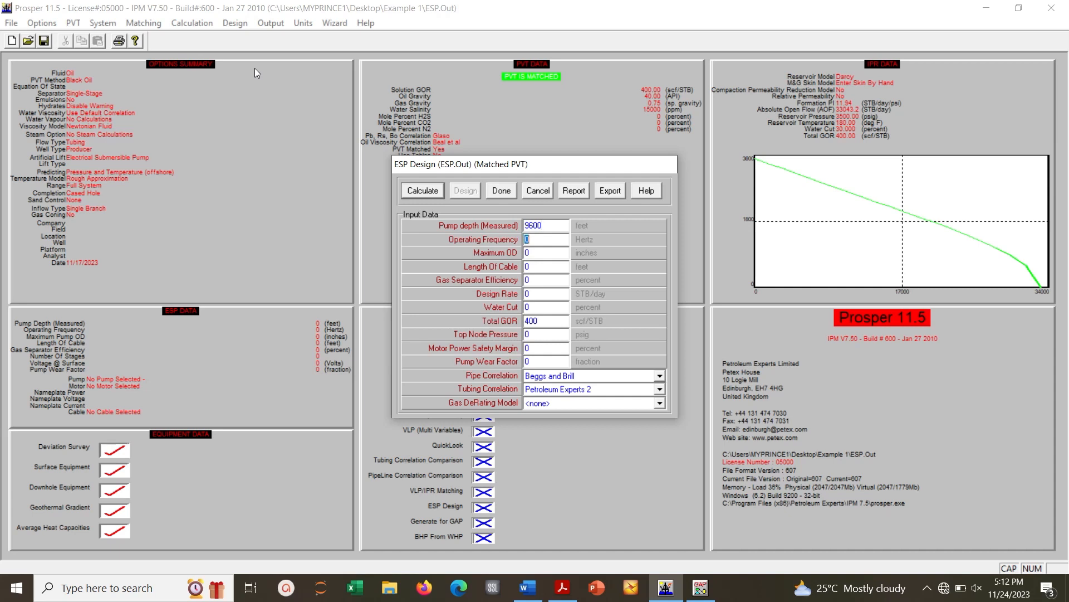
pyautogui.write('65')
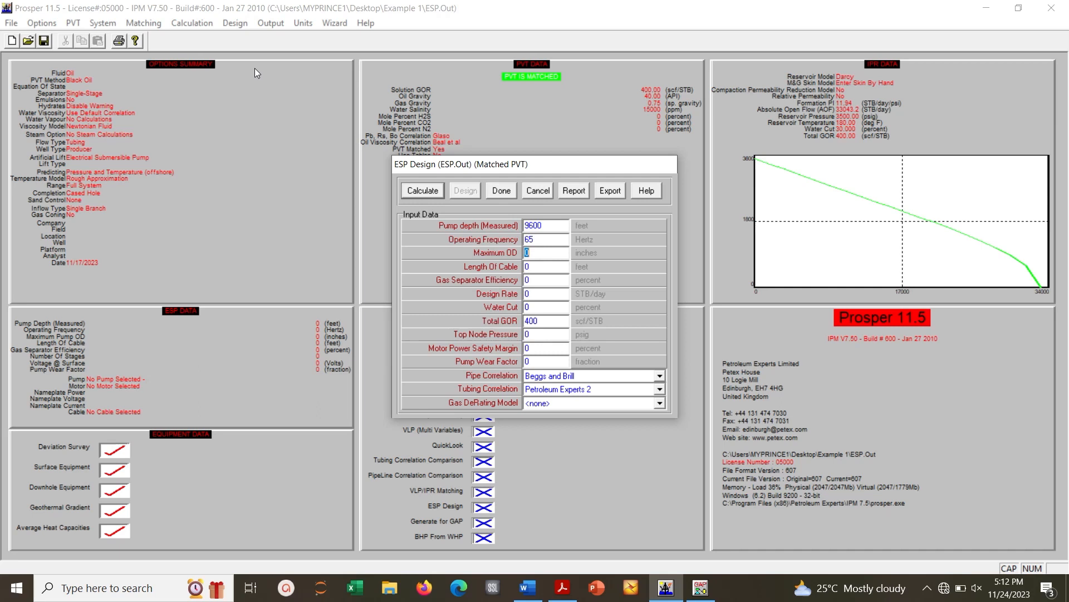
pyautogui.write('5')
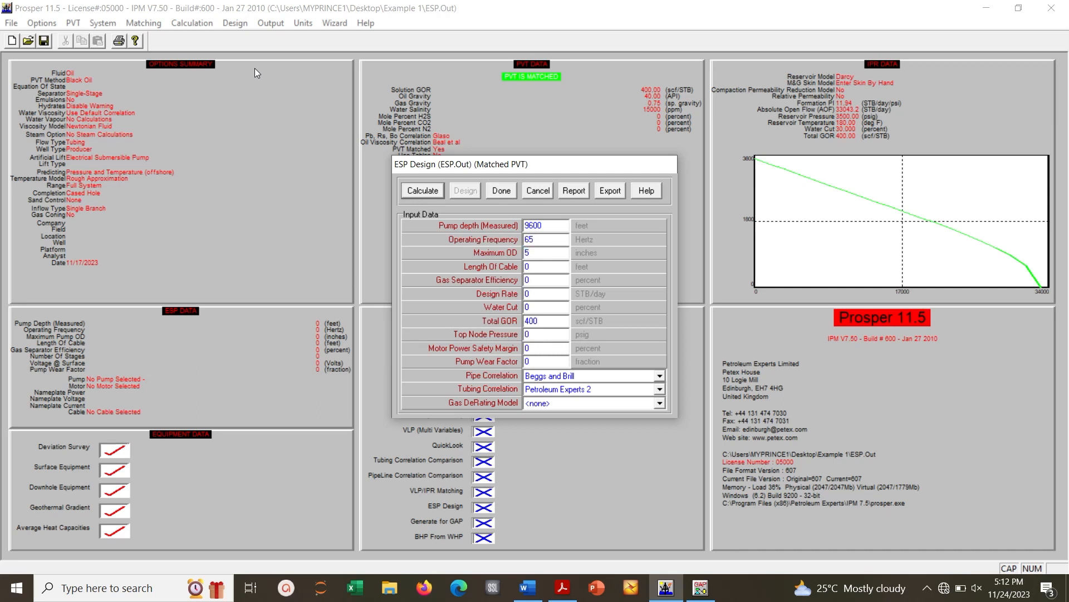
pyautogui.click(546, 266)
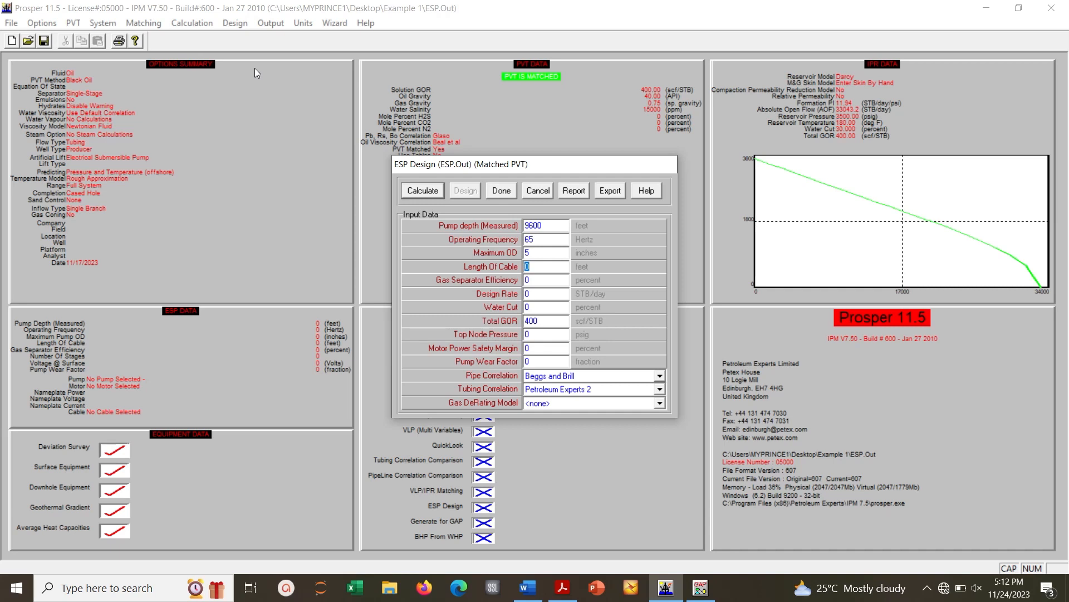
pyautogui.write('9700')
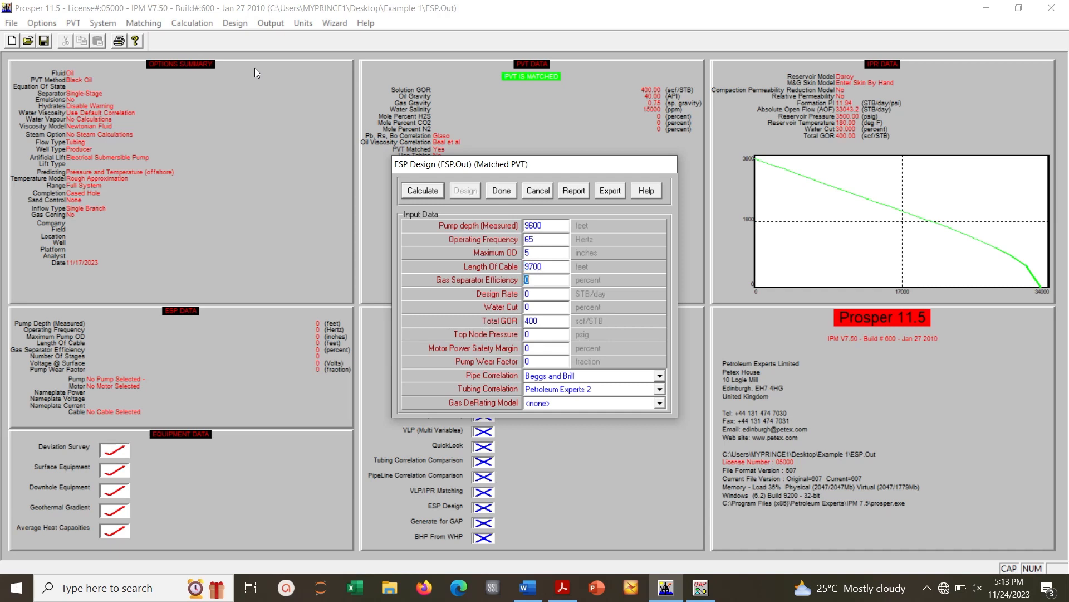
# - Set ESP design rate 4000 STB/day, water cut 70% and top node pressure 300 psig
pyautogui.click(546, 294)
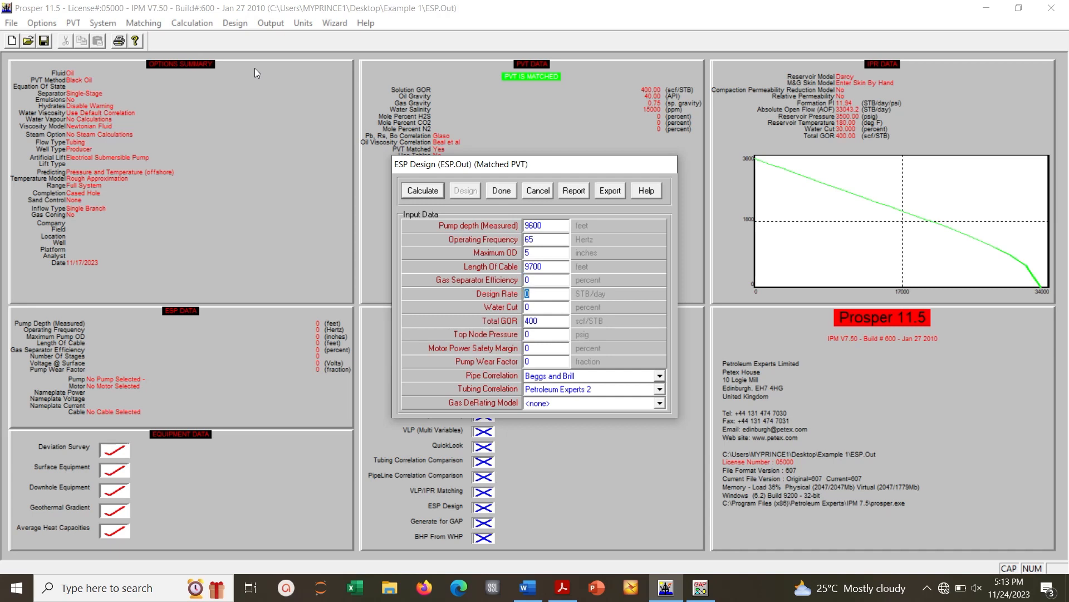
pyautogui.write('4000')
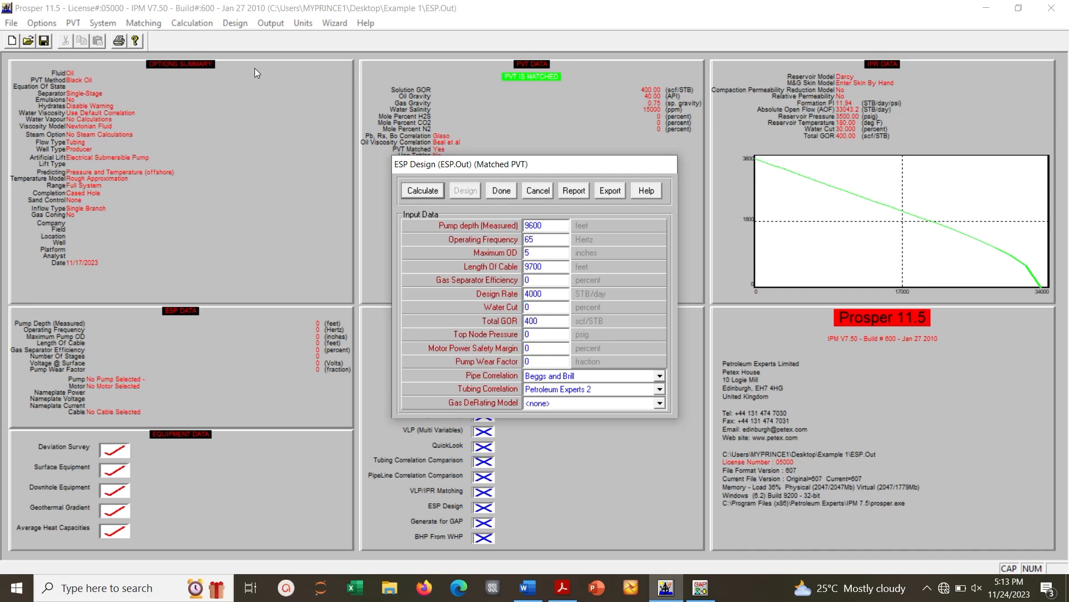
pyautogui.click(546, 294)
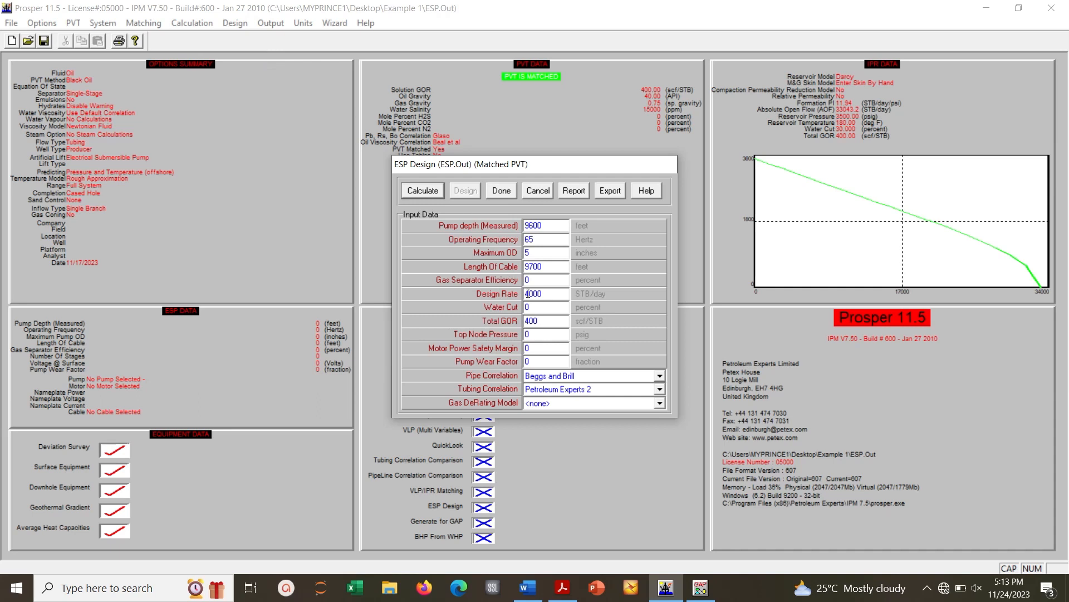
pyautogui.click(546, 307)
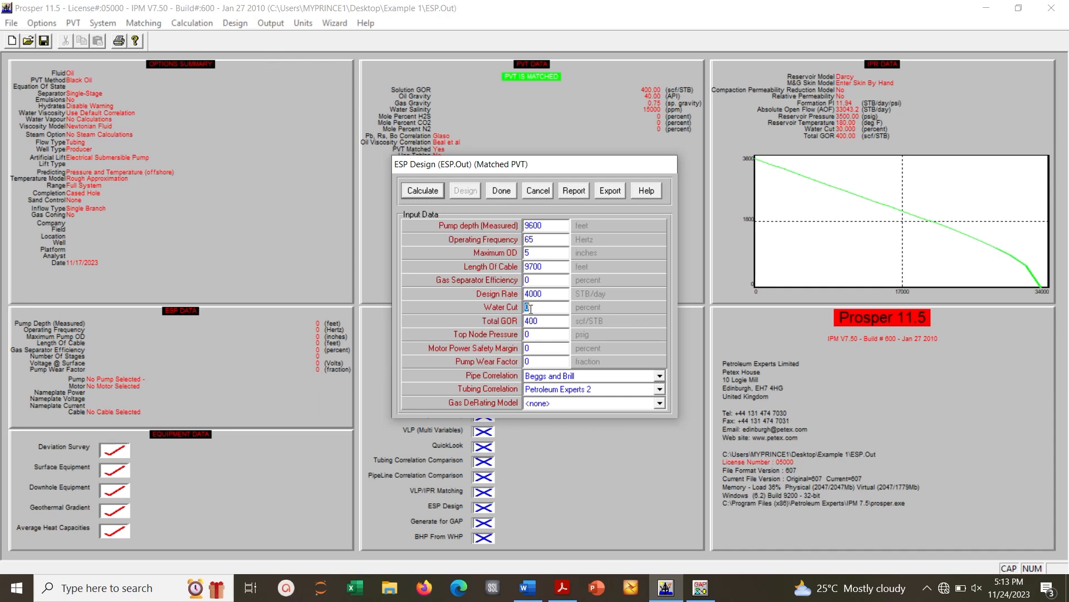
pyautogui.write('70')
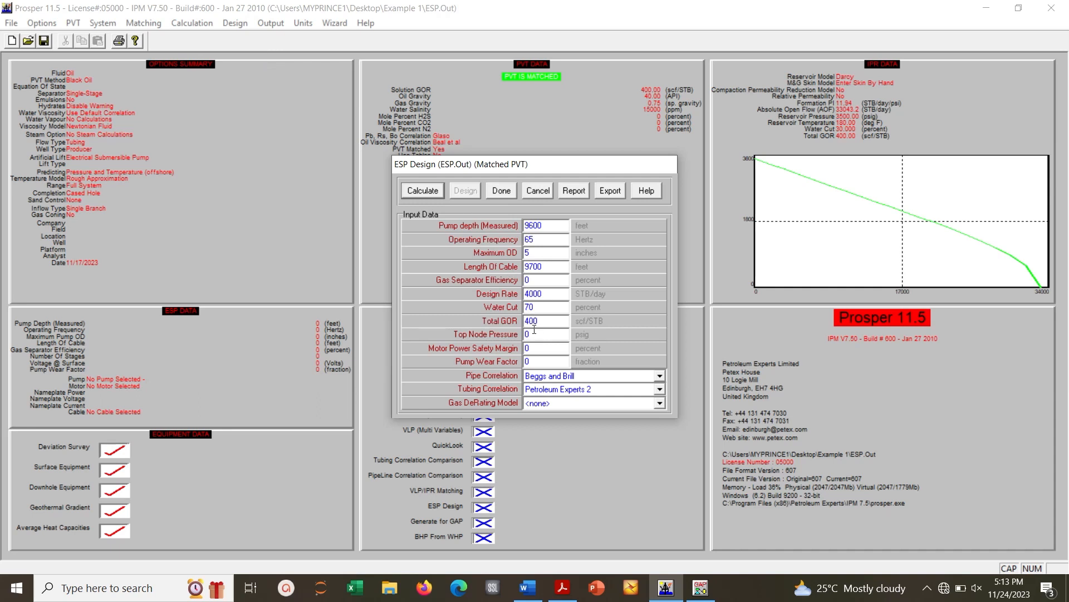
pyautogui.click(544, 334)
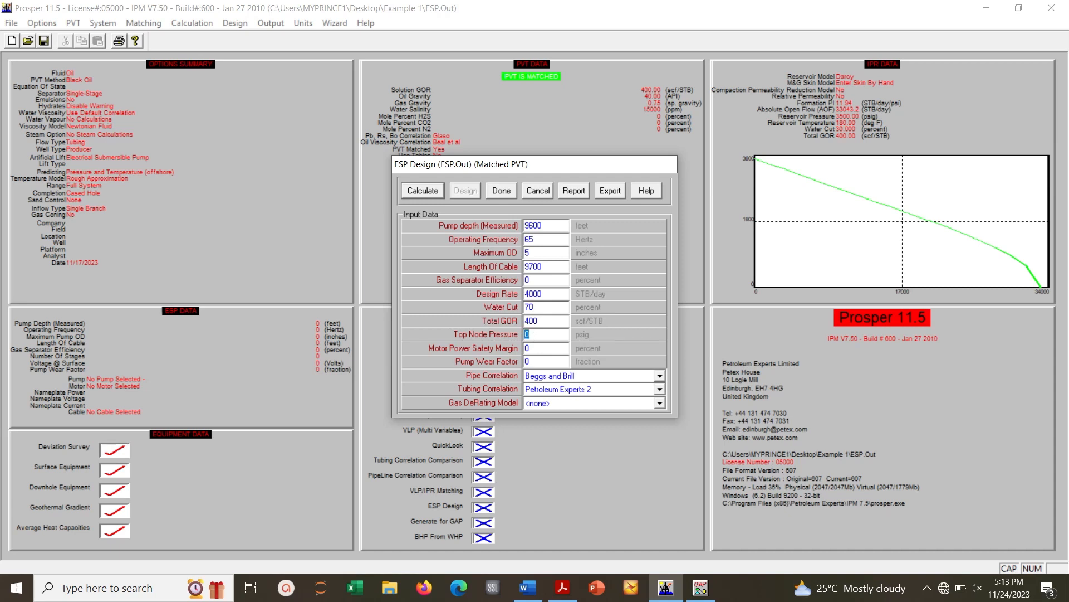
pyautogui.write('300')
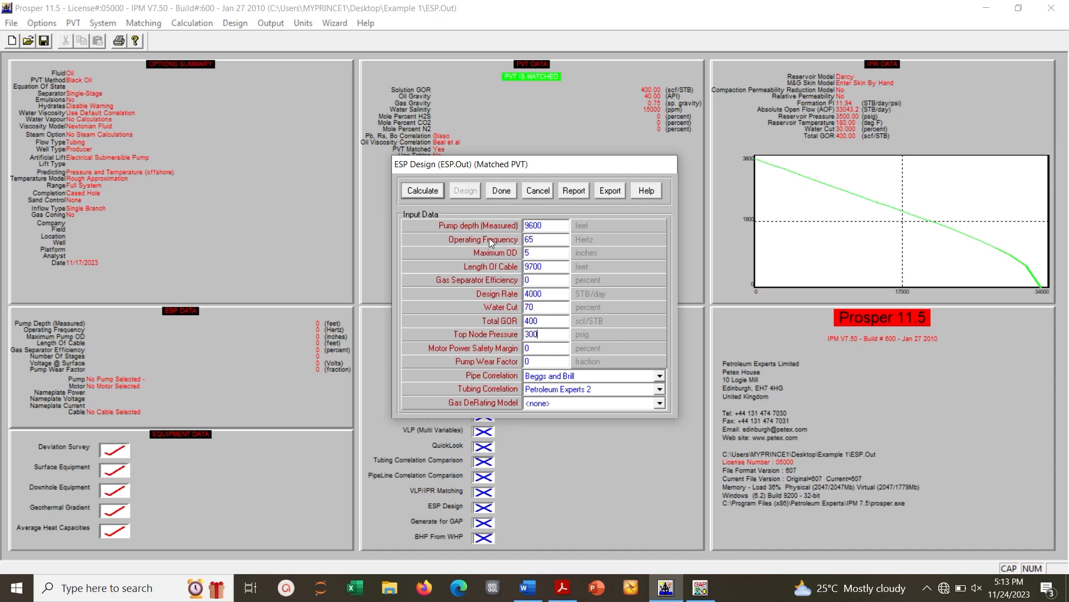
# - Run the ESP design calculation, giving pump intake near 3009 psig and 180 °F
pyautogui.click(422, 190)
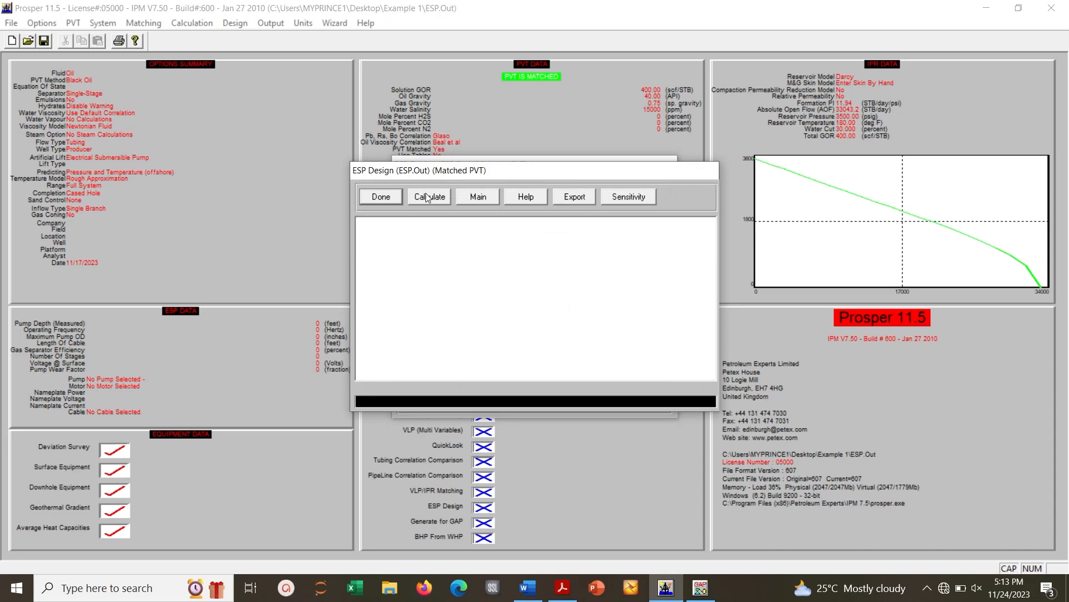
pyautogui.click(429, 197)
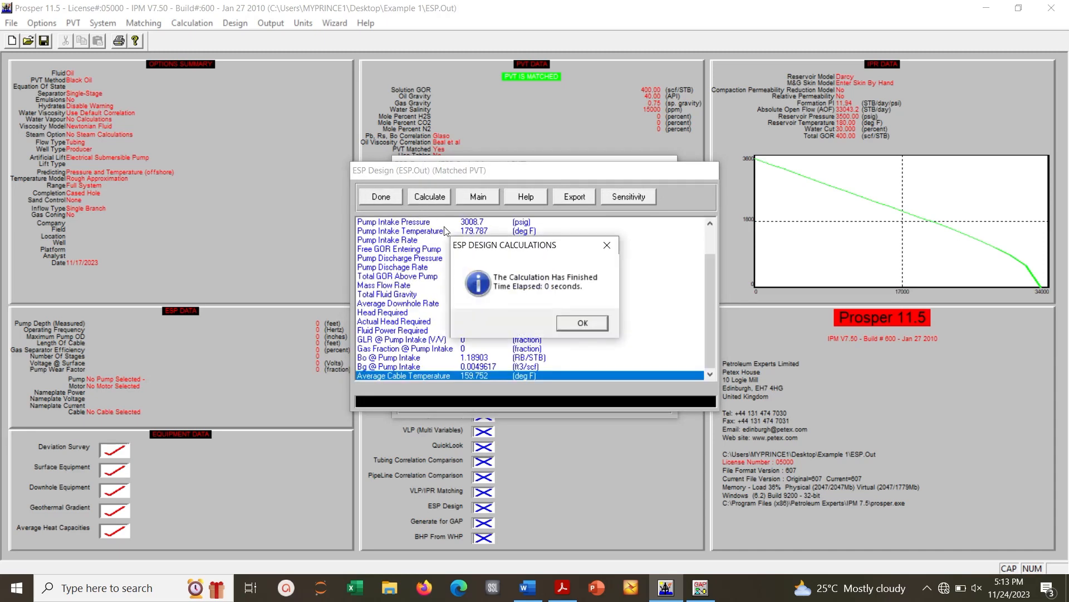
pyautogui.click(580, 323)
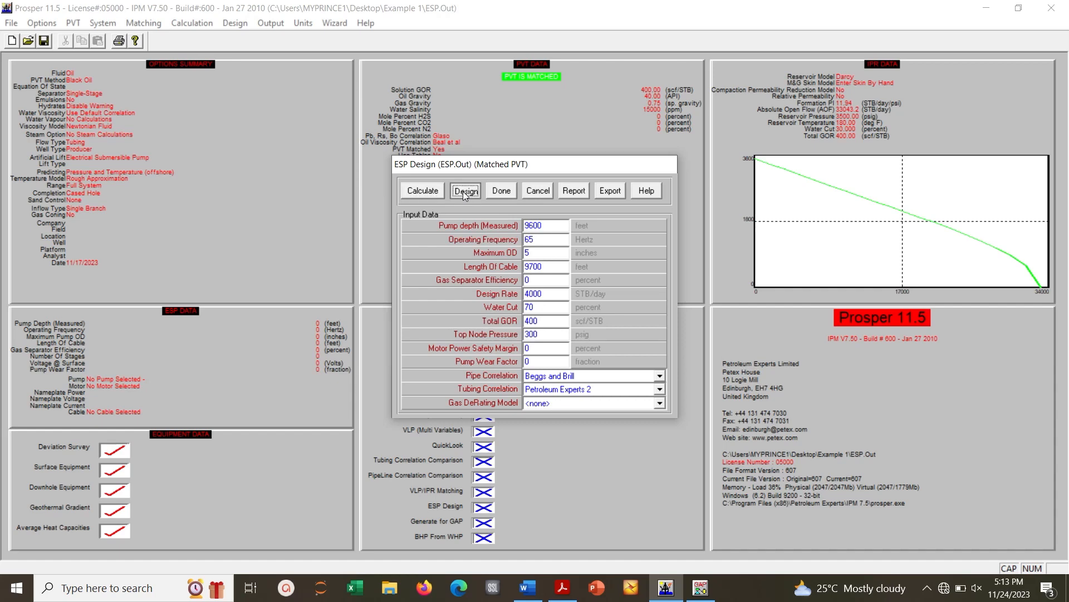
# - Select REDA D3400N pump, Reda 456_90-0_Std 125HP motor and #1 Copper cable for 128 stages
pyautogui.click(466, 190)
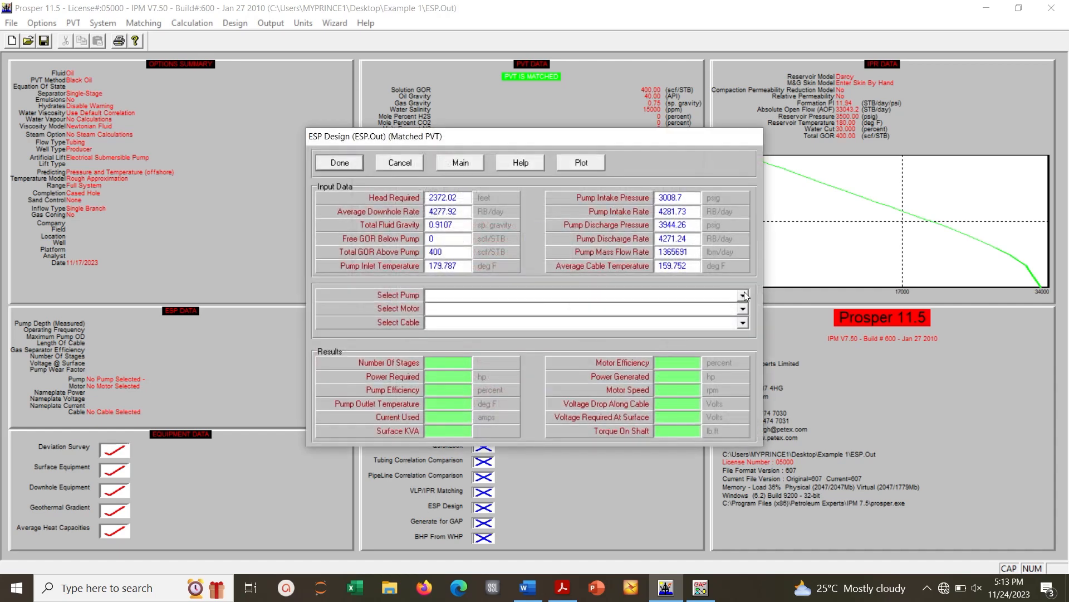
pyautogui.click(741, 294)
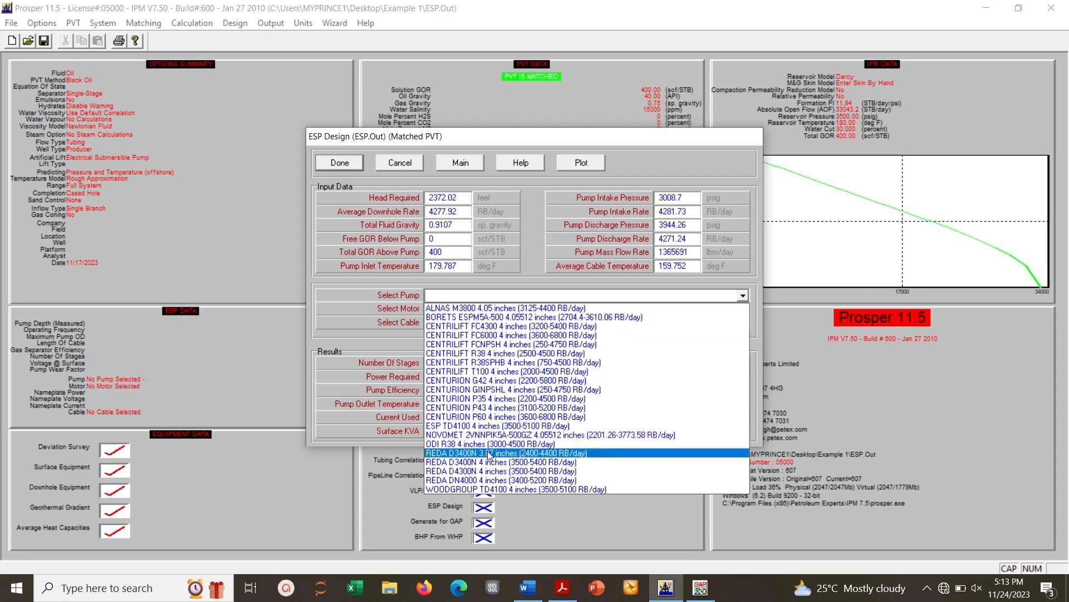
pyautogui.click(504, 462)
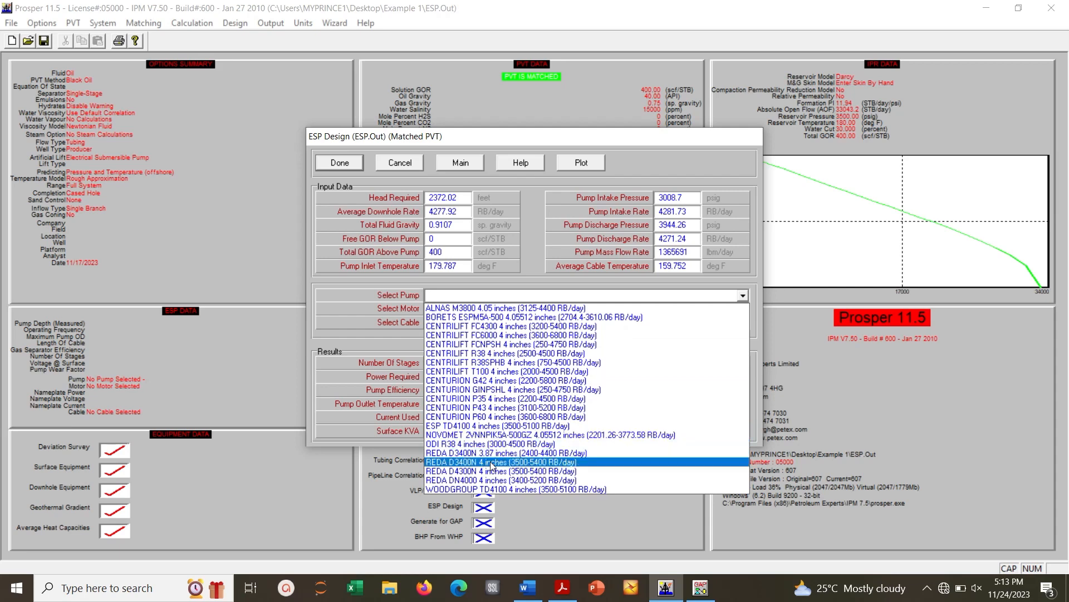
pyautogui.click(501, 462)
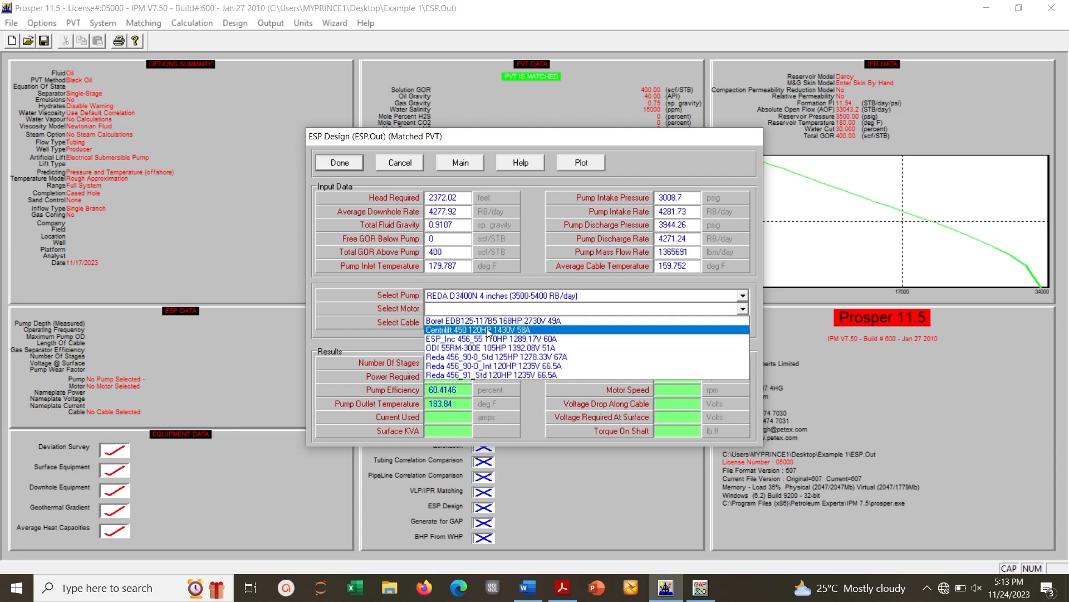
pyautogui.click(491, 356)
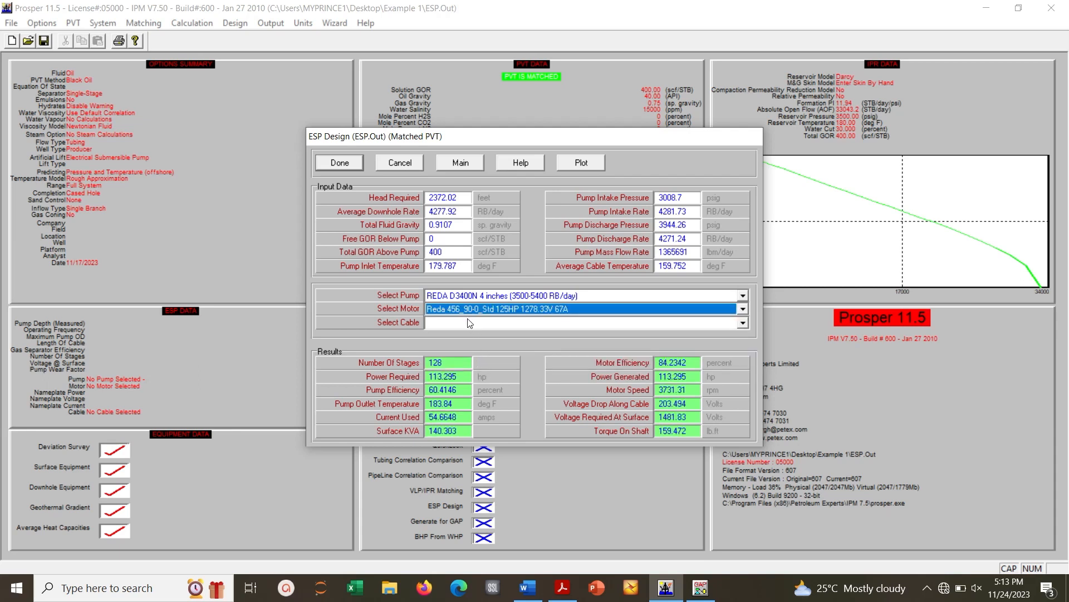
pyautogui.click(583, 322)
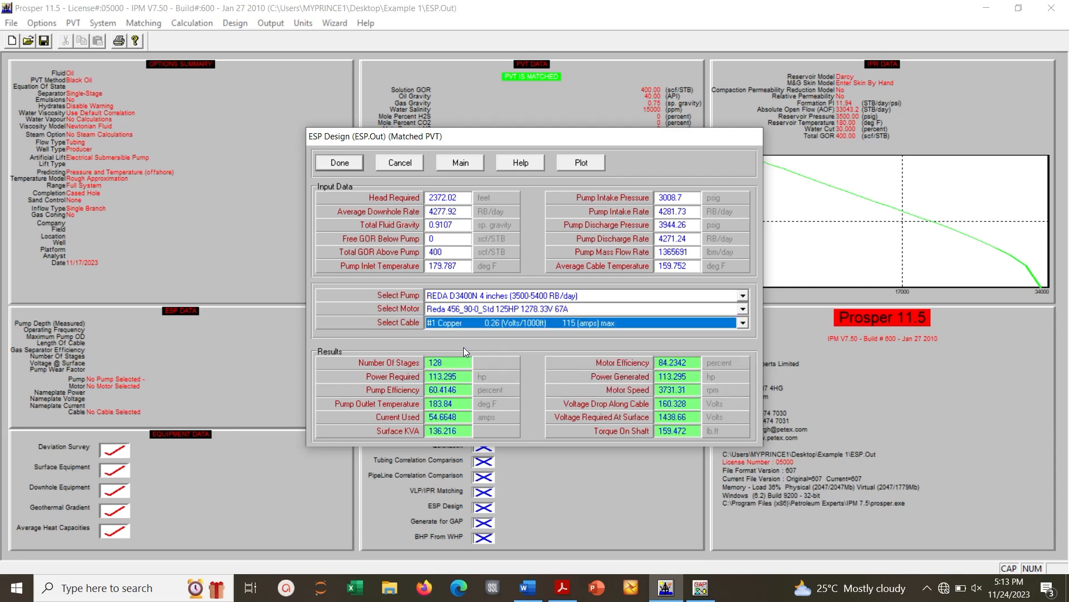
pyautogui.moveTo(584, 179)
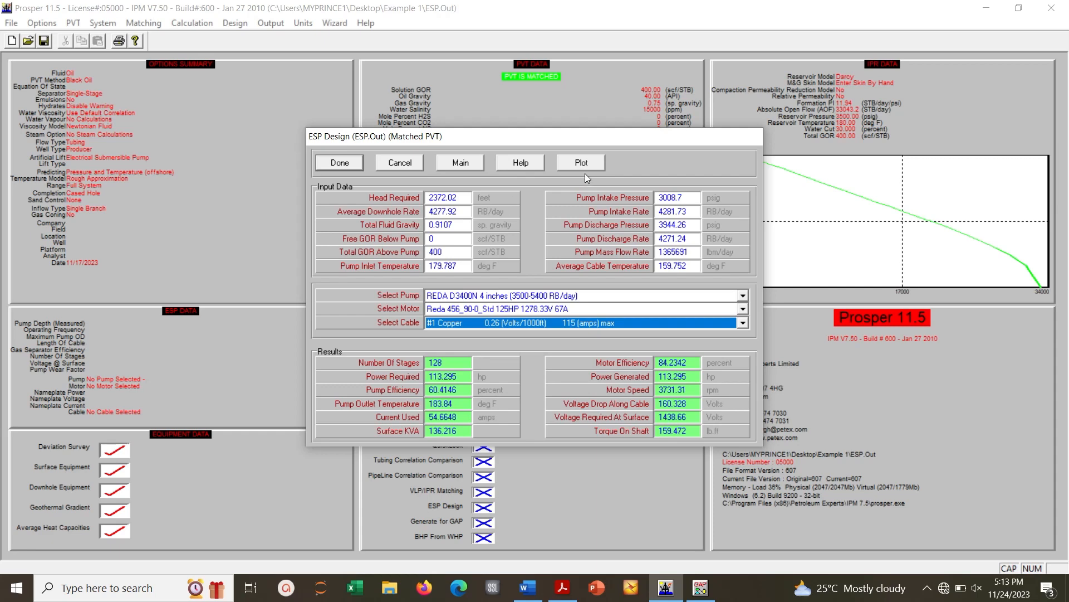
# - Replace the D3400N with the REDA DN4000 4-inch pump, giving 153 stages
pyautogui.click(579, 162)
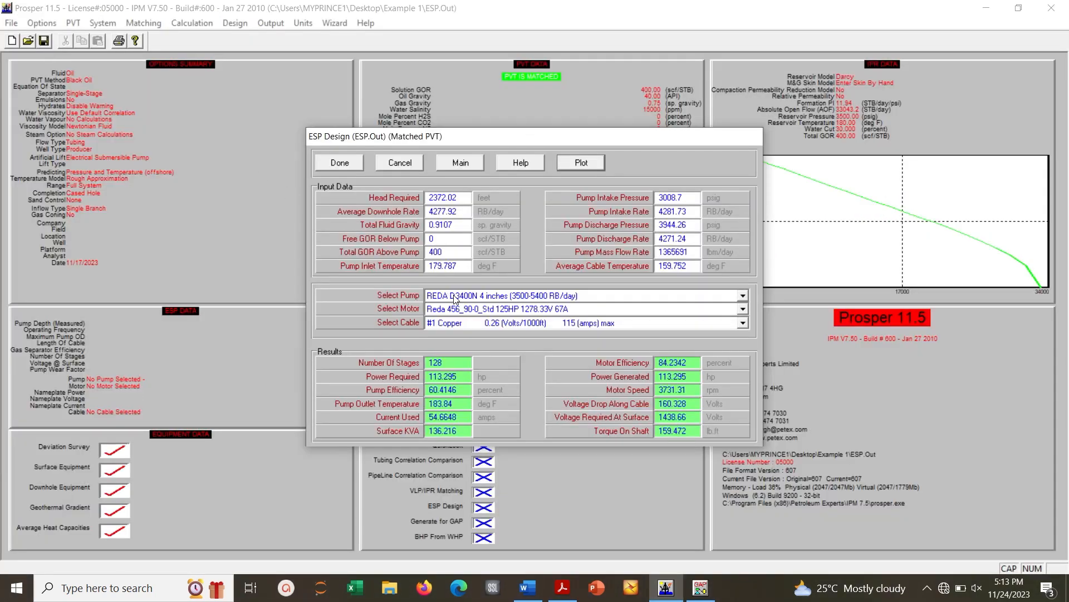
pyautogui.click(741, 294)
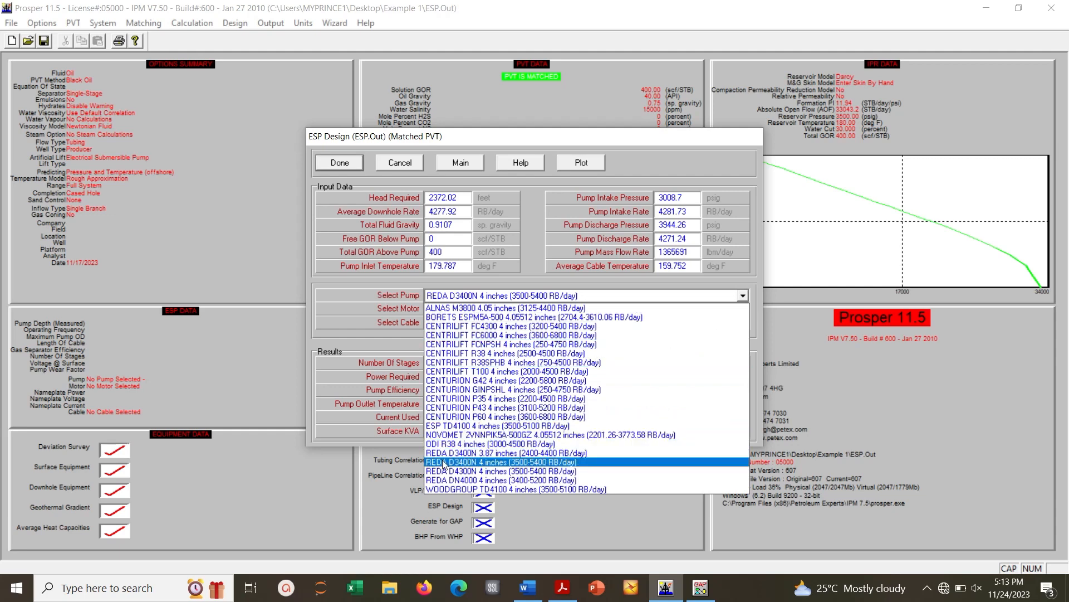
pyautogui.click(508, 462)
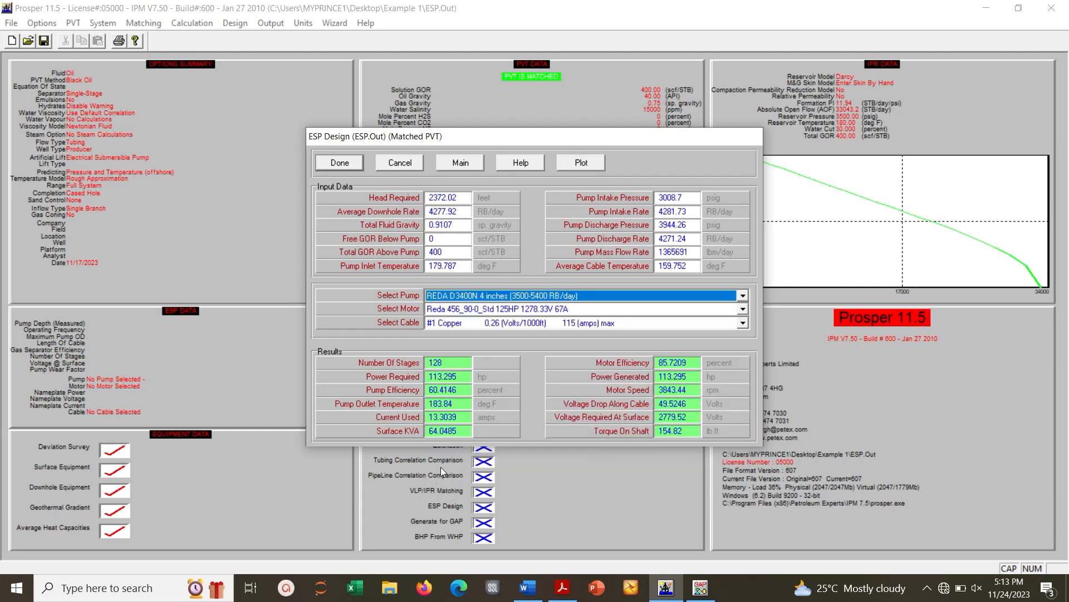
pyautogui.click(741, 294)
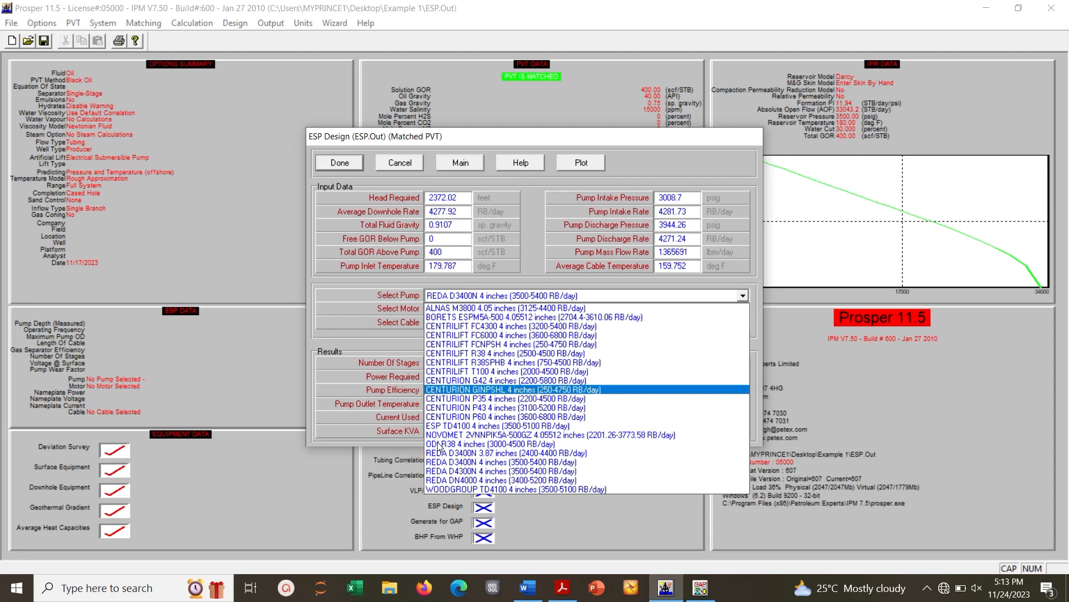
pyautogui.moveTo(444, 471)
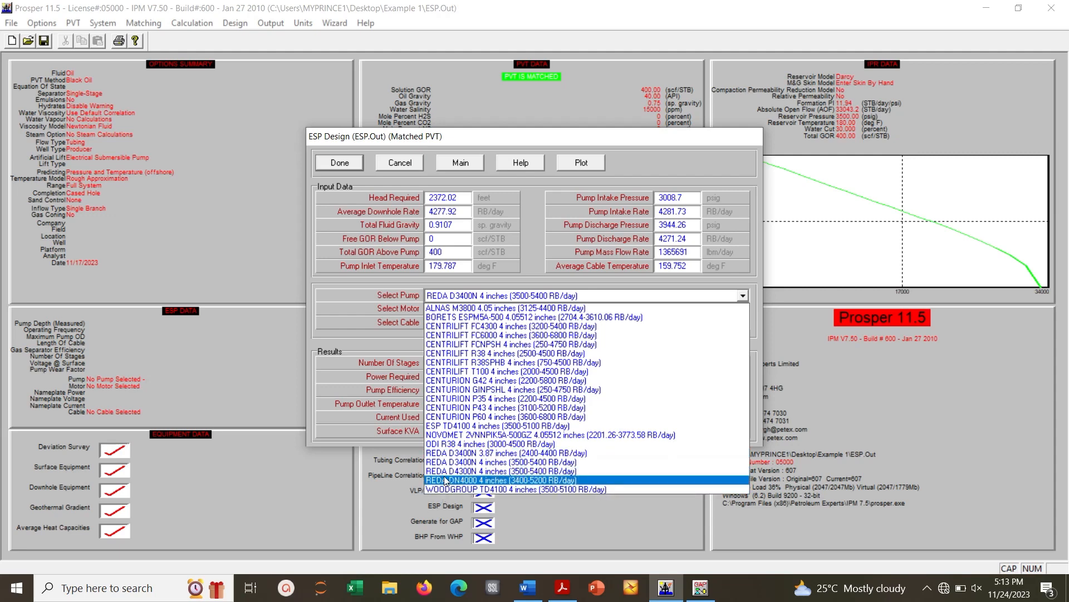
pyautogui.click(501, 479)
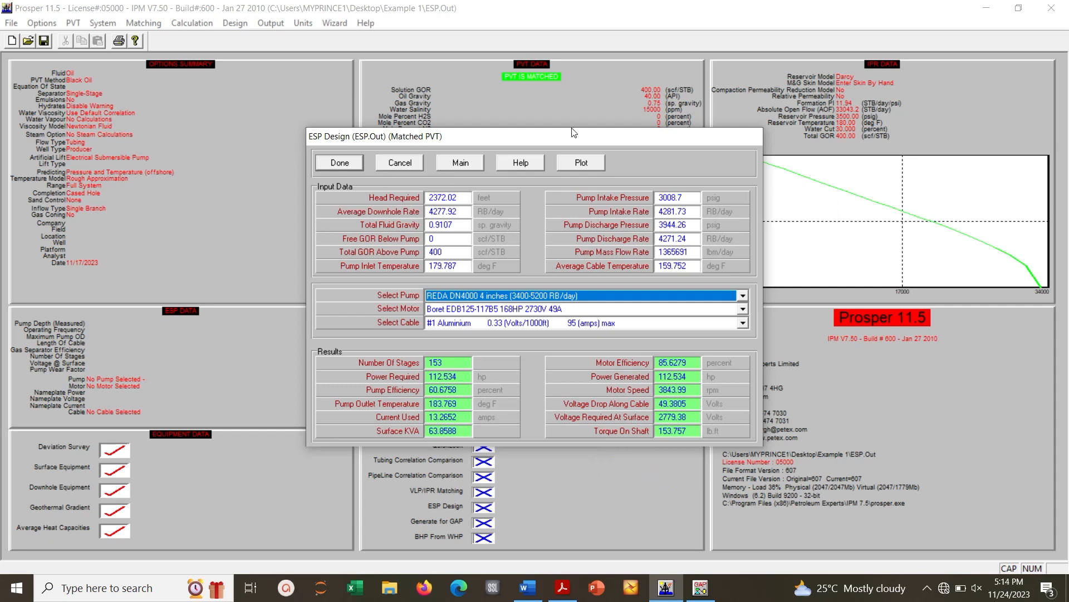
# - View the DN4000 curves, then switch to the CENTRILIFT FC4300 pump (90 stages) and plot it
pyautogui.click(579, 163)
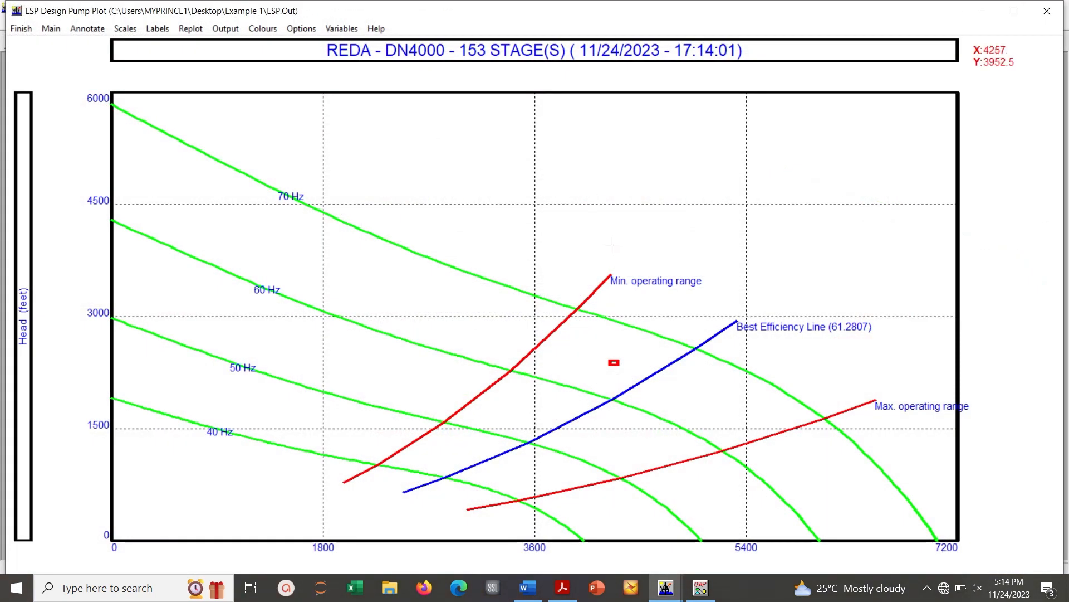
pyautogui.moveTo(143, 98)
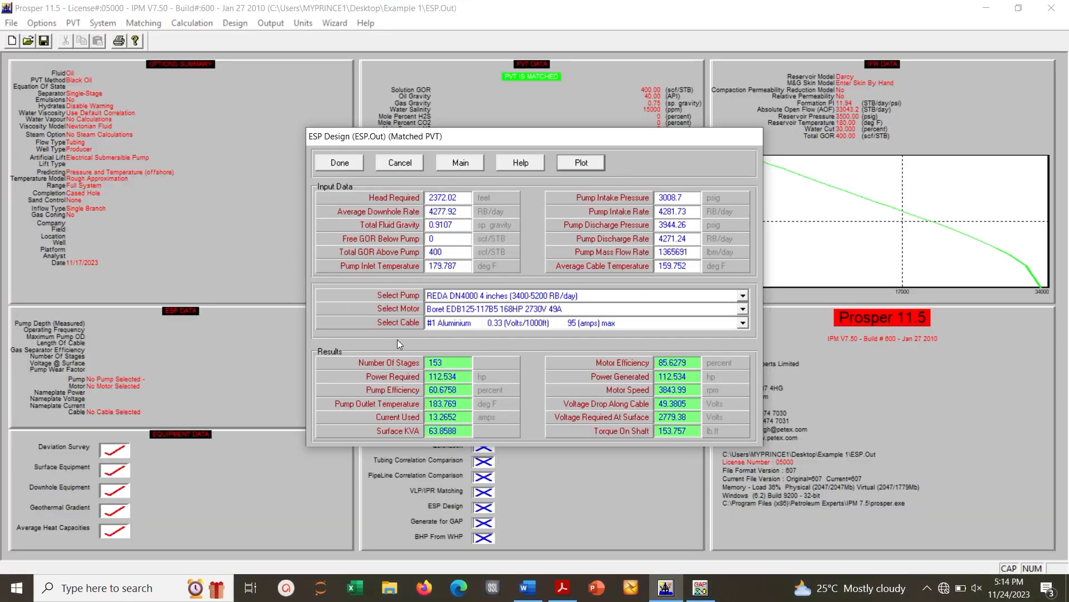
pyautogui.click(741, 295)
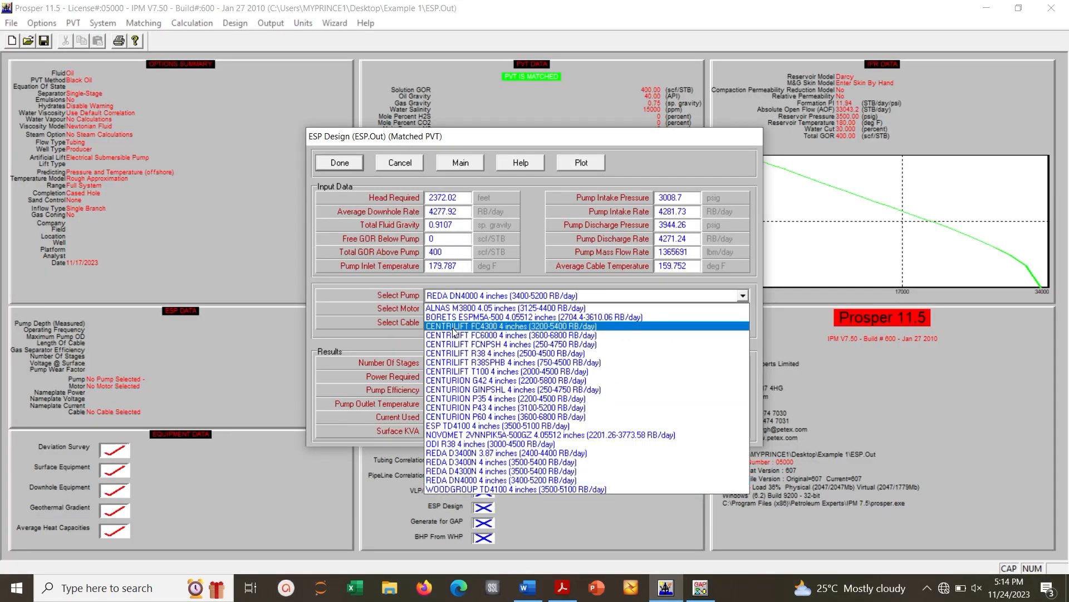
pyautogui.click(510, 326)
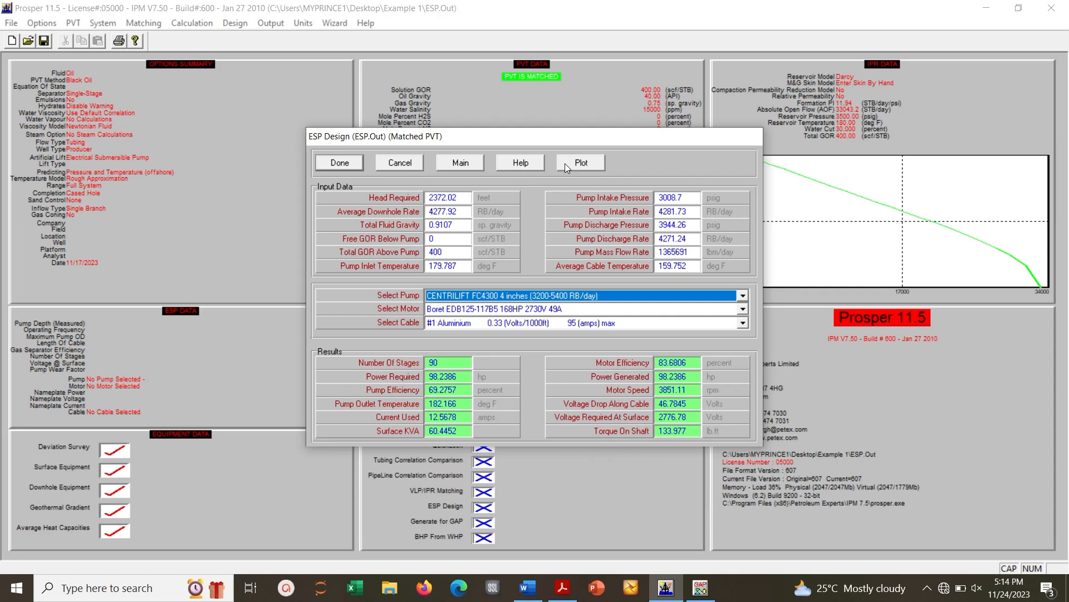
pyautogui.click(580, 162)
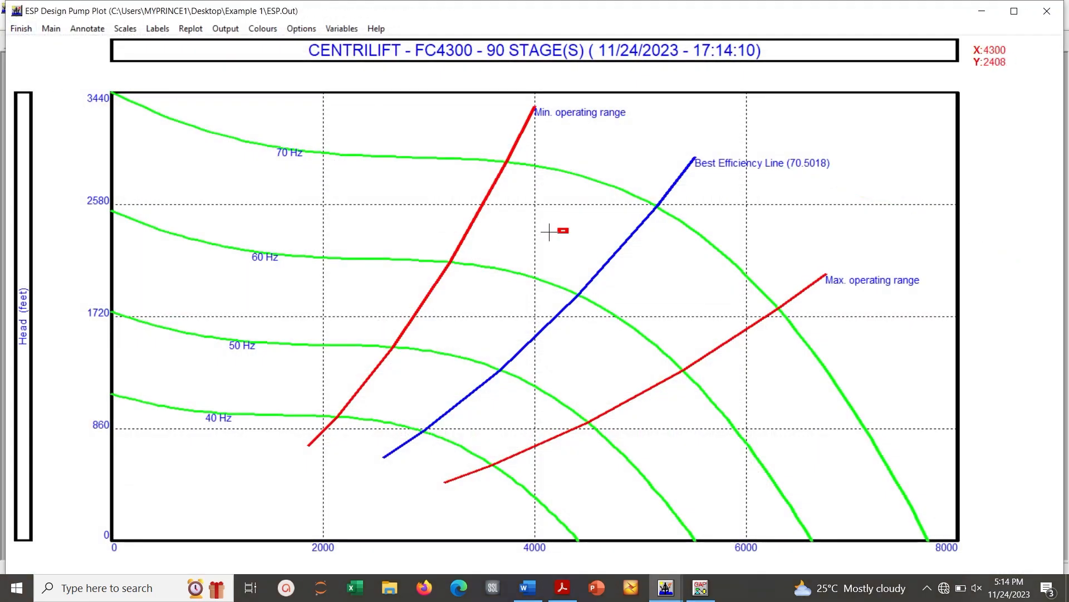
pyautogui.moveTo(665, 180)
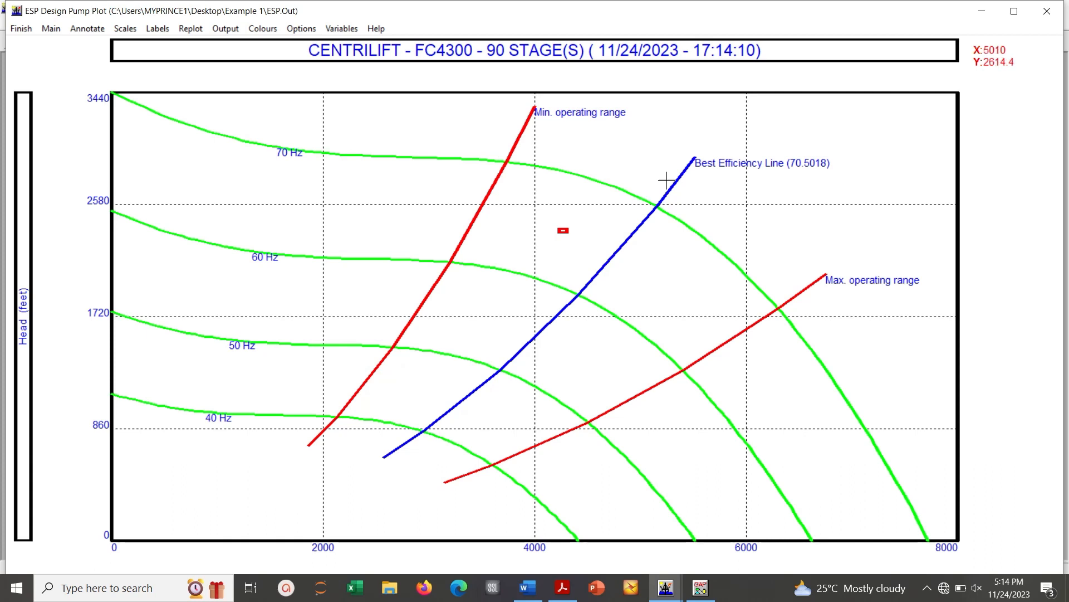
pyautogui.moveTo(685, 180)
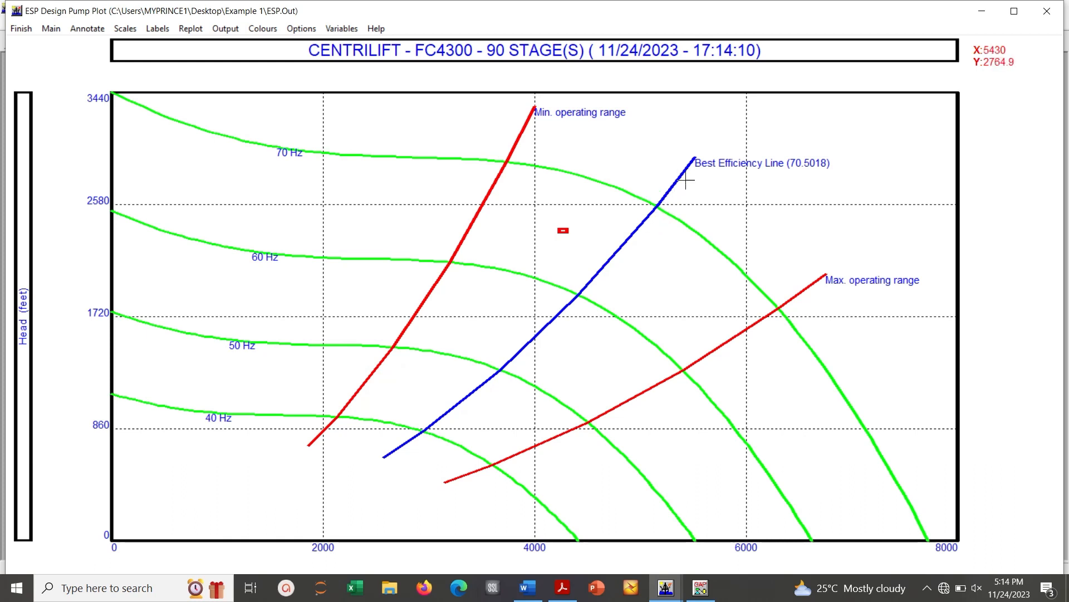
pyautogui.moveTo(615, 206)
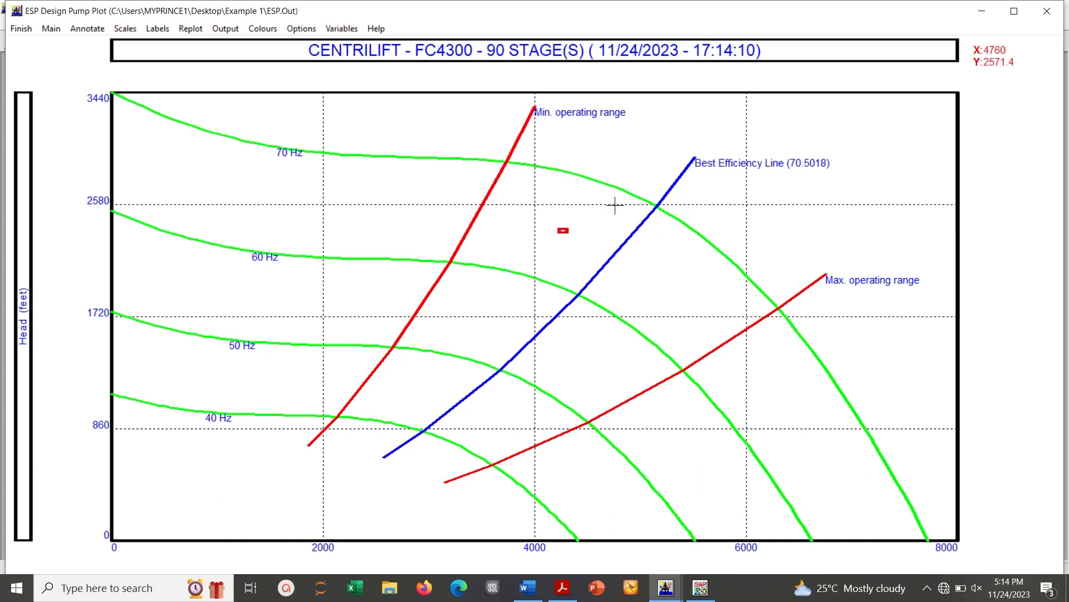
pyautogui.moveTo(532, 245)
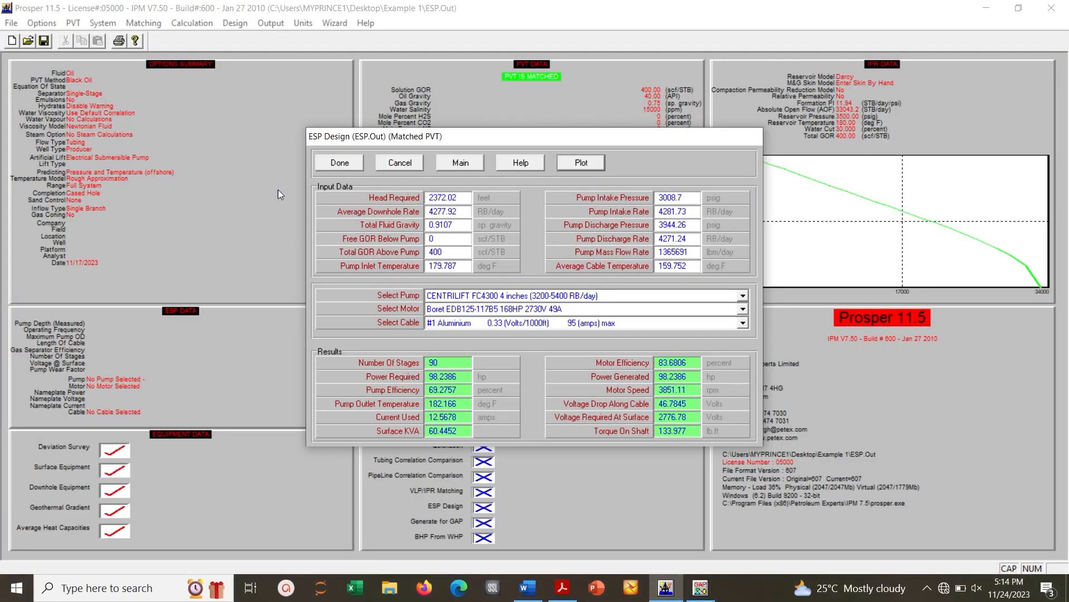
# - Try the CENTRILIFT FC6000 and FCNPSH pumps, then choose the CENTRILIFT R38 (118 stages)
pyautogui.click(741, 295)
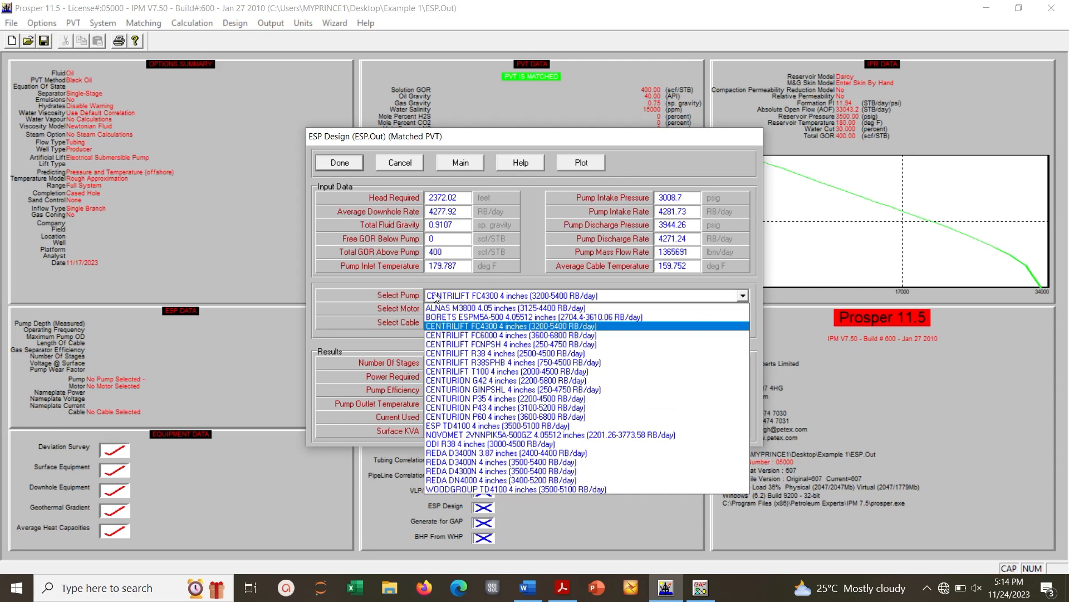
pyautogui.moveTo(508, 335)
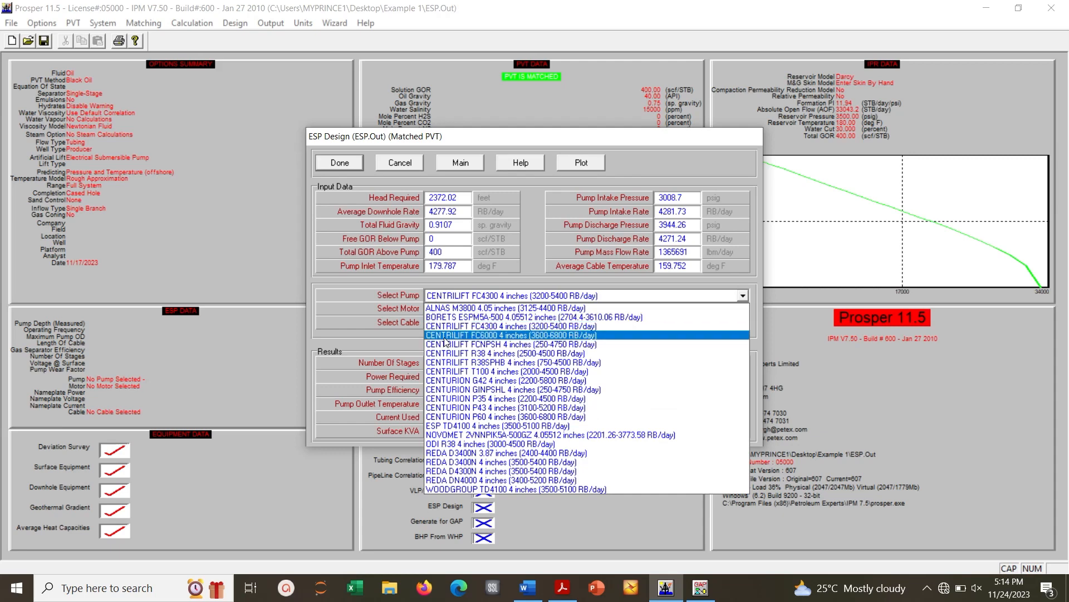
pyautogui.click(508, 335)
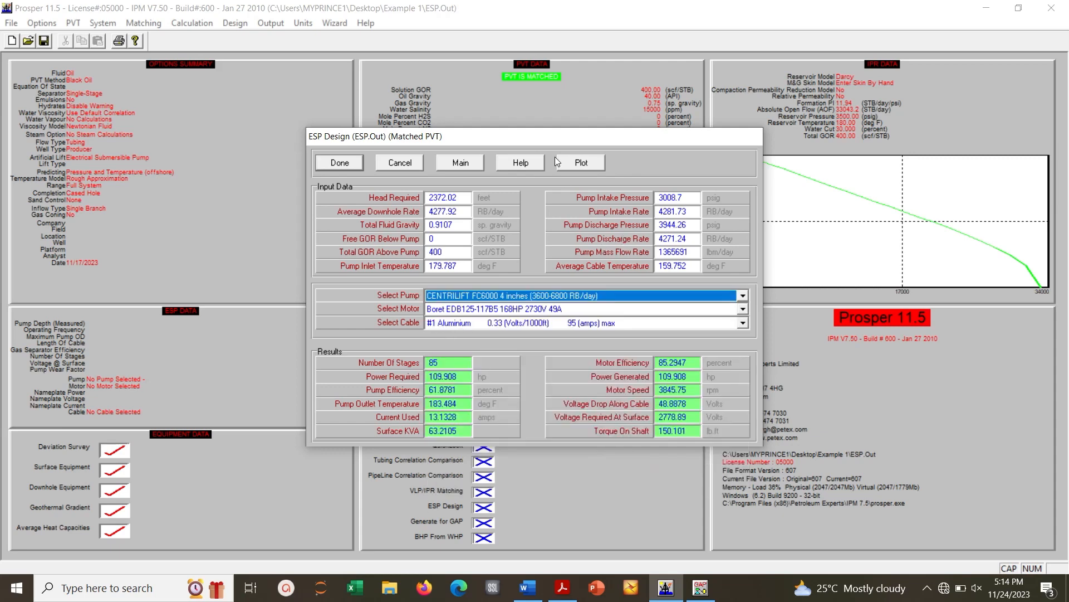
pyautogui.click(578, 162)
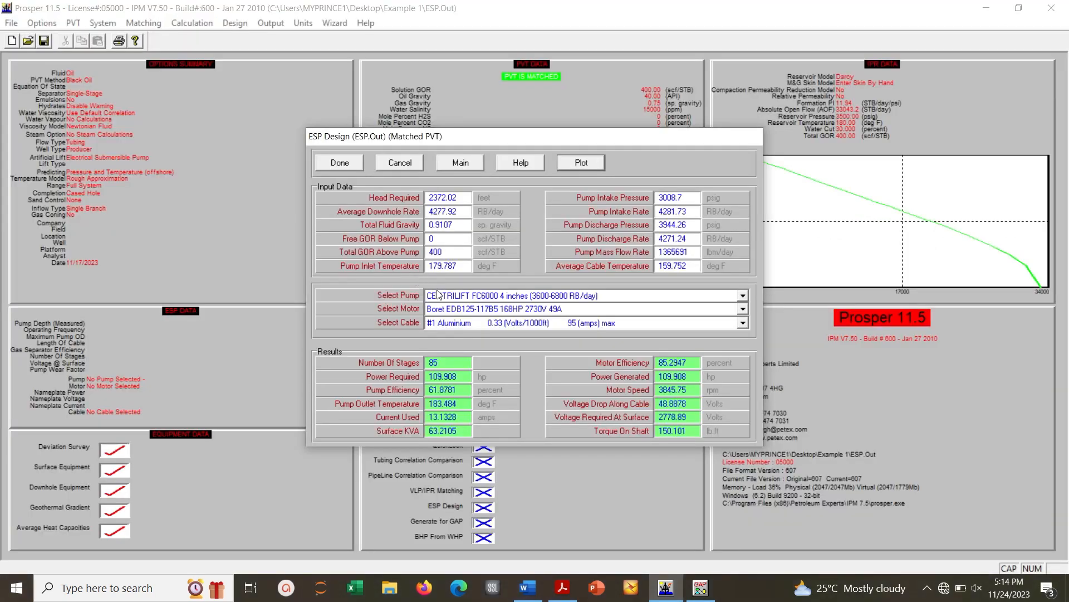
pyautogui.click(742, 295)
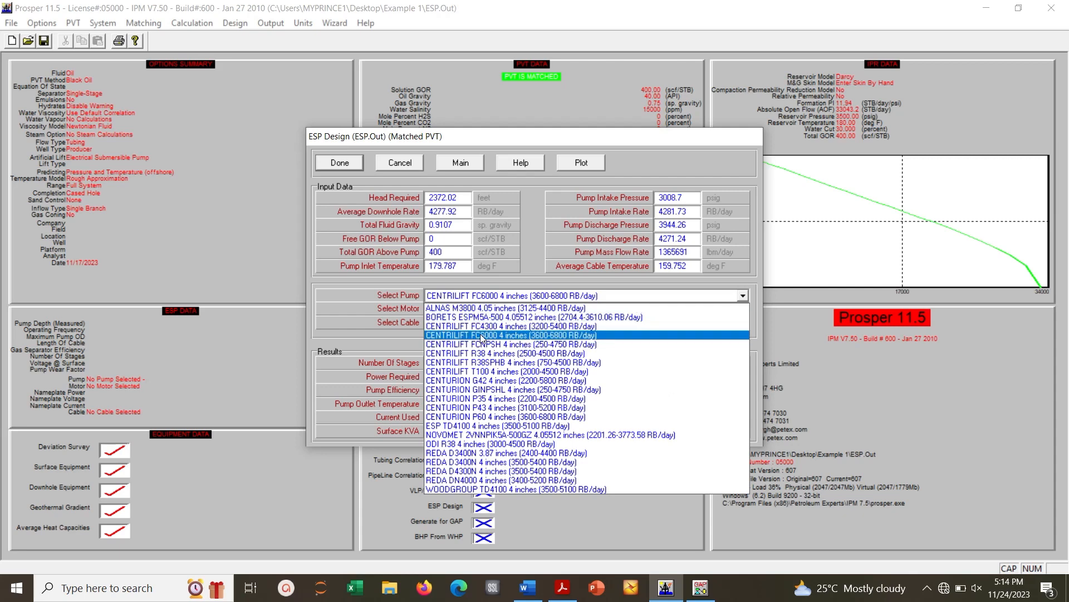
pyautogui.click(507, 344)
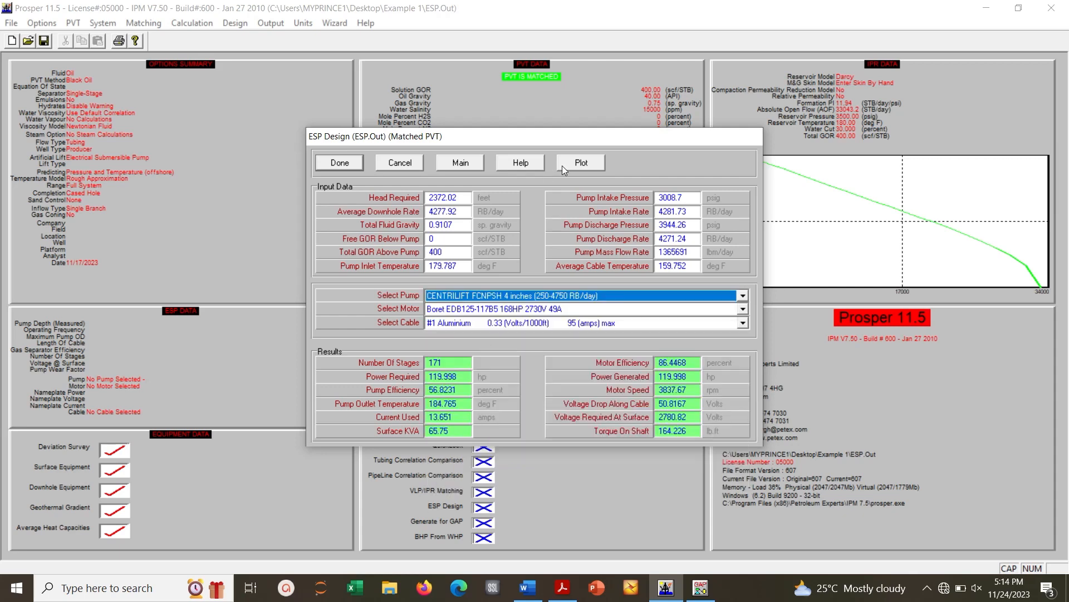
pyautogui.click(580, 162)
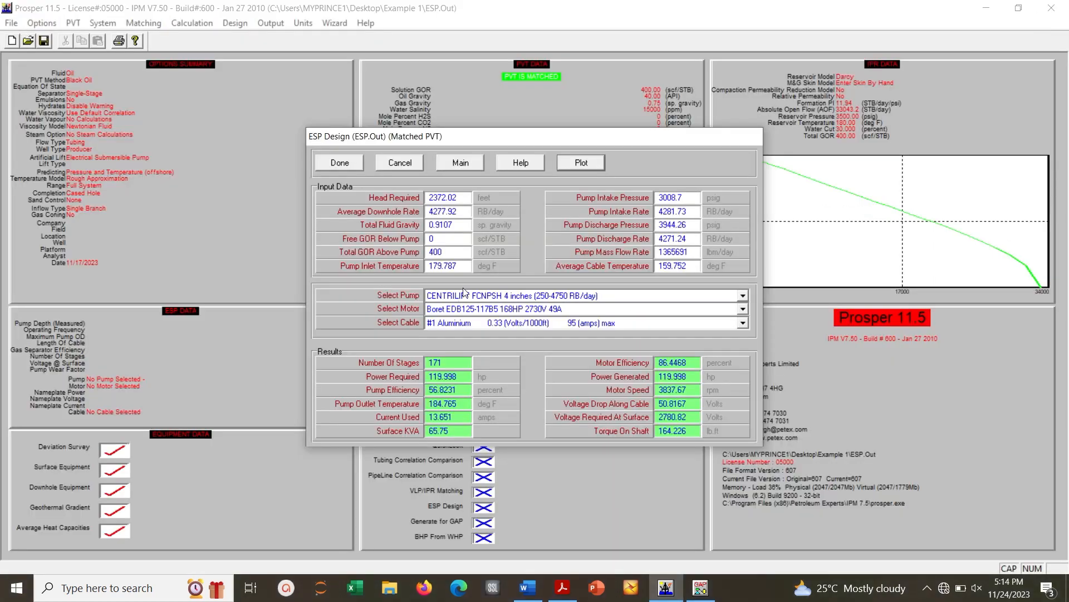
pyautogui.click(740, 295)
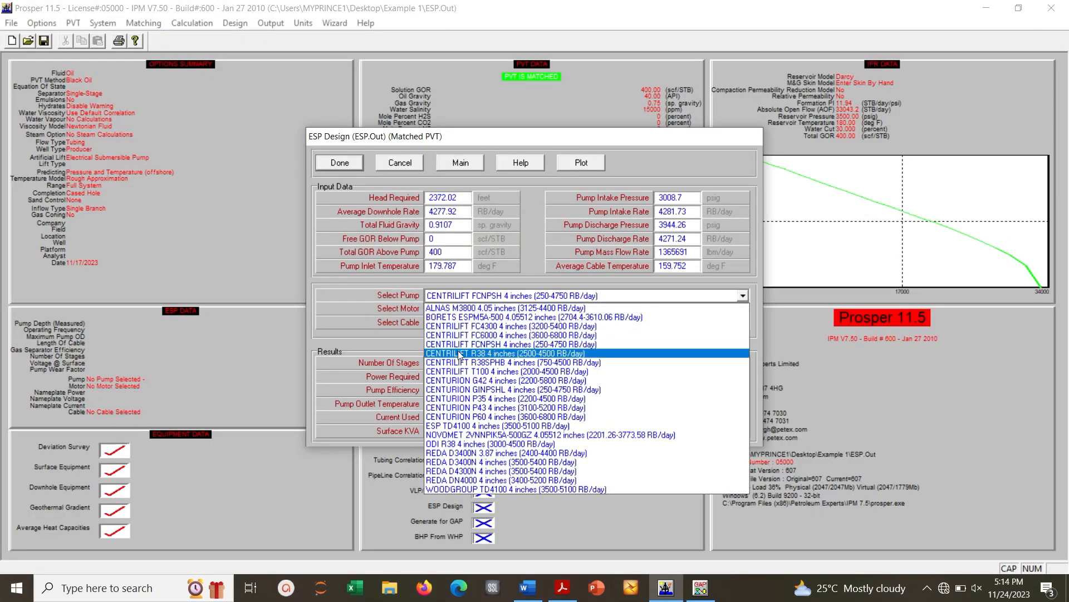
pyautogui.click(506, 353)
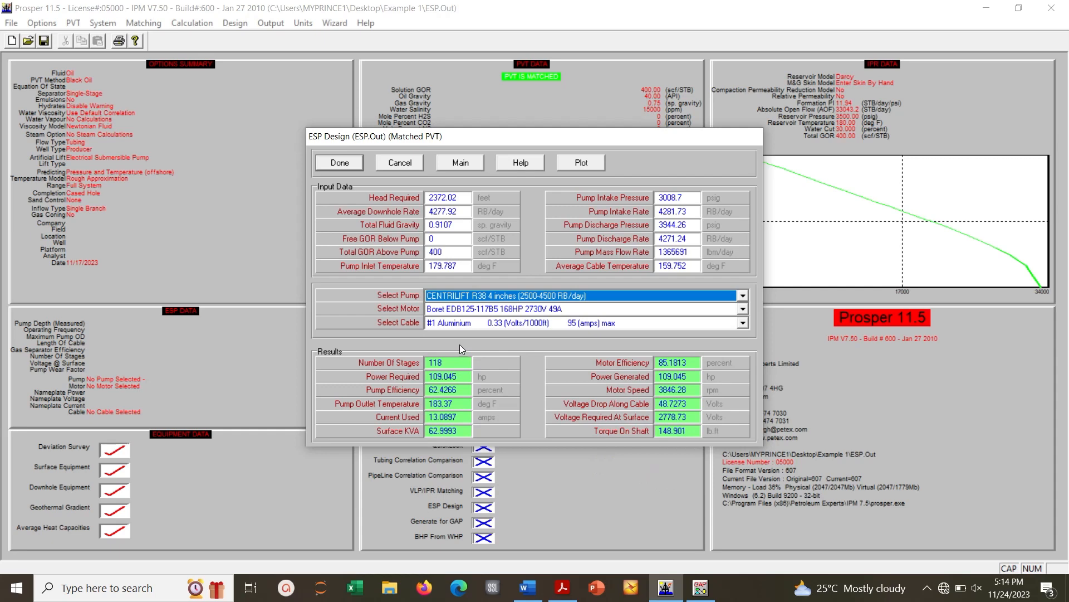
pyautogui.moveTo(477, 326)
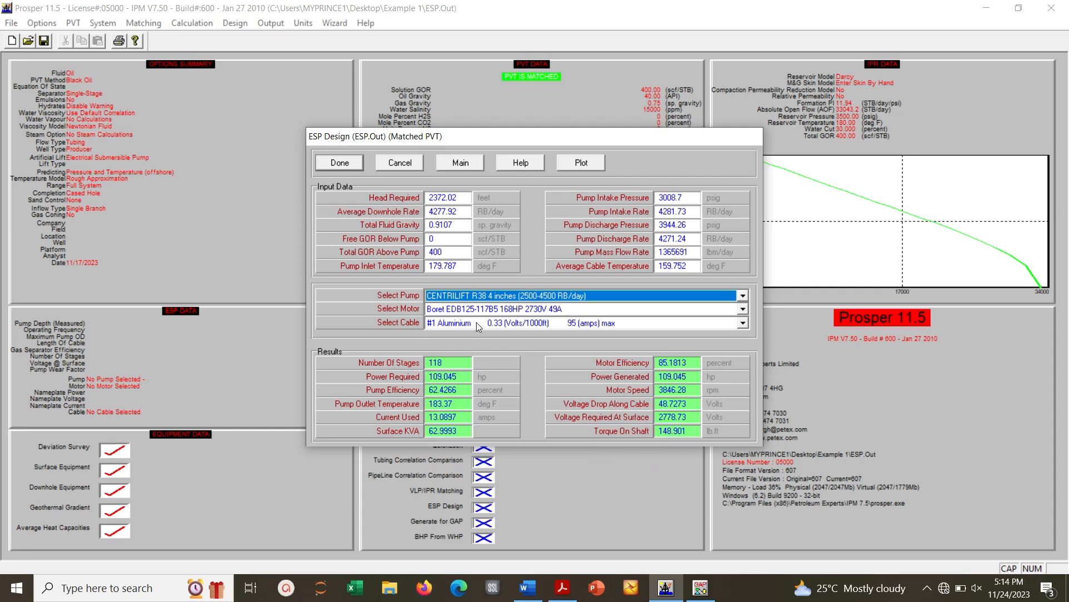
# - Plot the 118-stage CENTRILIFT R38 performance curves
pyautogui.click(580, 162)
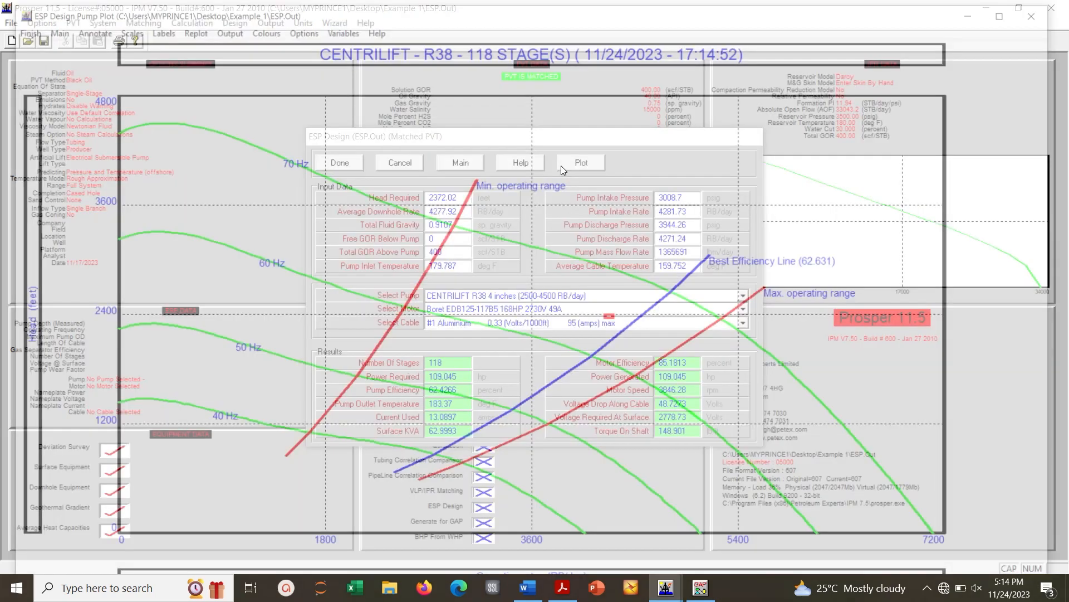
pyautogui.click(579, 162)
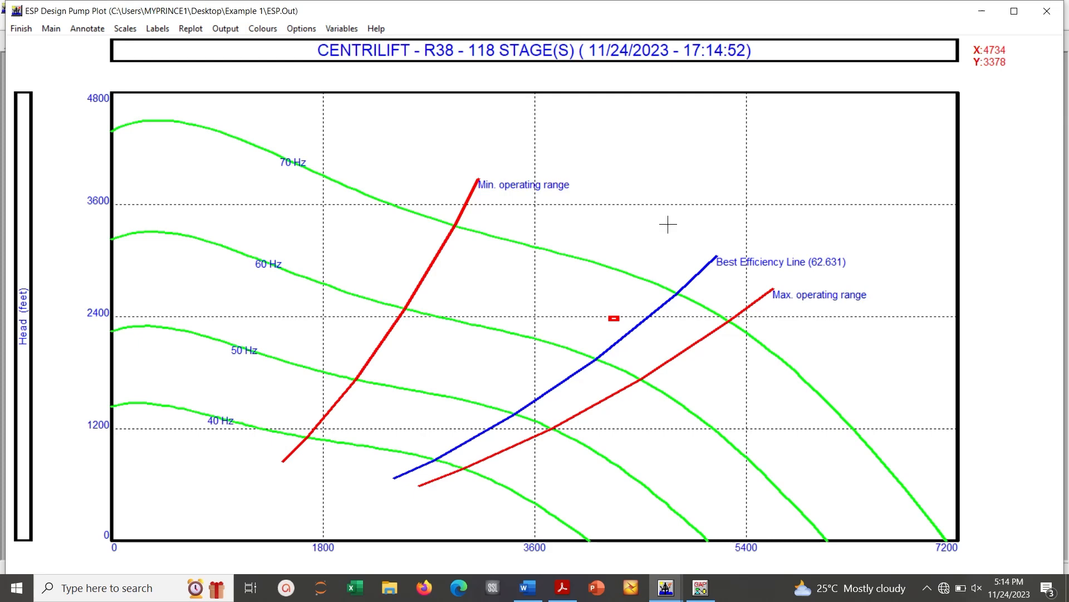
pyautogui.moveTo(48, 45)
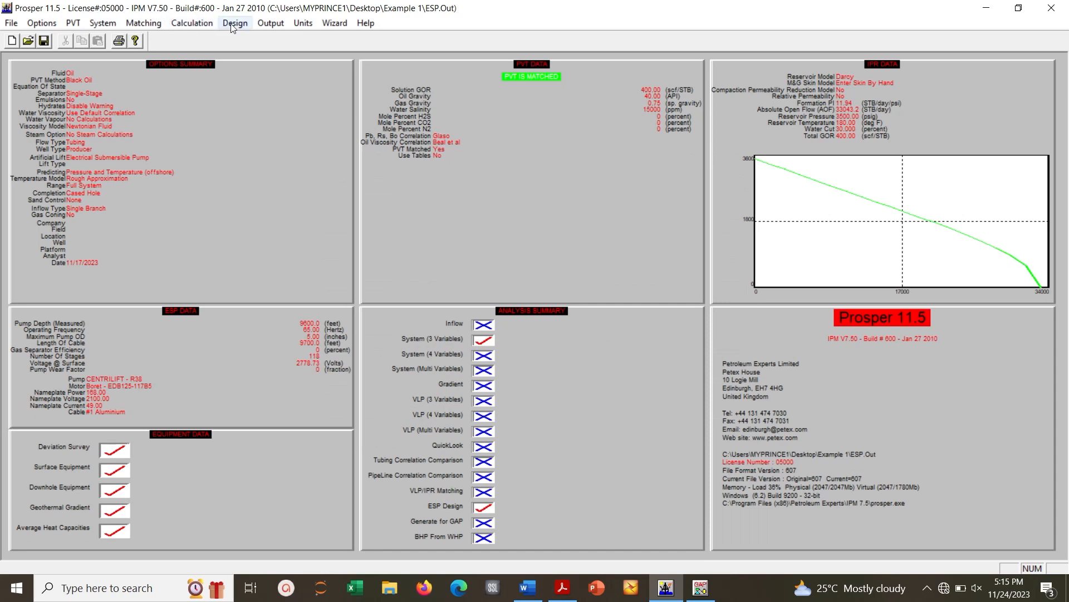
# - Set up a System 3 Variables sensitivity with operating frequency 50, 60 and 70 Hz
pyautogui.click(192, 23)
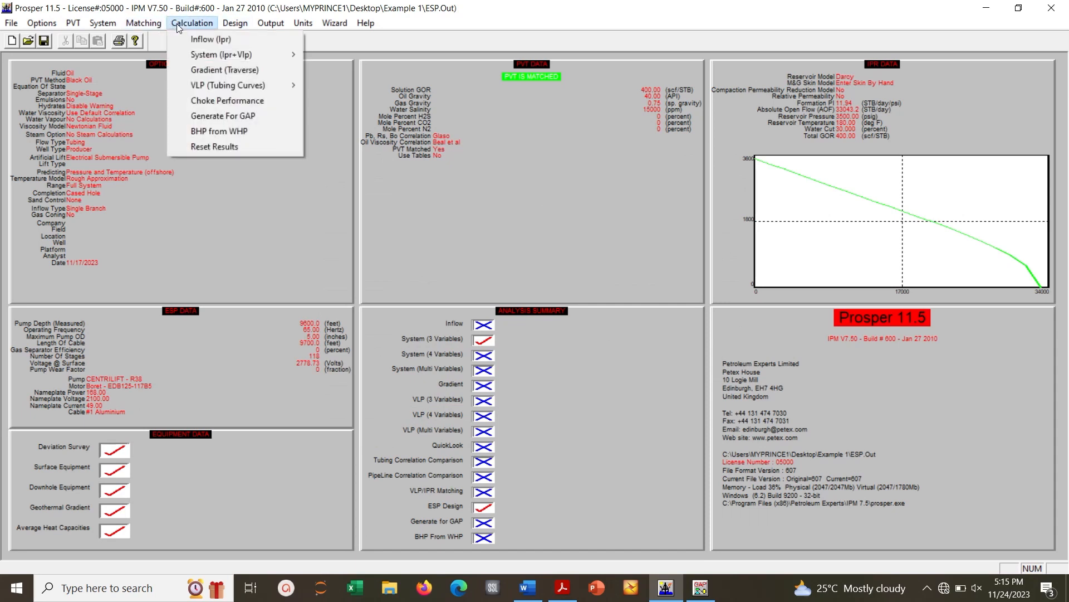
pyautogui.moveTo(221, 54)
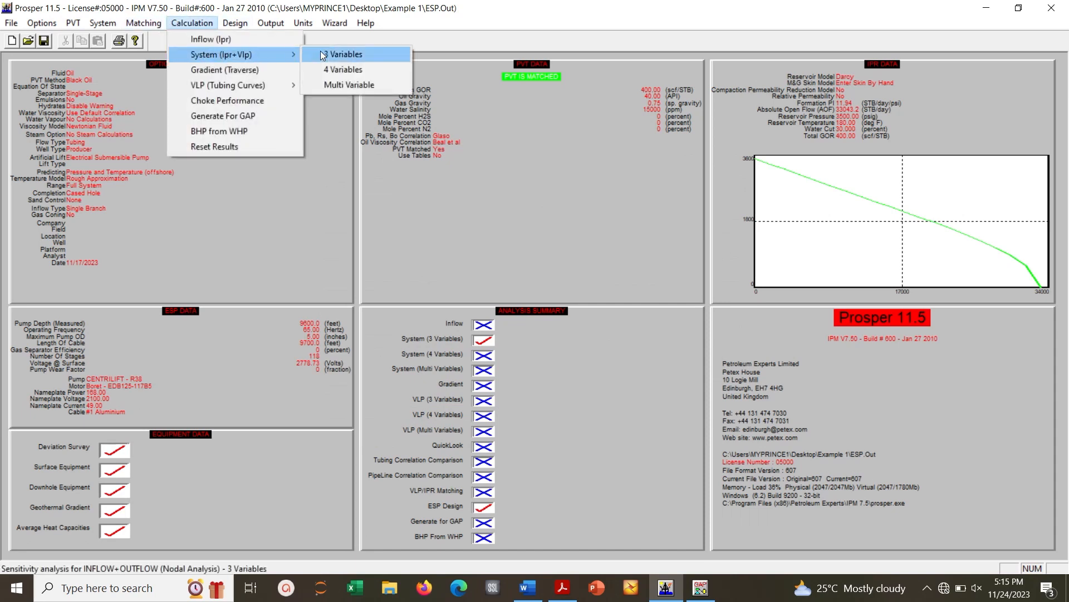
pyautogui.click(343, 54)
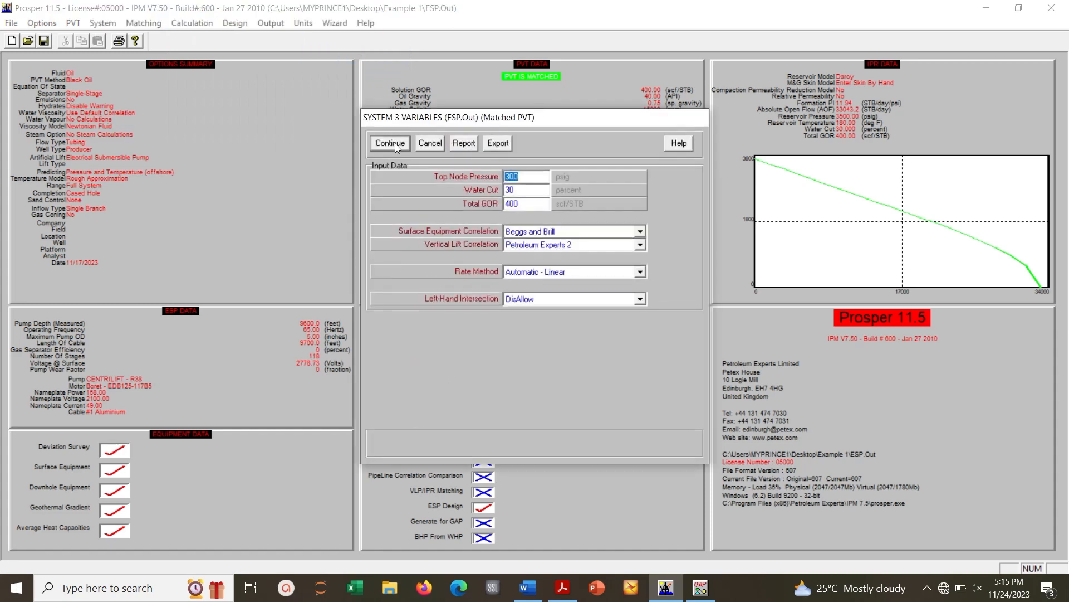
pyautogui.click(389, 143)
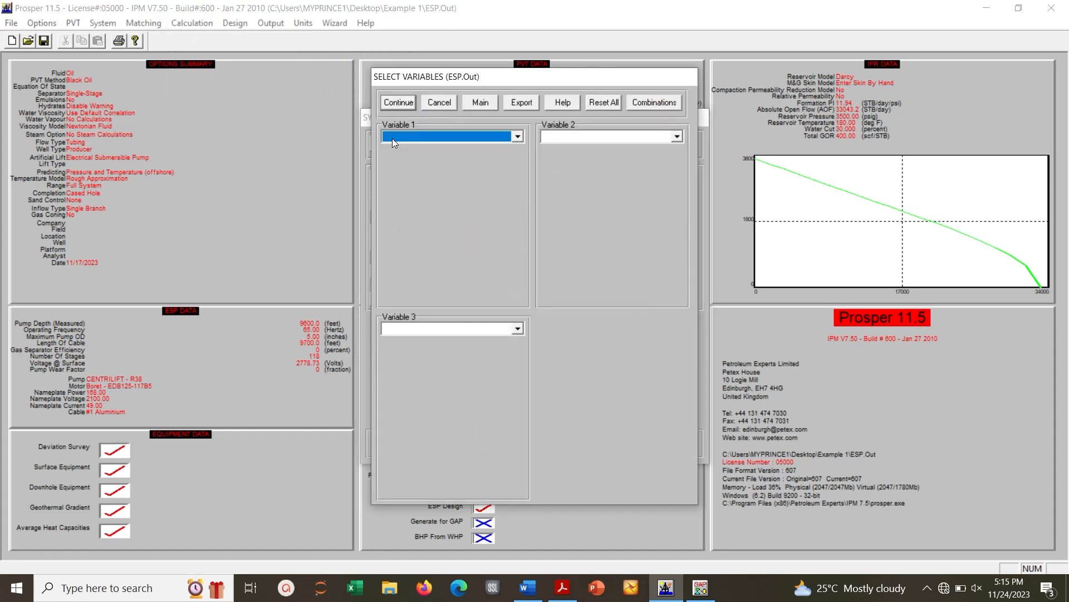
pyautogui.click(517, 136)
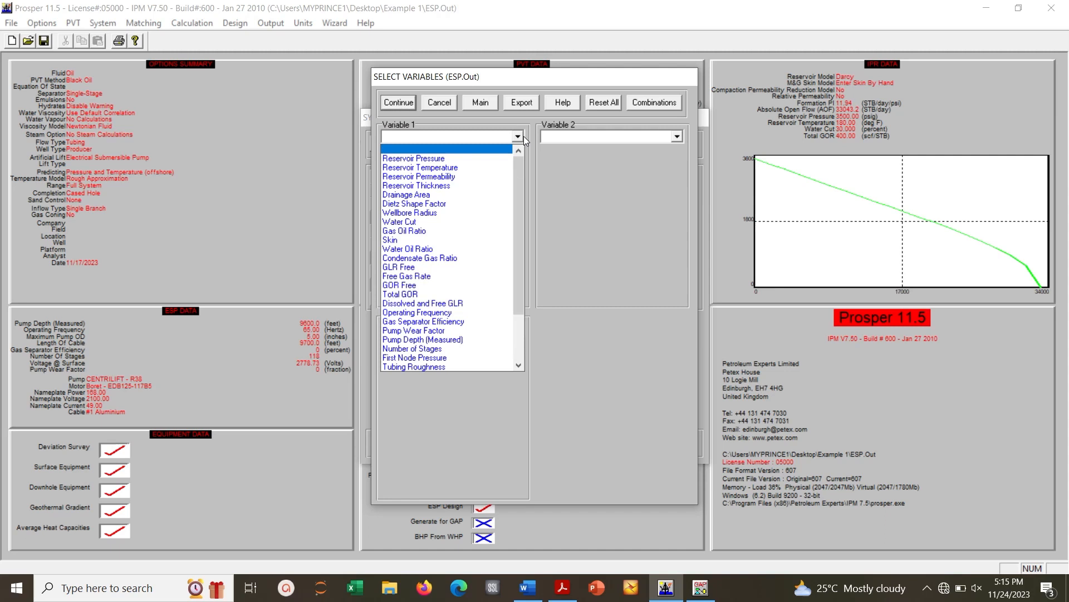
pyautogui.click(416, 311)
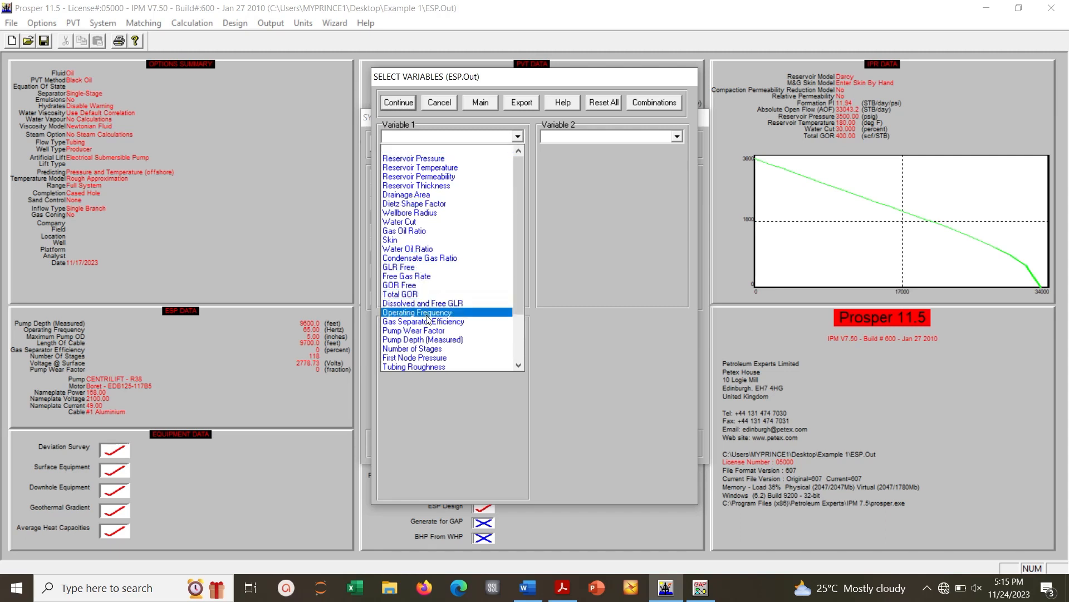
pyautogui.click(416, 311)
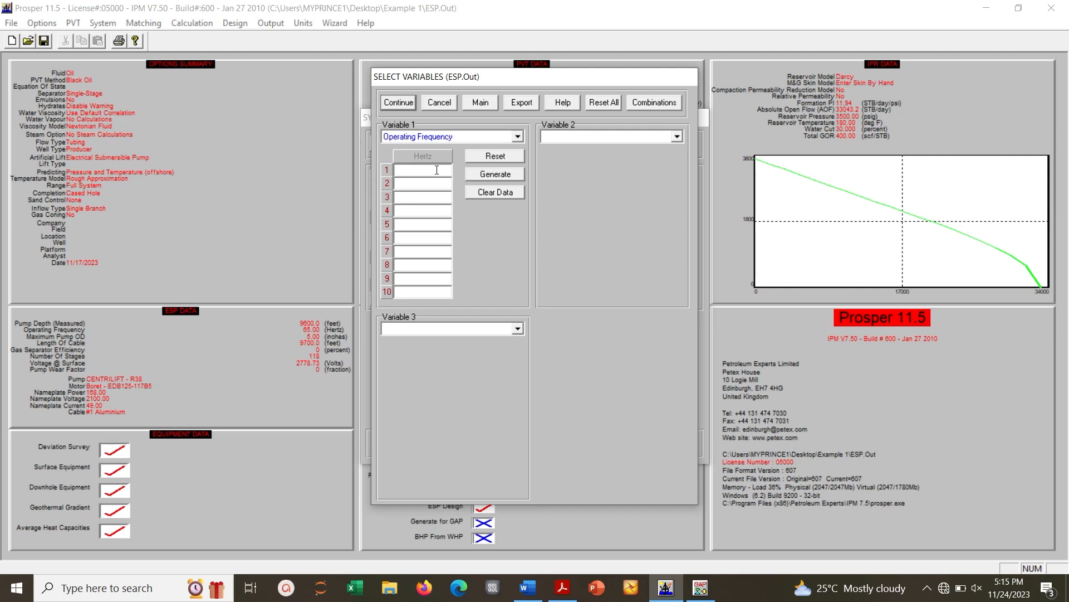
pyautogui.write('50')
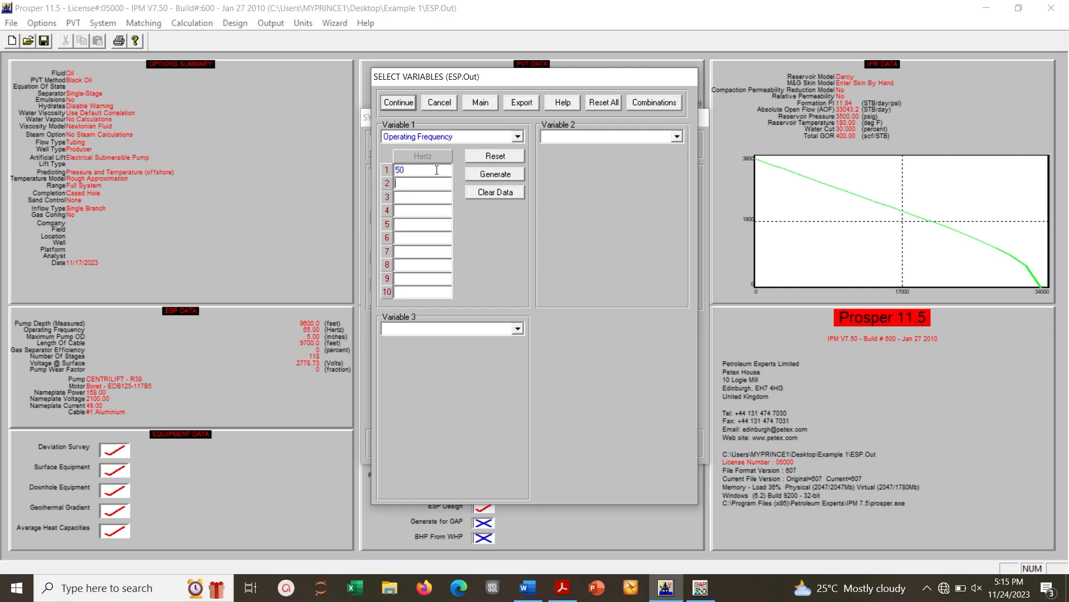
pyautogui.write('60')
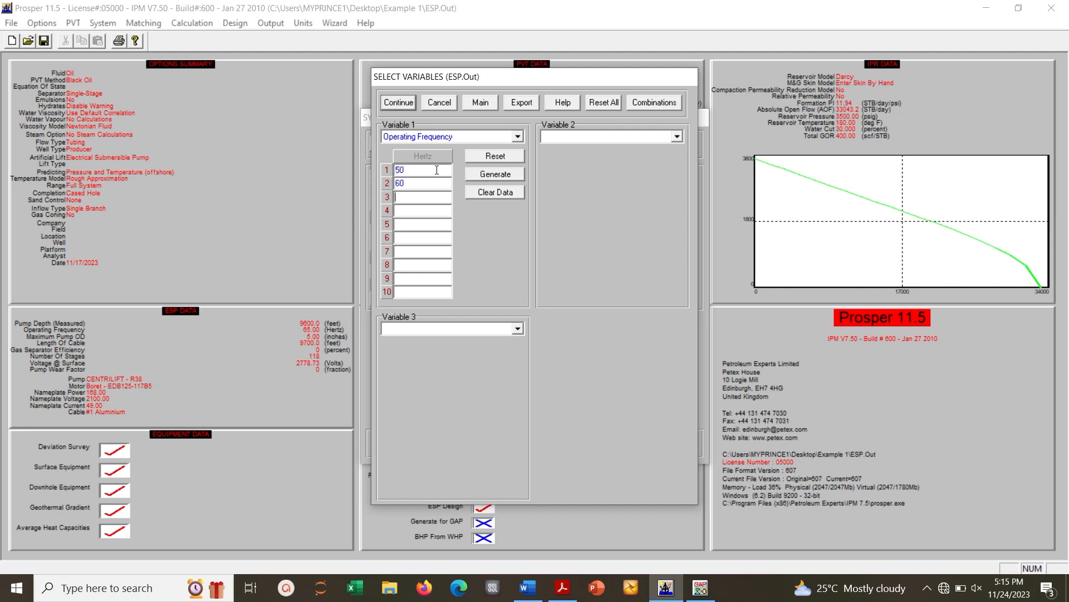
pyautogui.write('70')
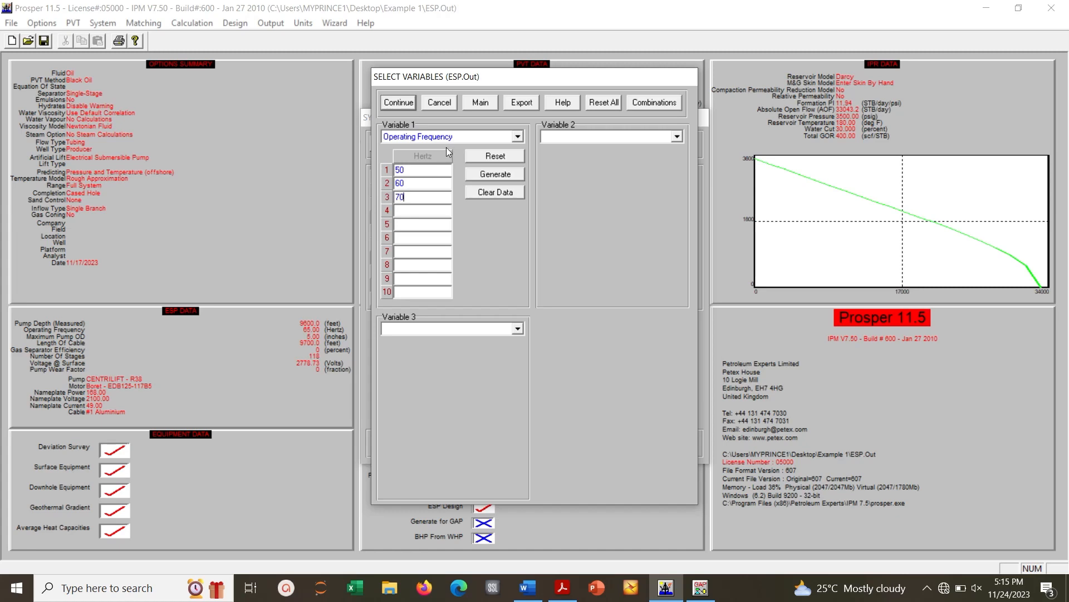
# - Calculate the frequency cases and plot the IPR/VLP curves
pyautogui.click(398, 103)
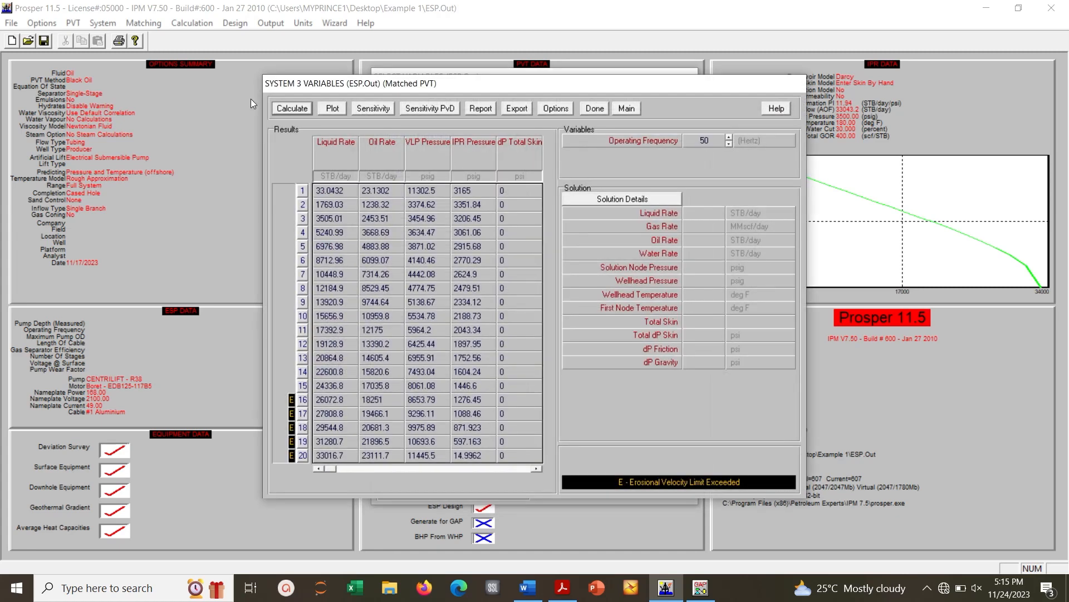
pyautogui.click(291, 107)
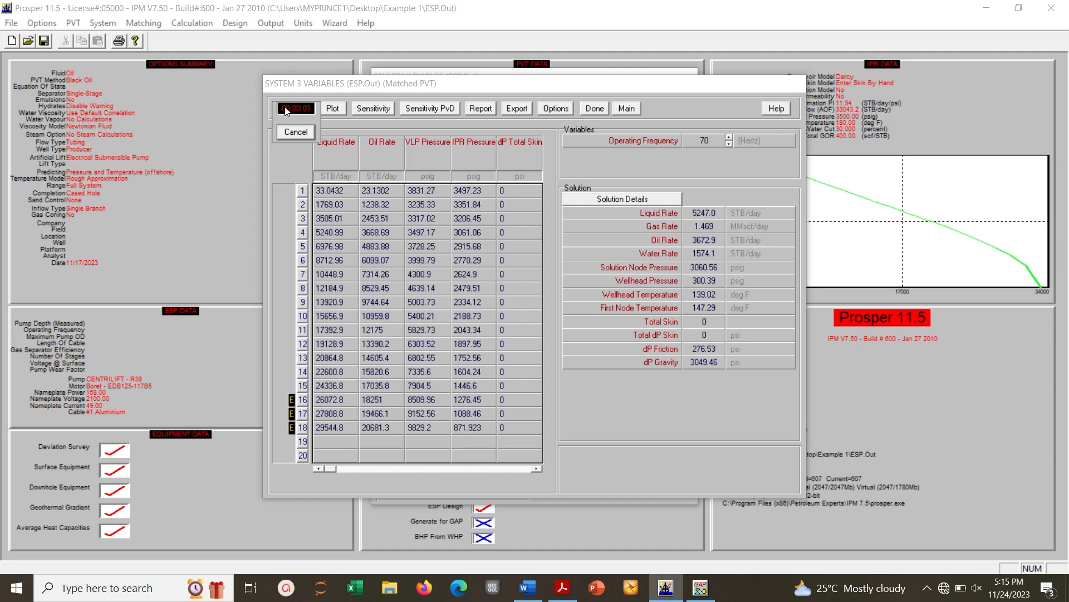
pyautogui.click(291, 109)
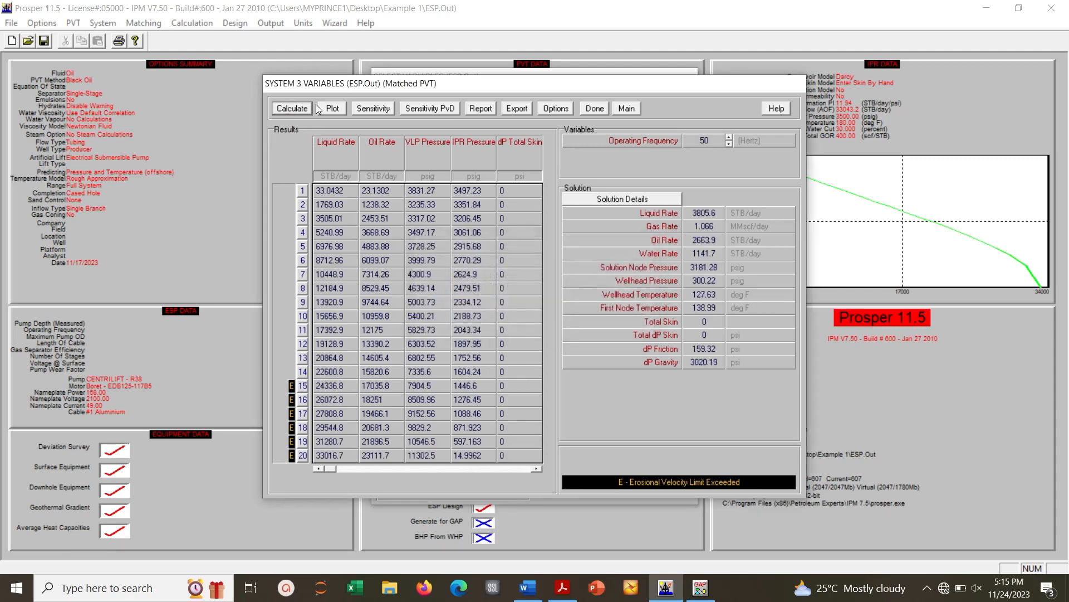
pyautogui.click(331, 107)
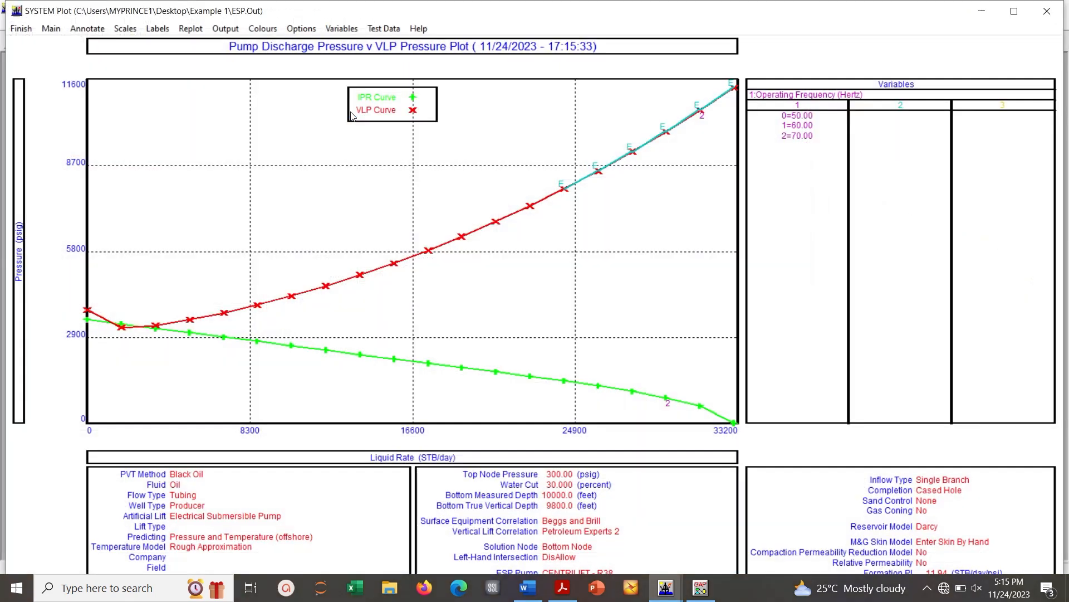
# - Select the 70 and 60 Hz operating-frequency cases for the system plot, then close the plot
pyautogui.click(341, 28)
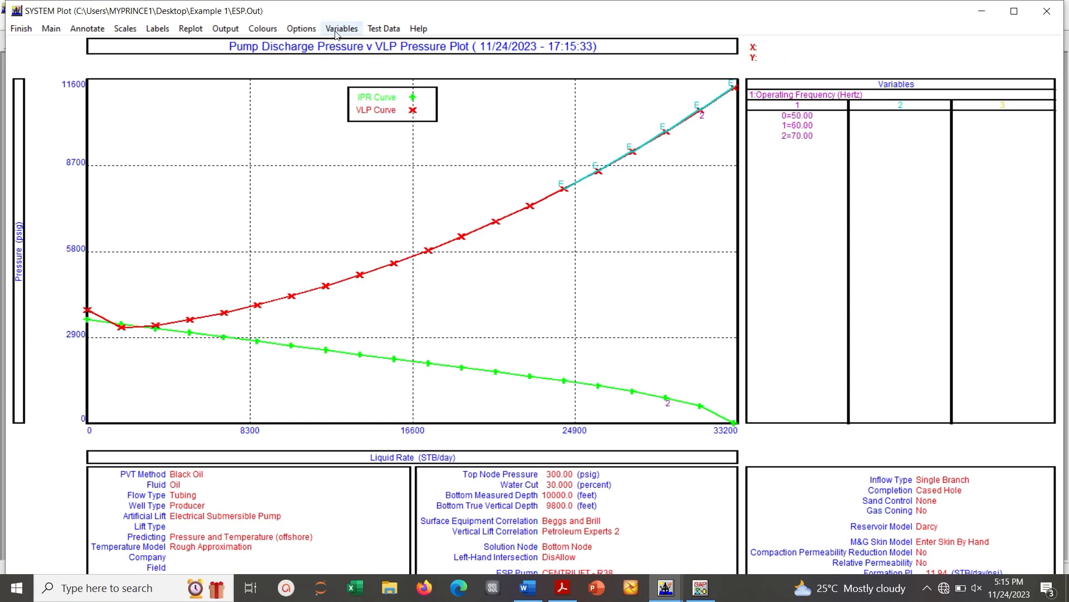
pyautogui.click(340, 29)
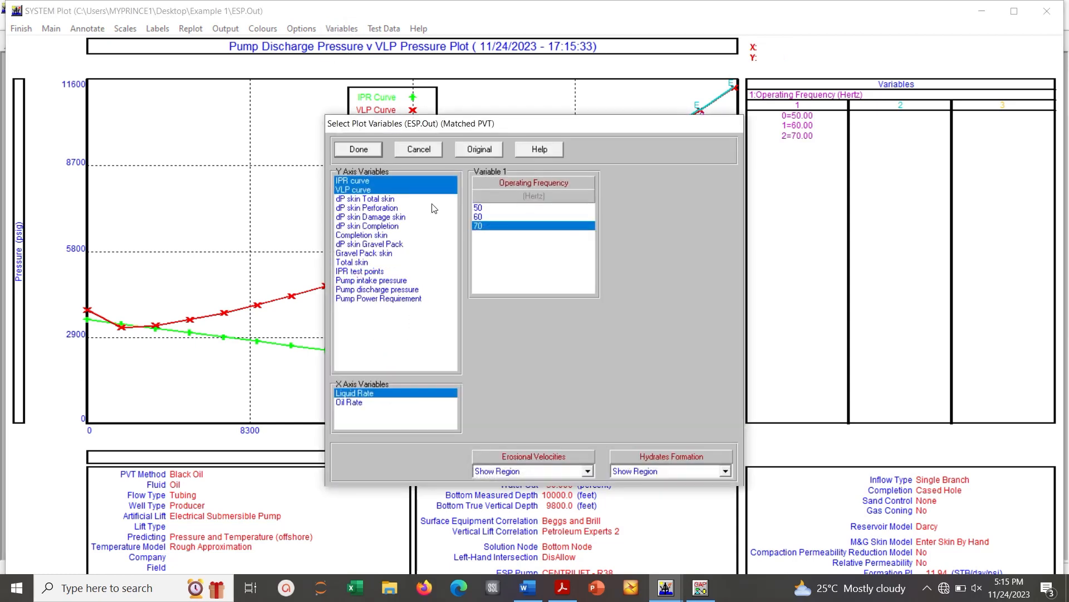
pyautogui.click(479, 226)
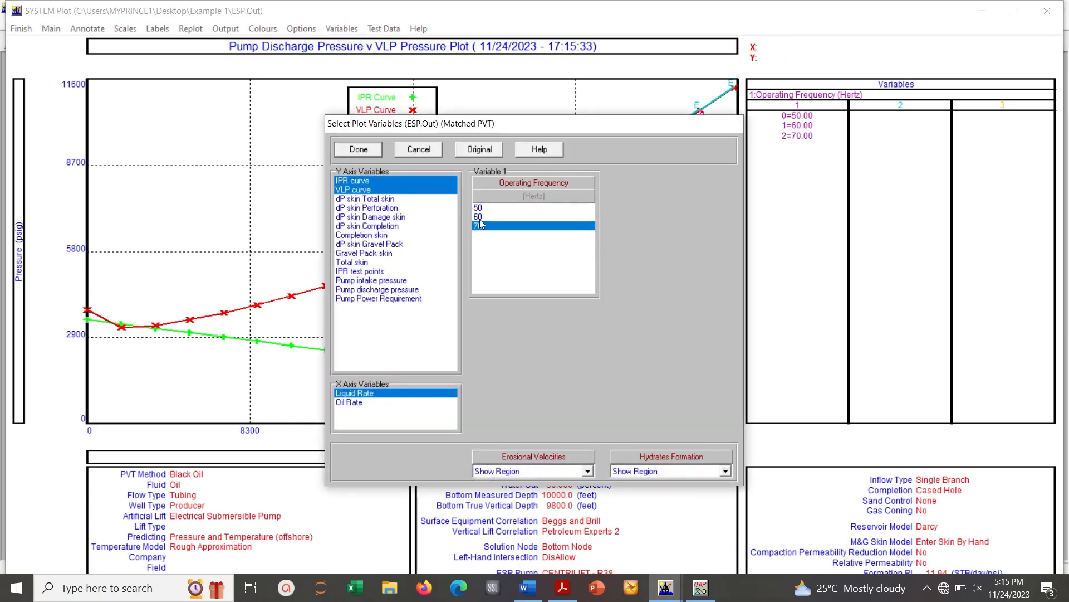
pyautogui.click(479, 217)
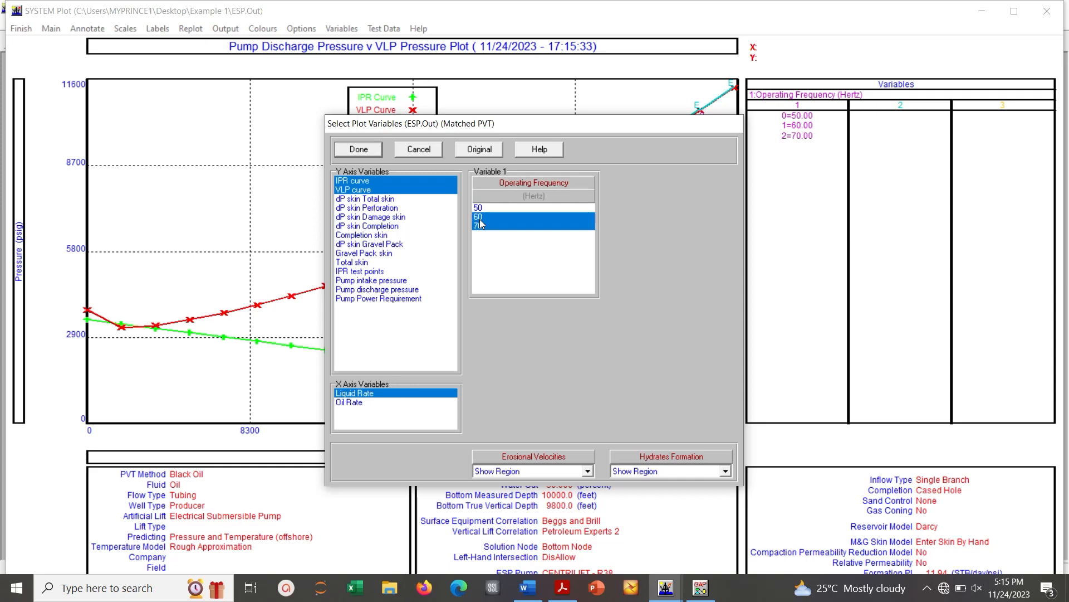
pyautogui.click(357, 149)
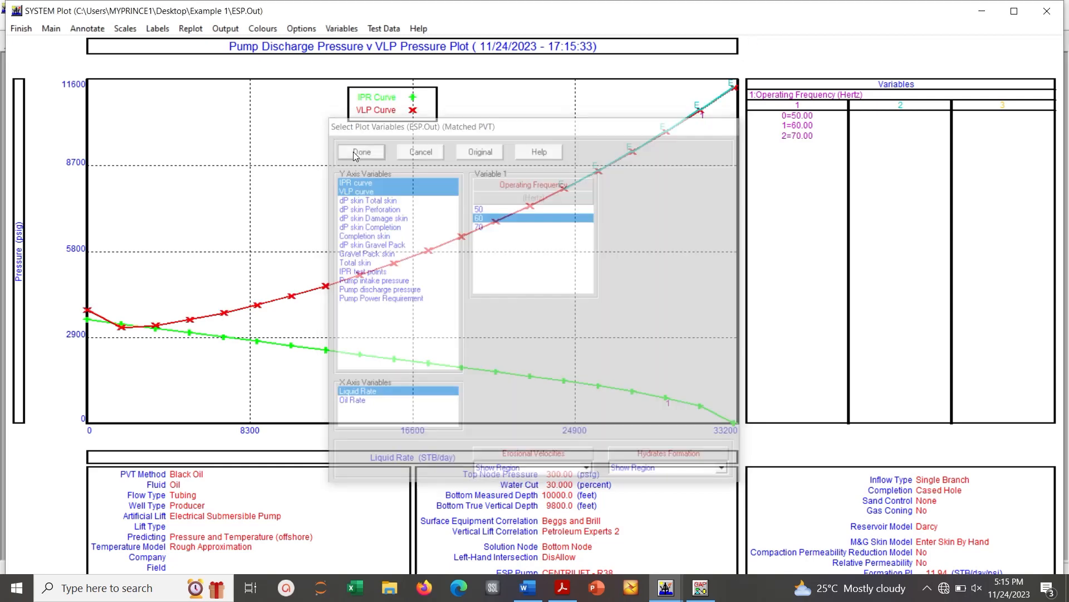
pyautogui.click(360, 151)
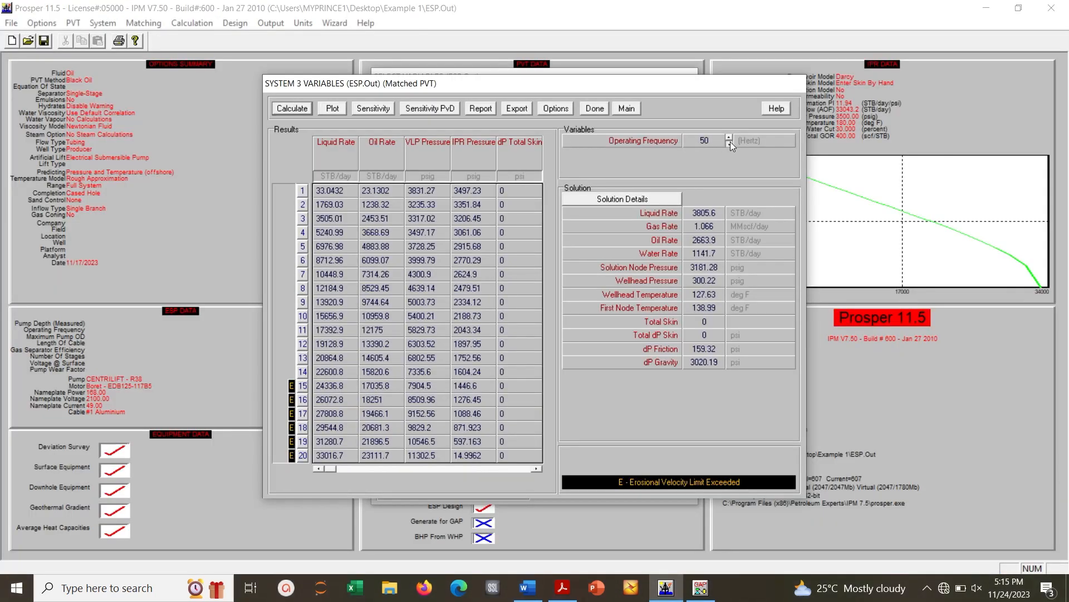
# - Step the operating frequency from 60 Hz (about 4323 STB/day) back to 50 Hz (3806 STB/day)
pyautogui.click(728, 138)
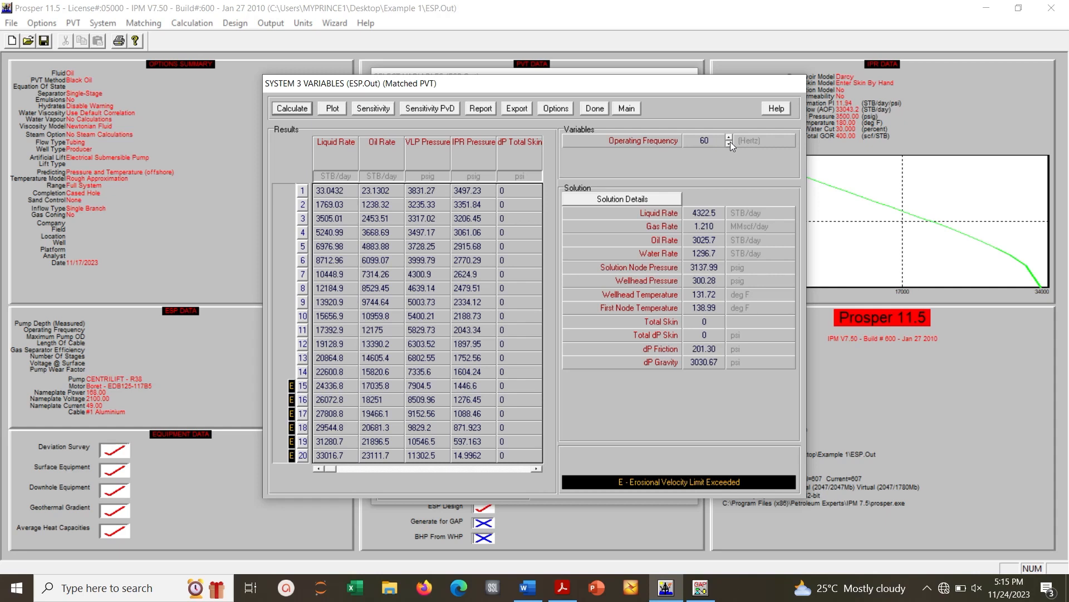
pyautogui.moveTo(723, 168)
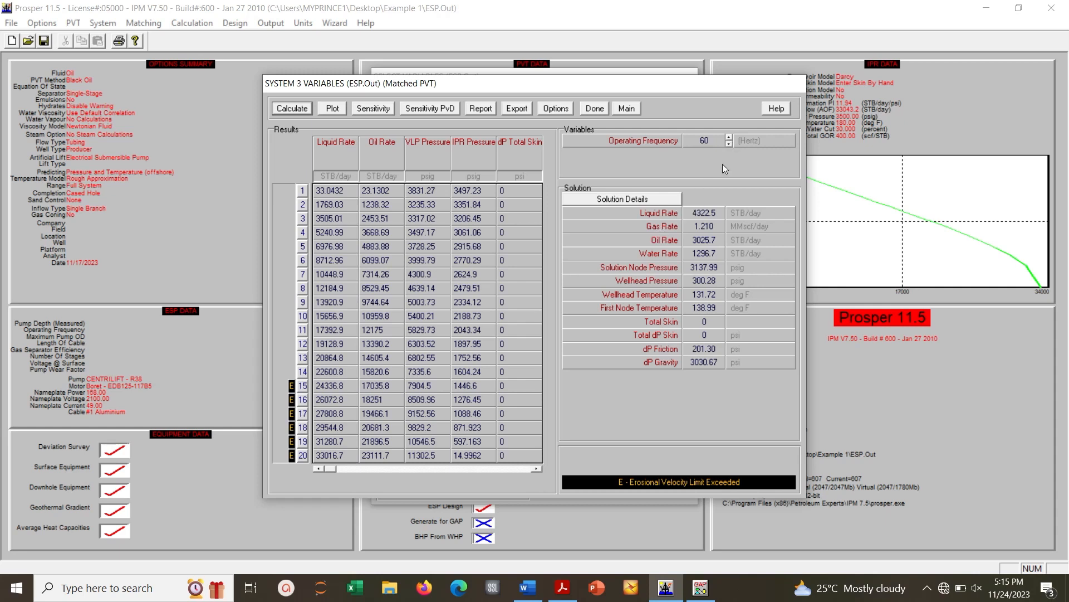
pyautogui.moveTo(636, 190)
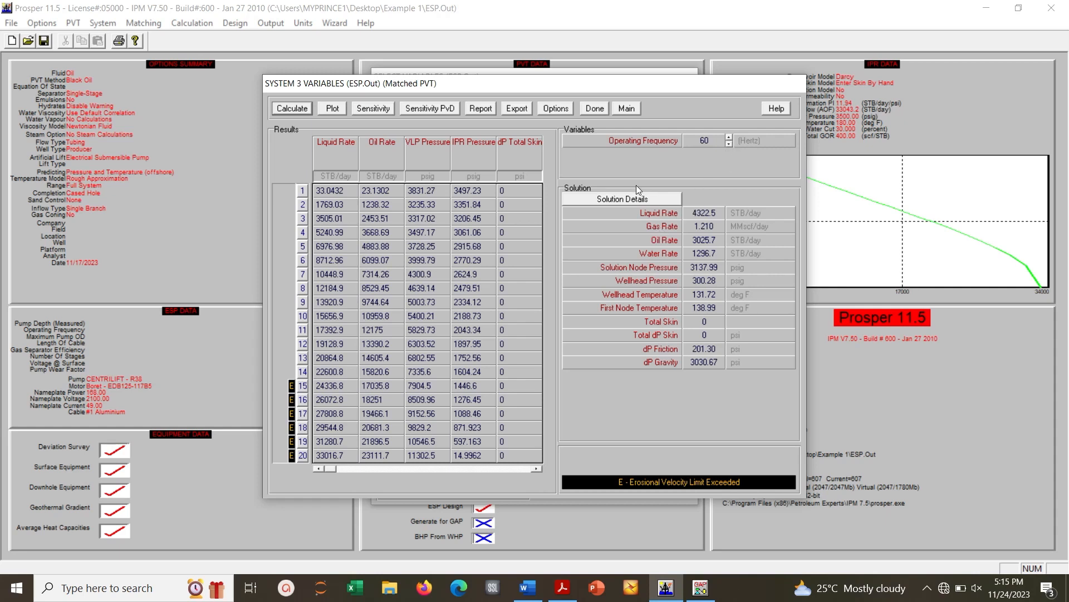
pyautogui.moveTo(680, 254)
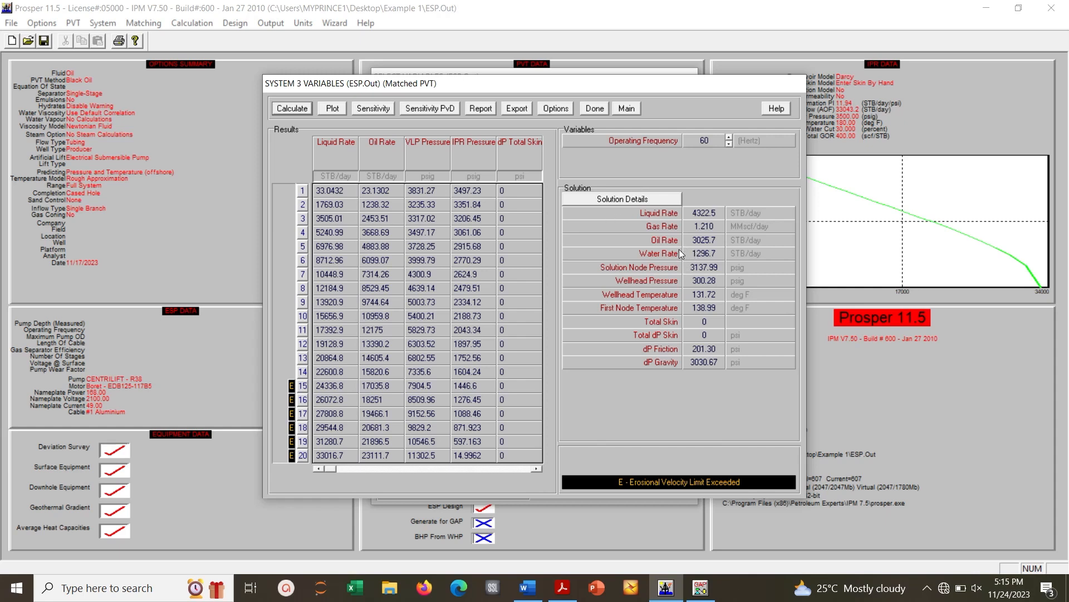
pyautogui.moveTo(701, 249)
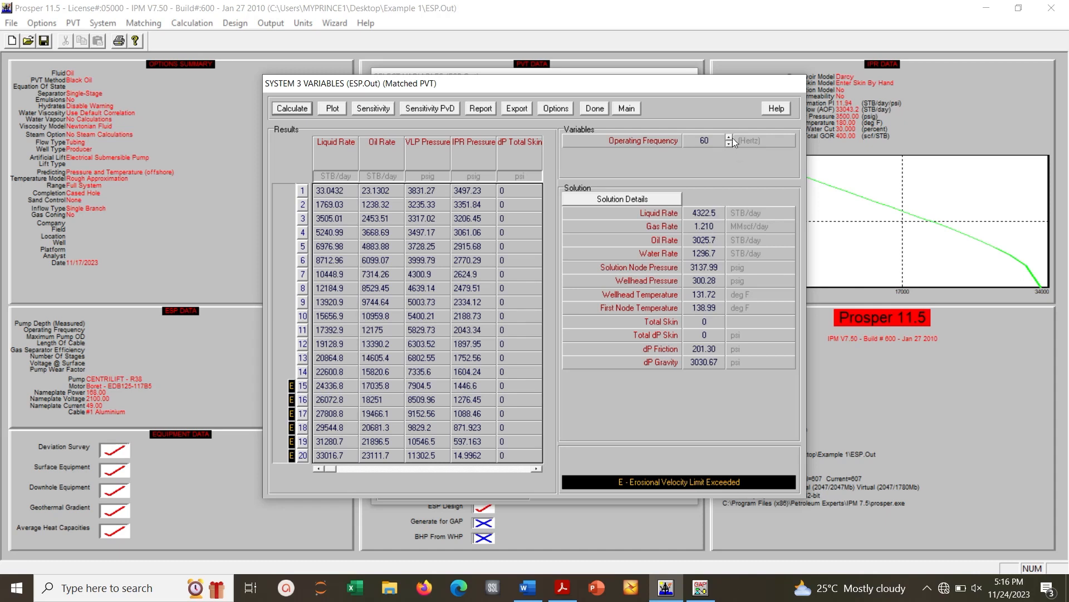
pyautogui.click(727, 143)
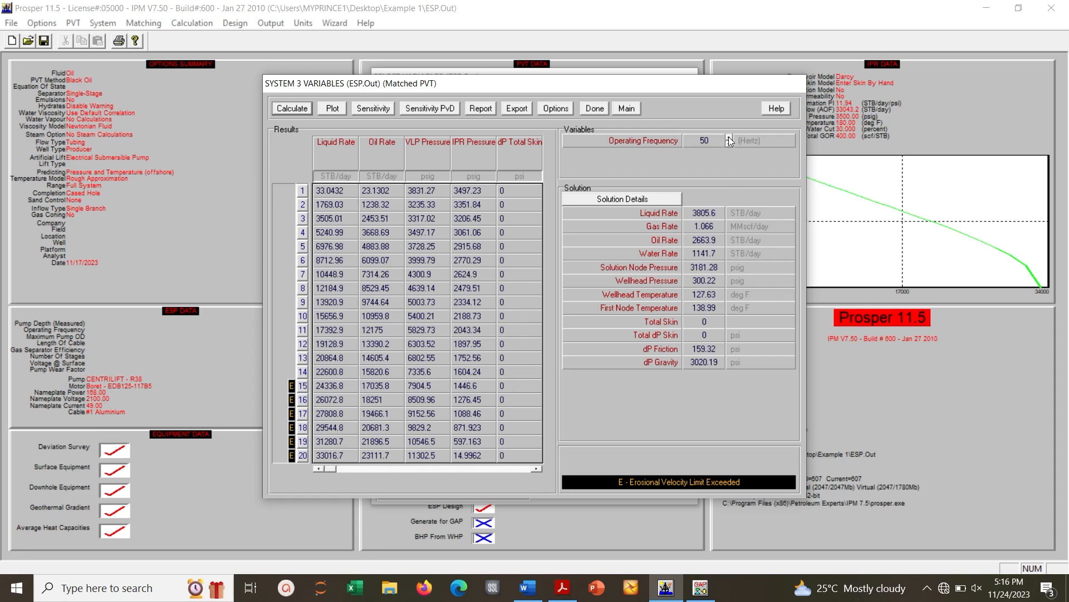
pyautogui.moveTo(730, 142)
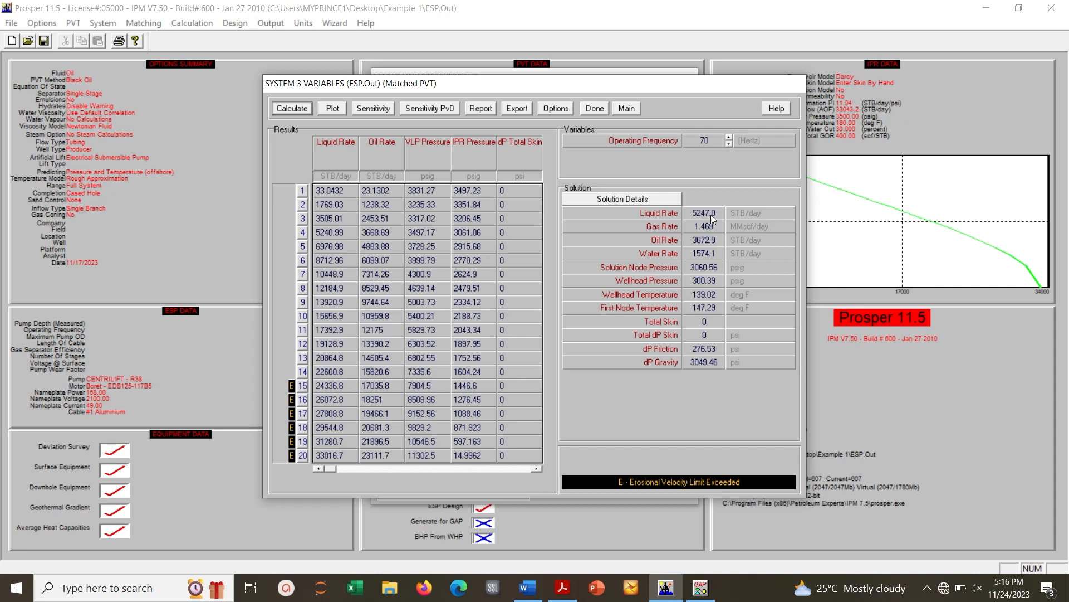
pyautogui.moveTo(704, 249)
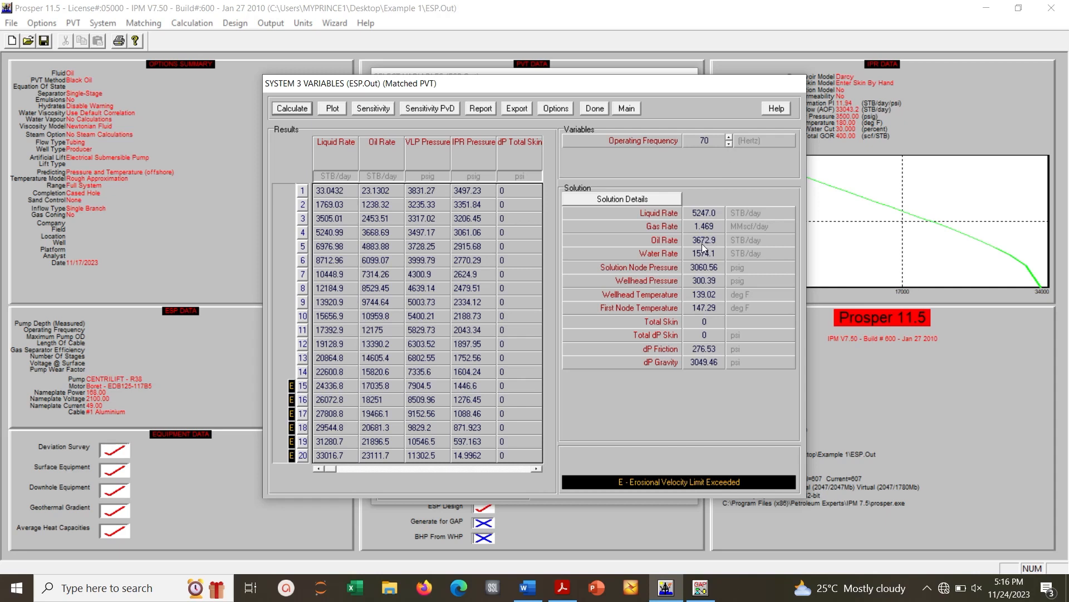
pyautogui.moveTo(729, 224)
pyautogui.write('50')
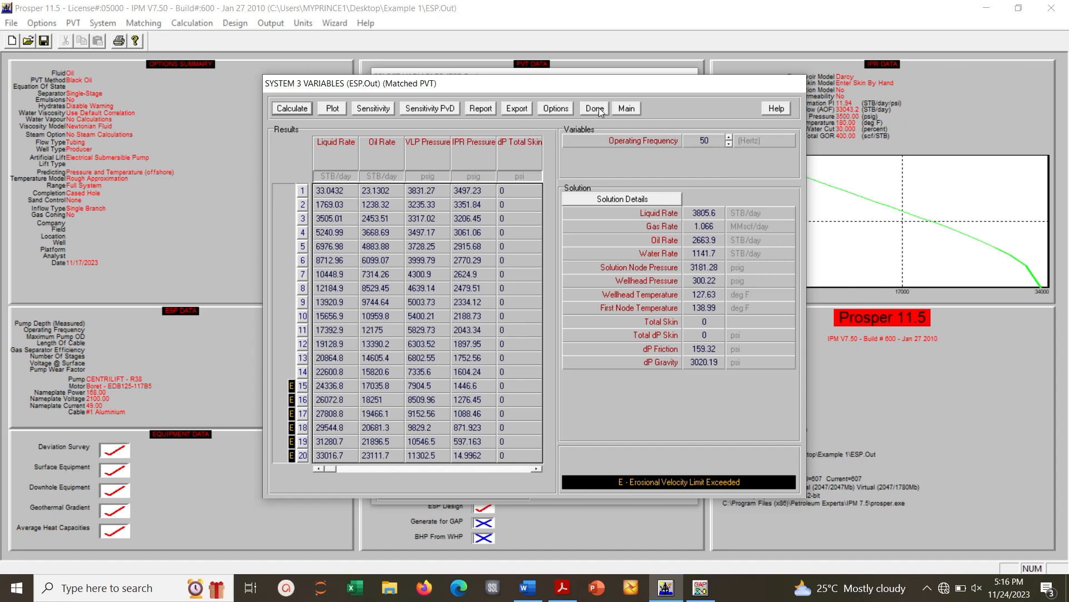
pyautogui.moveTo(330, 113)
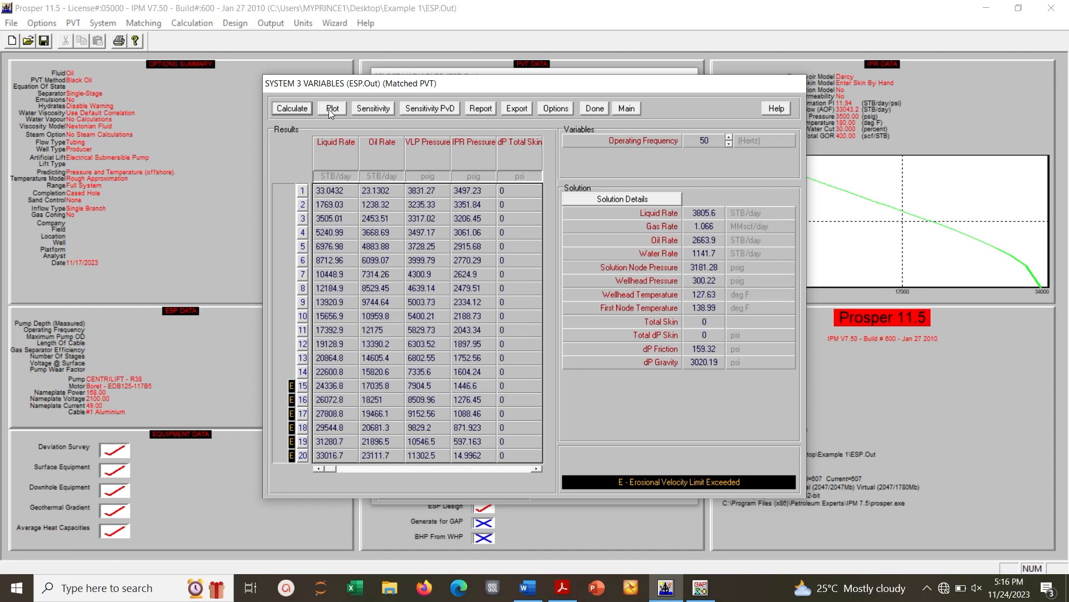
# - Plot the system results with the 50, 60 and 70 Hz operating-frequency cases
pyautogui.click(332, 108)
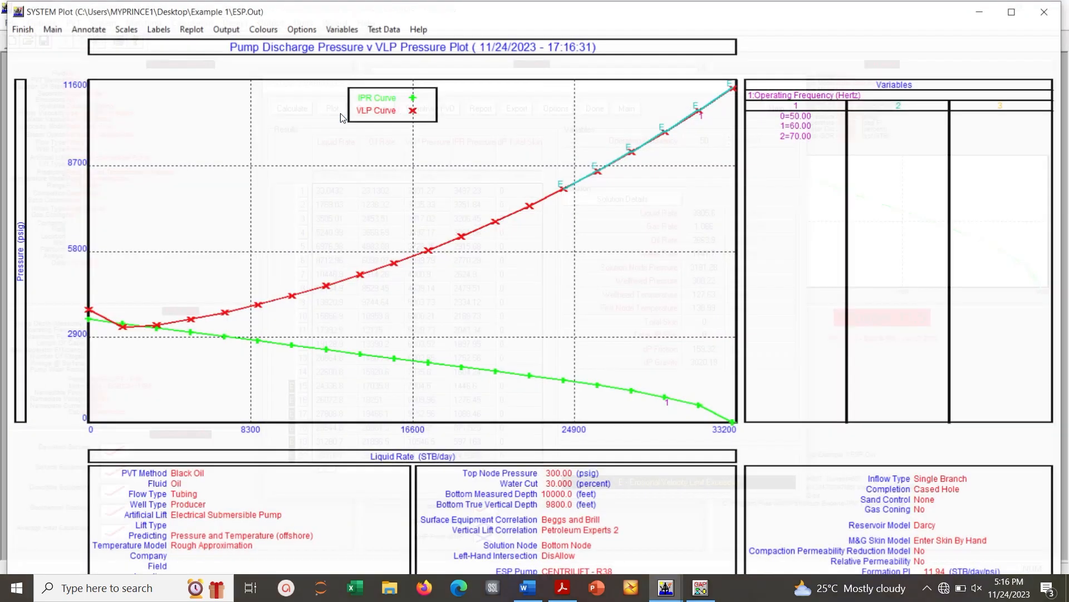
pyautogui.click(341, 29)
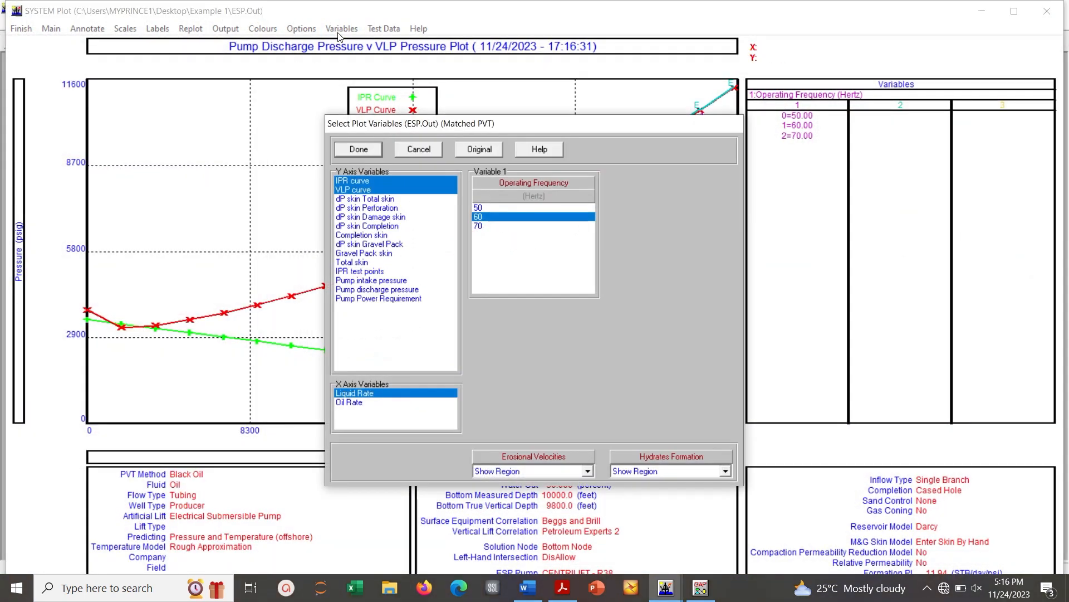
pyautogui.click(477, 207)
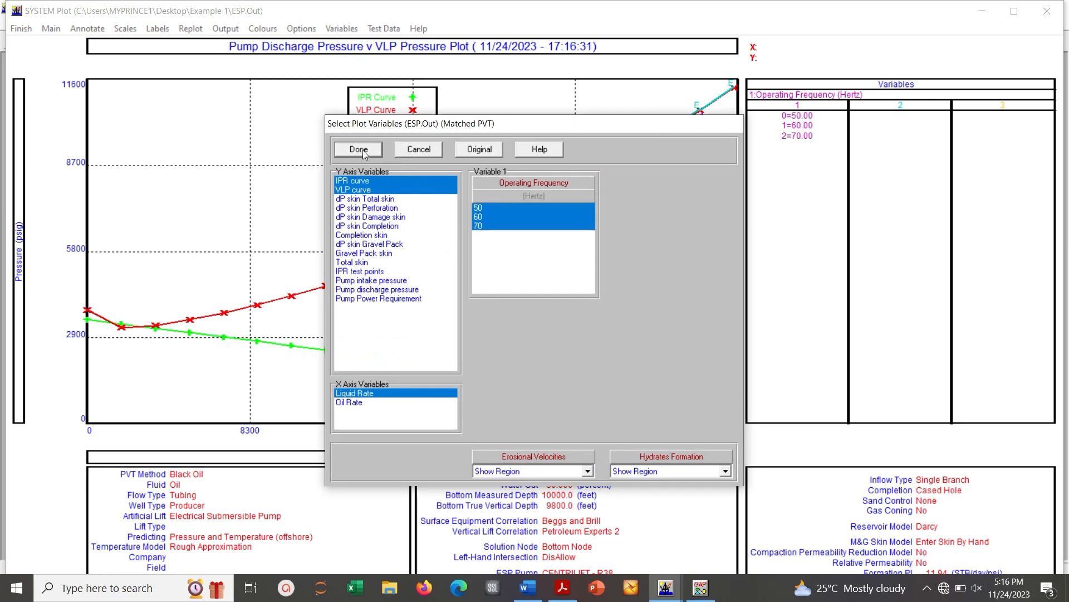
pyautogui.click(358, 149)
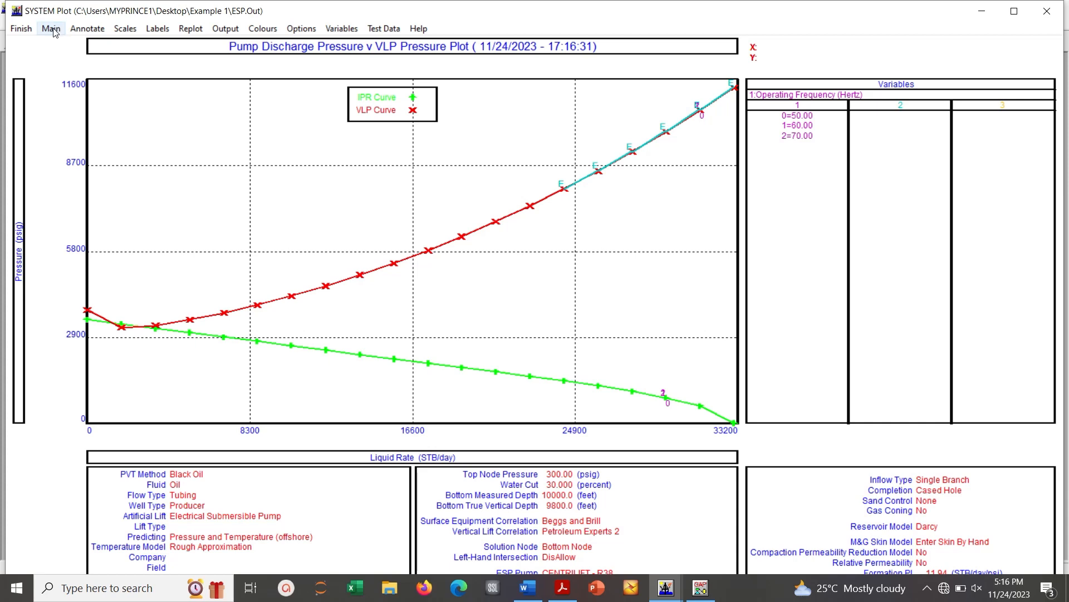
pyautogui.moveTo(301, 27)
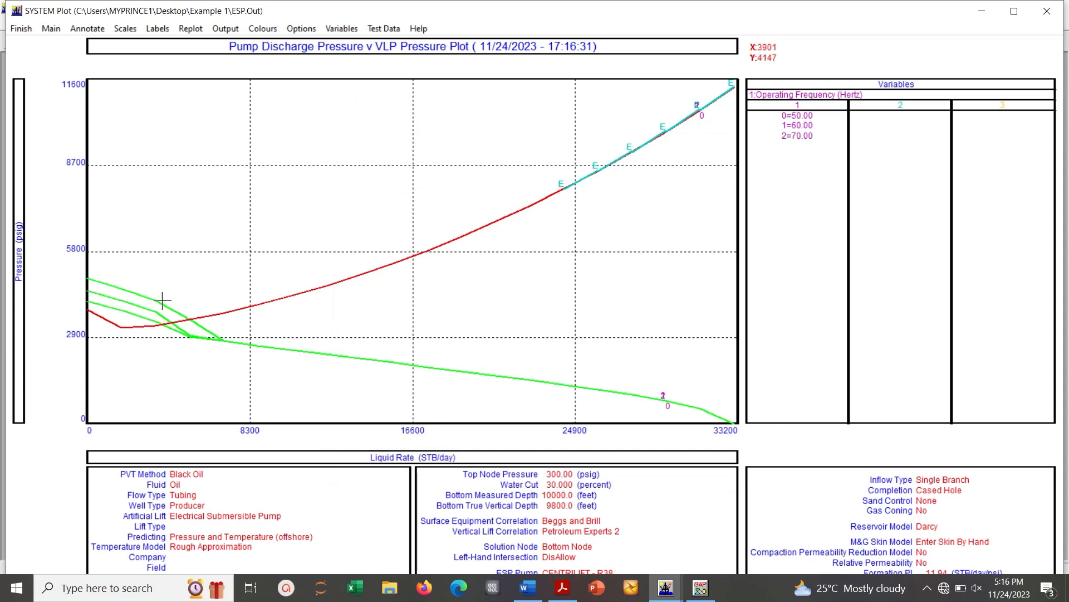
pyautogui.moveTo(224, 364)
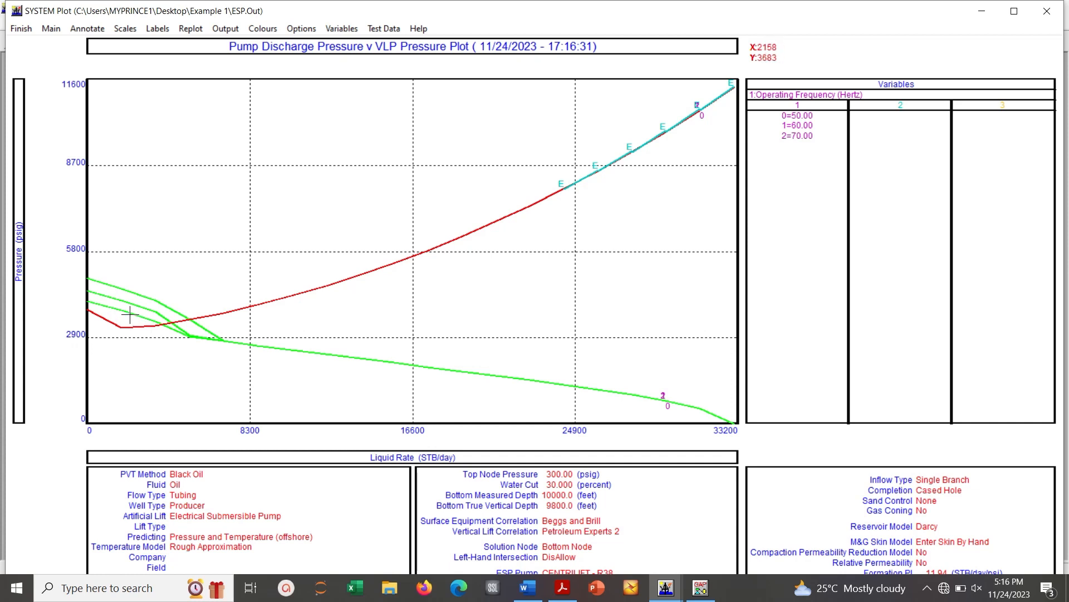
pyautogui.moveTo(134, 313)
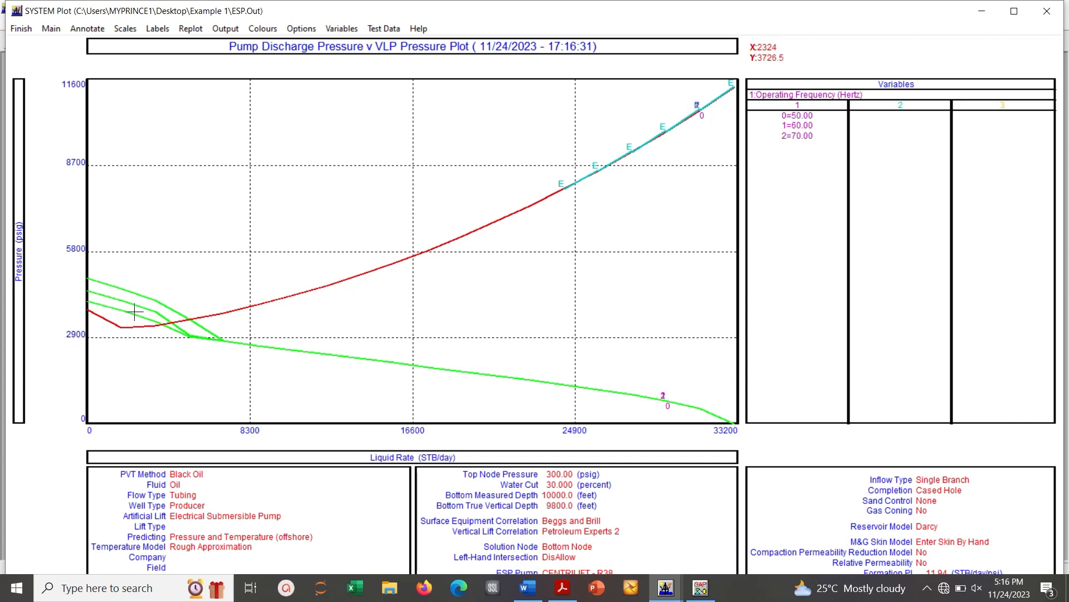
pyautogui.moveTo(168, 304)
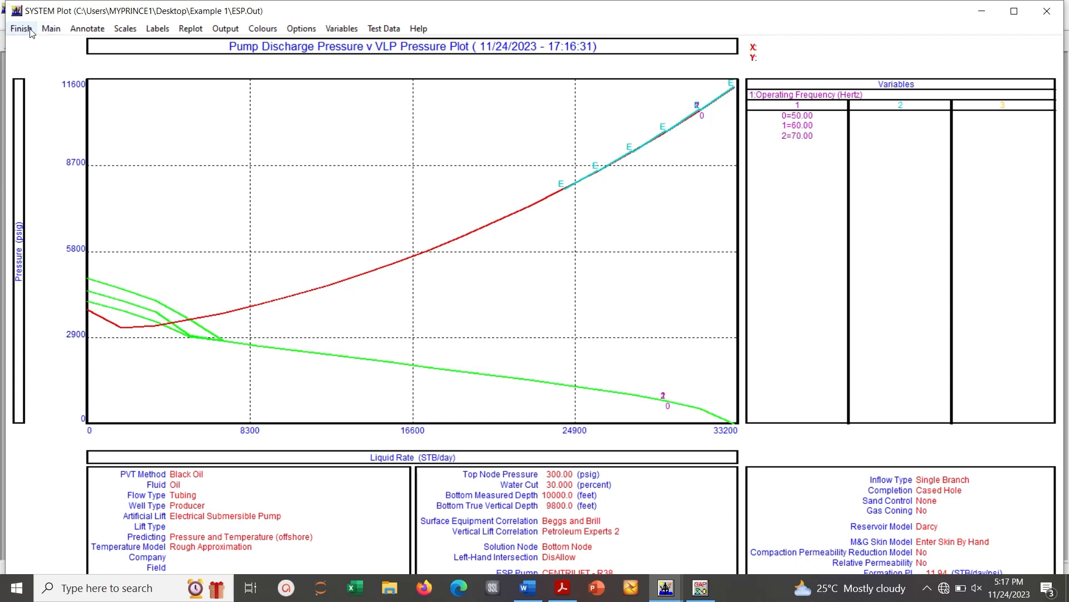
pyautogui.moveTo(51, 34)
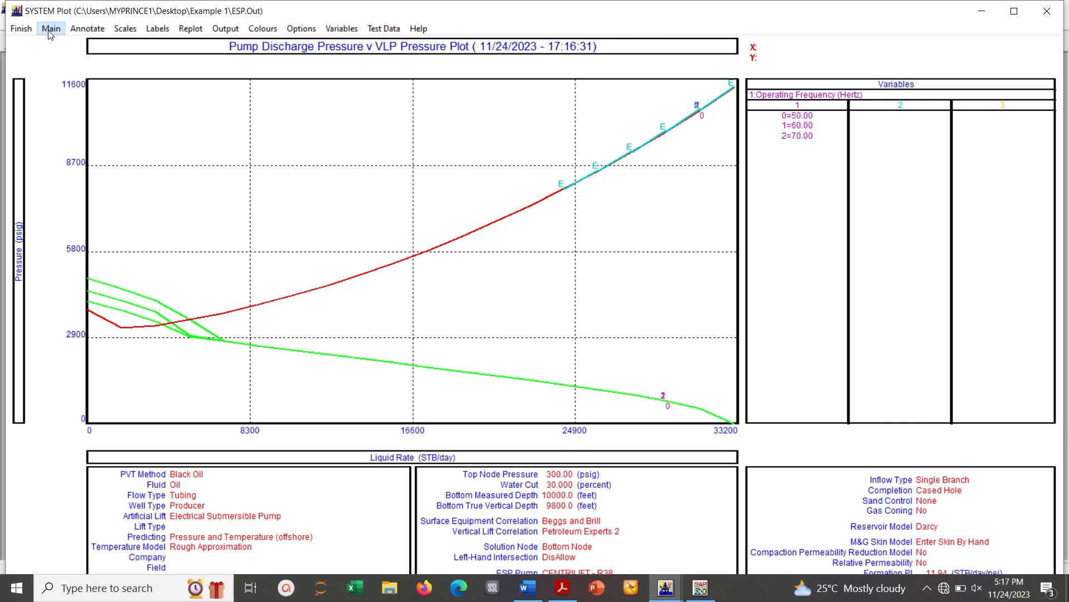
# - Go back to the main summary screen and reveal the hidden background app icons
pyautogui.click(21, 27)
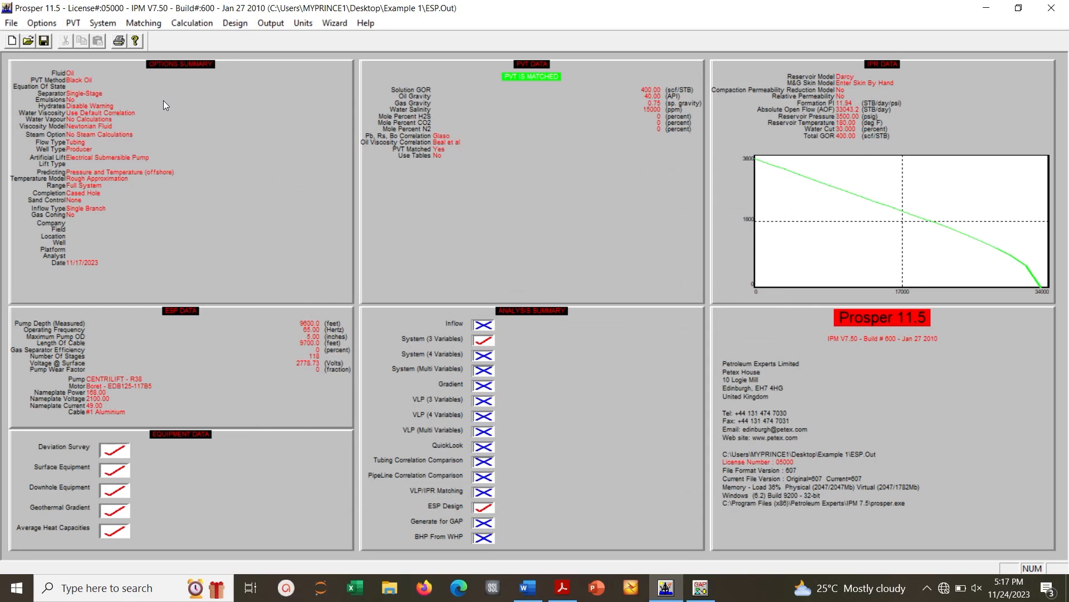
pyautogui.moveTo(256, 128)
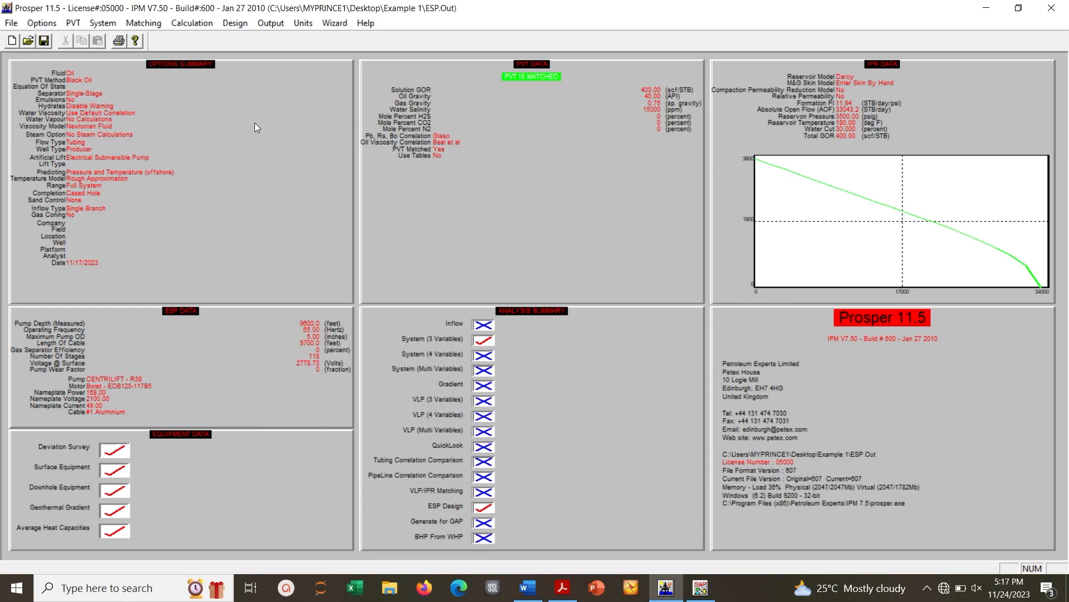
pyautogui.moveTo(259, 164)
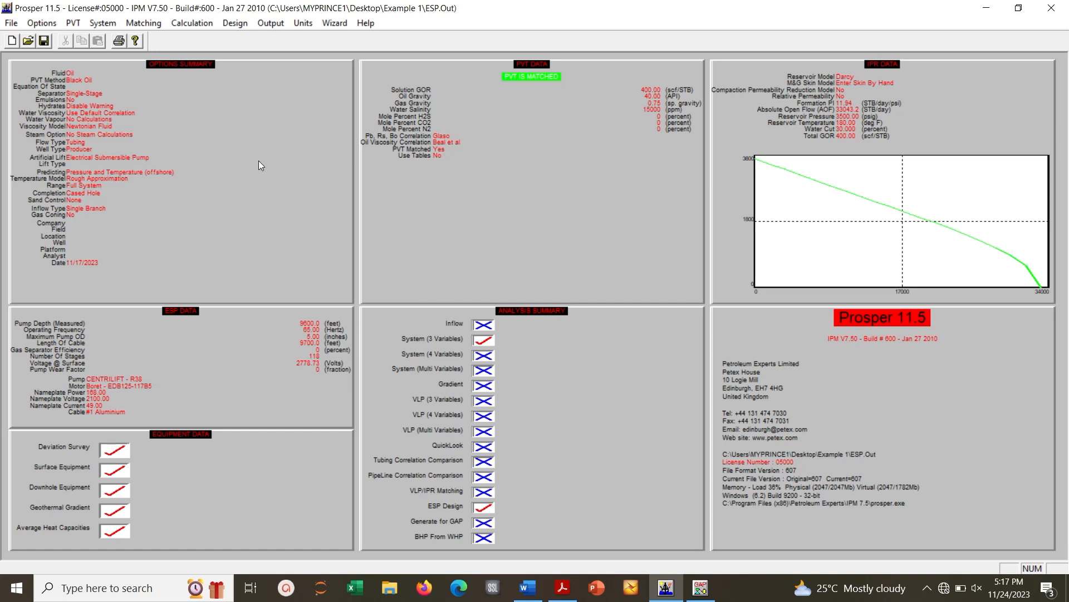
pyautogui.moveTo(338, 92)
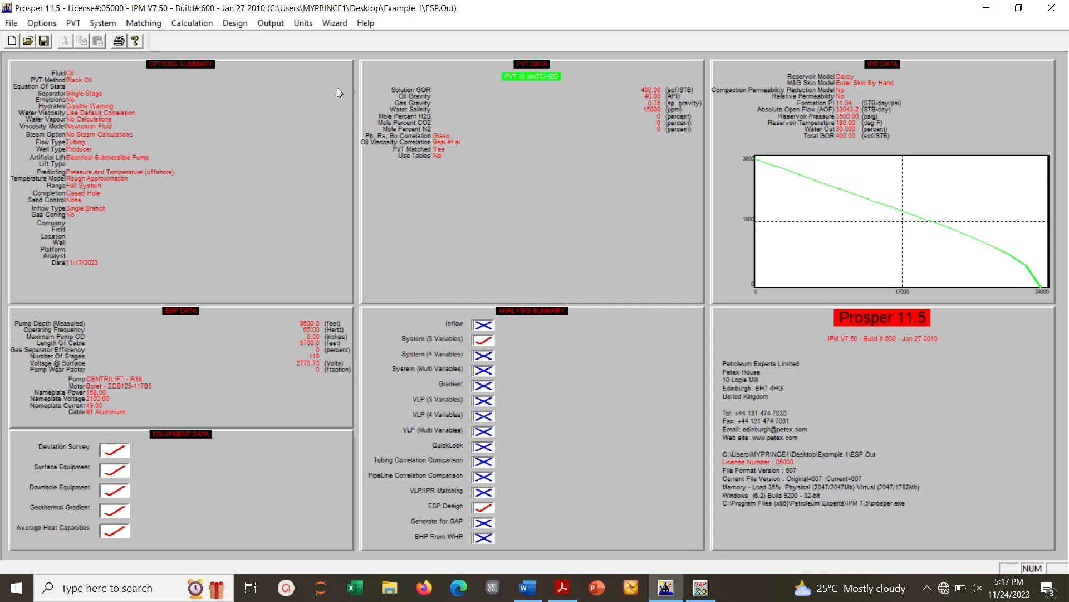
pyautogui.moveTo(342, 90)
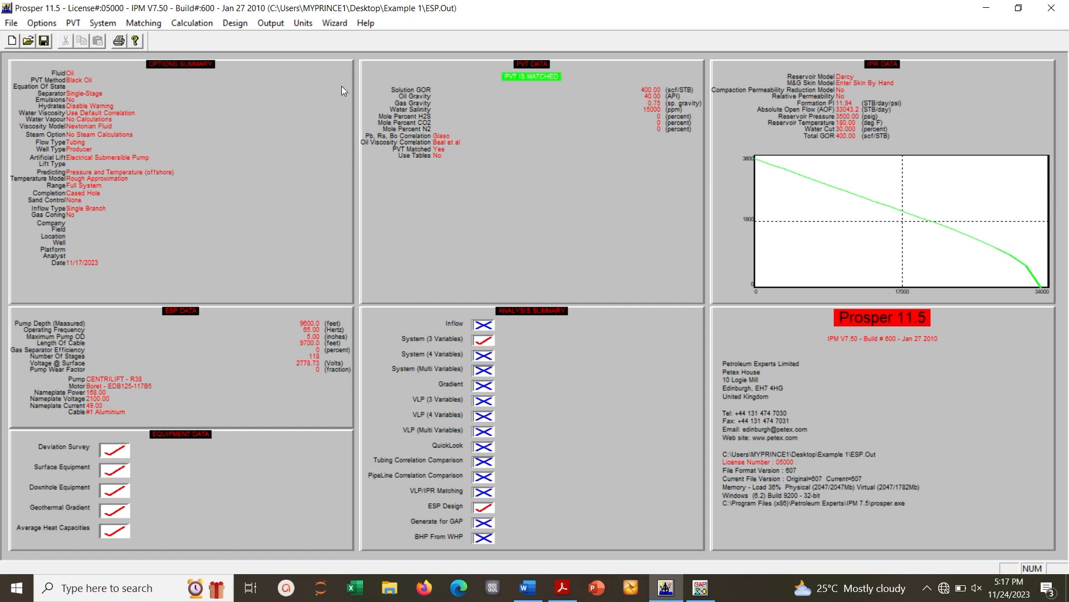
pyautogui.moveTo(291, 91)
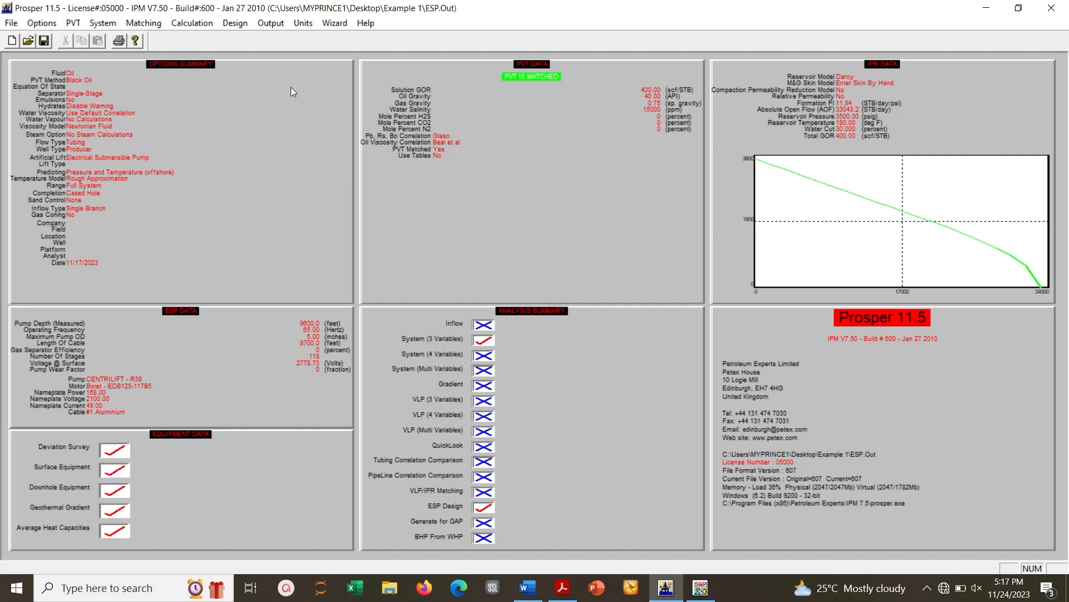
pyautogui.moveTo(286, 40)
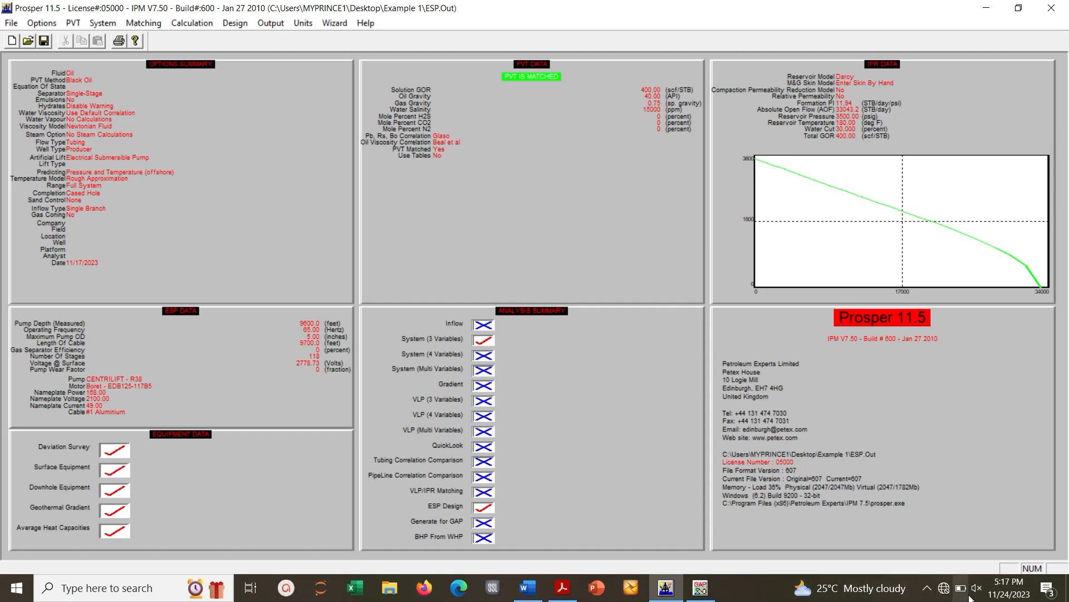
pyautogui.click(926, 588)
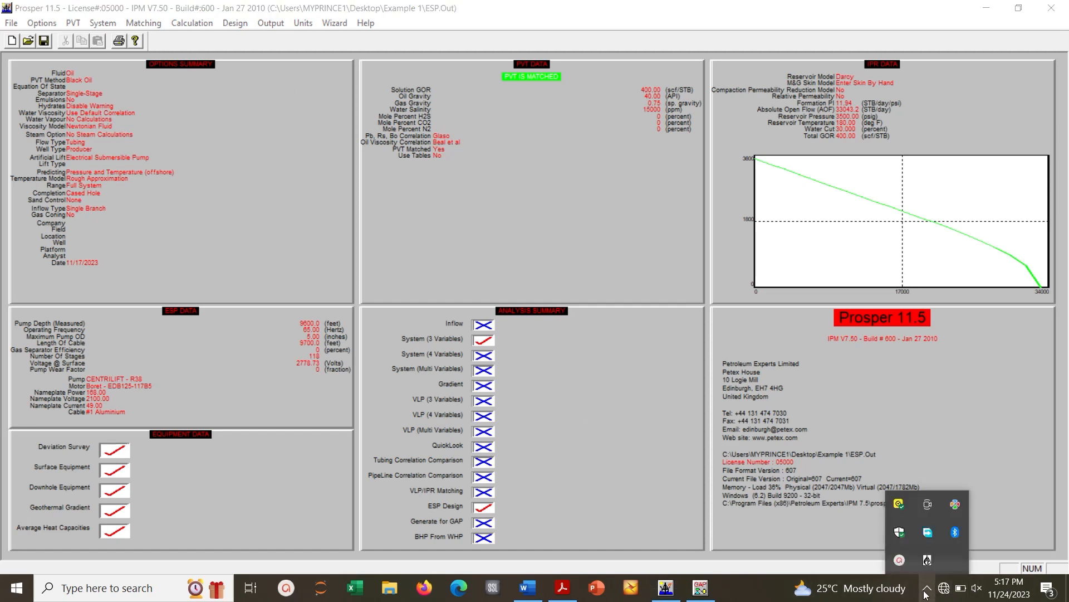